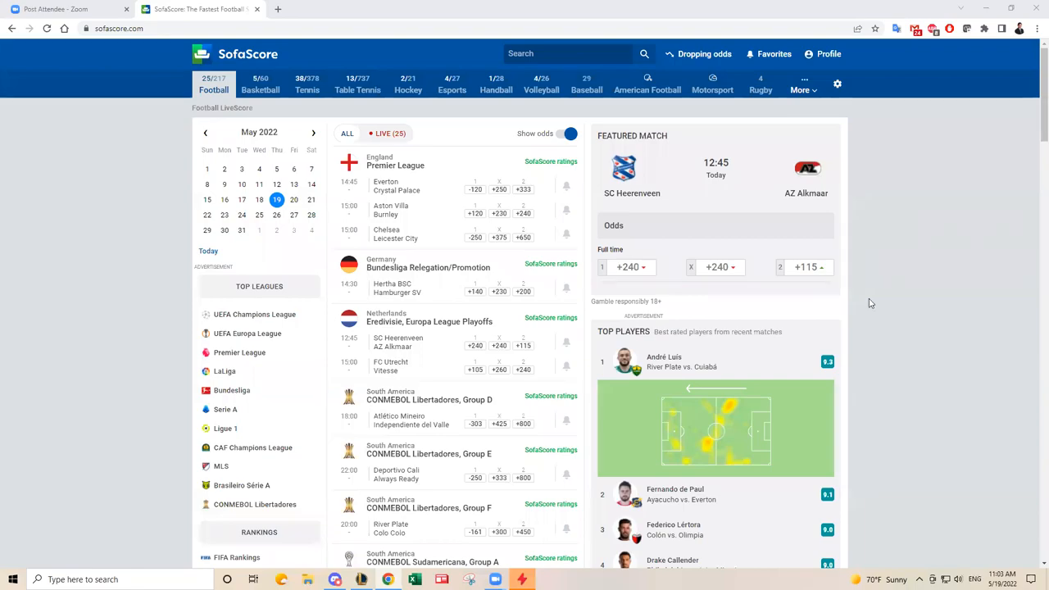
{"action": "mouse_move", "coordinate": [882, 302]}
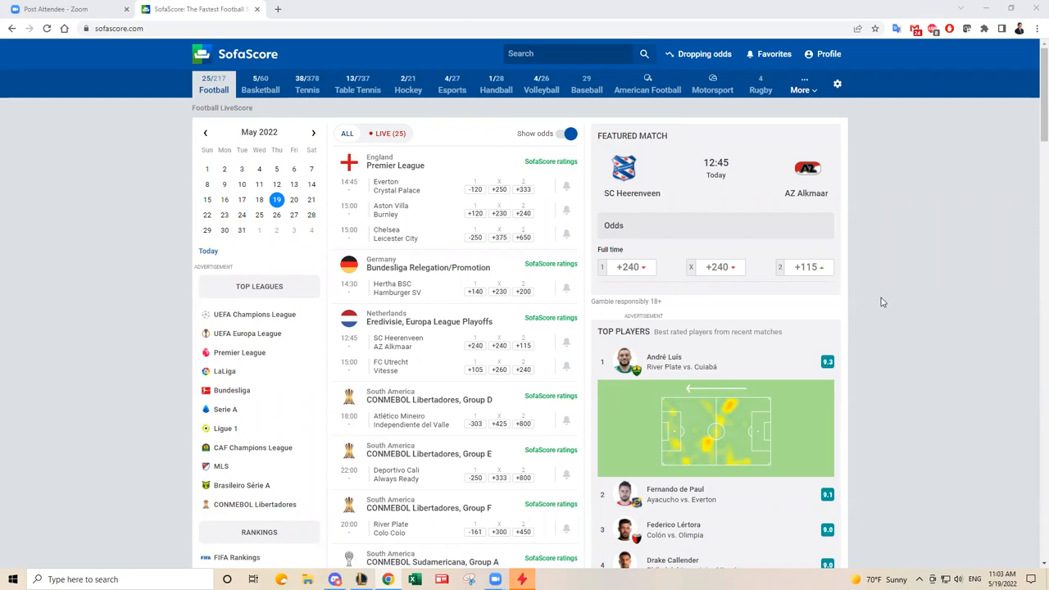
{"action": "mouse_move", "coordinate": [420, 210]}
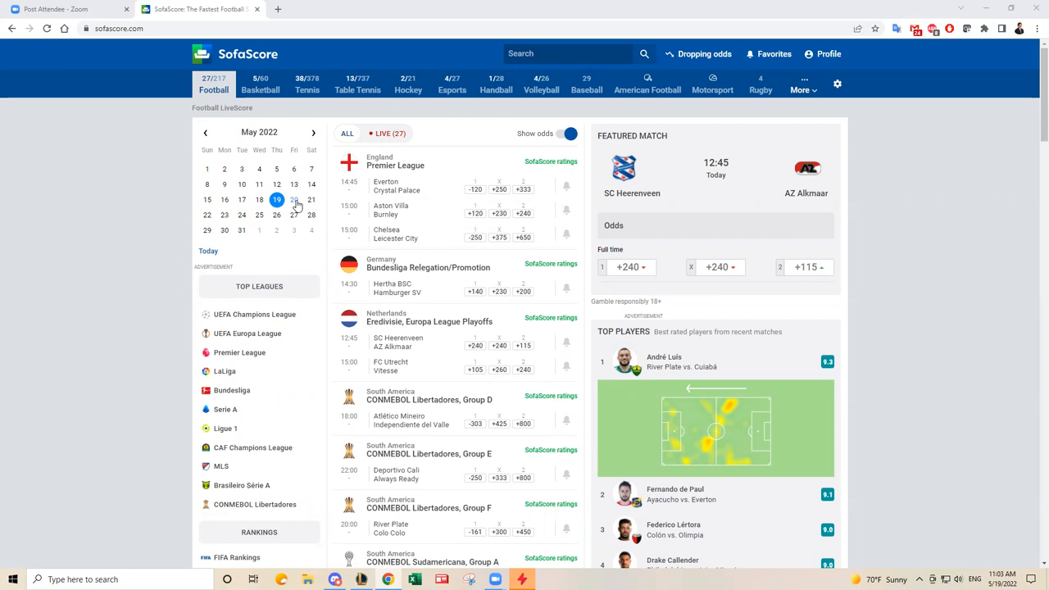
{"action": "mouse_move", "coordinate": [401, 185]}
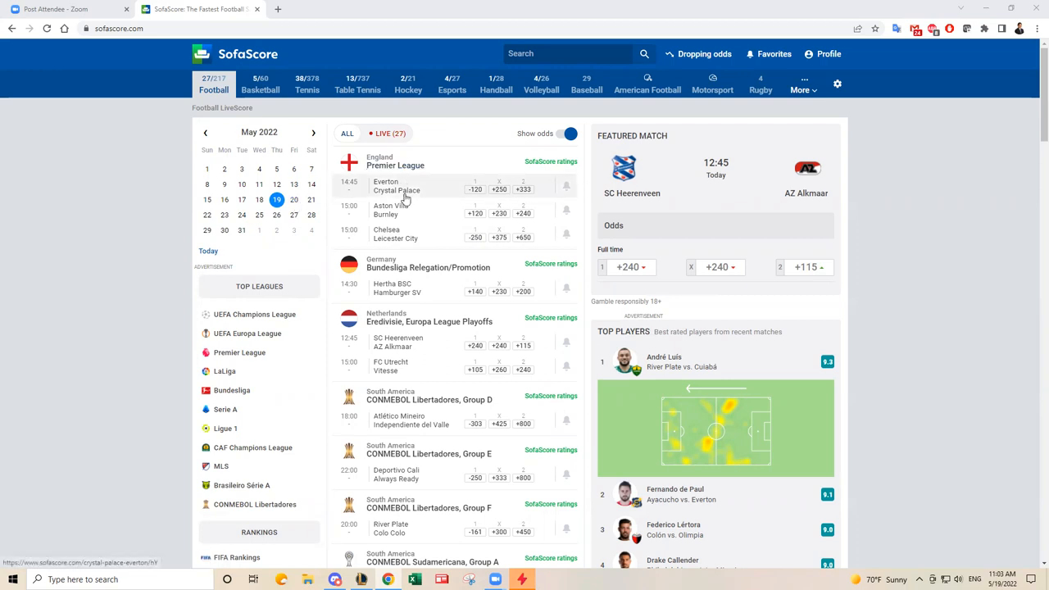
{"action": "mouse_move", "coordinate": [215, 214]}
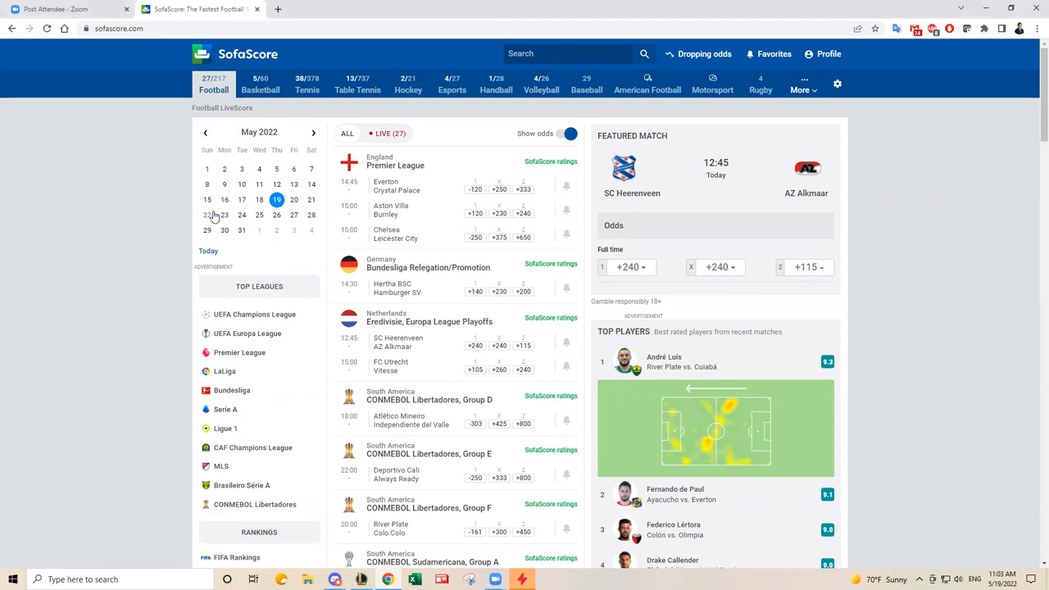
Show the football matches for 22 May 2022, the final-day Premier League fixtures
{"action": "left_click", "coordinate": [207, 214]}
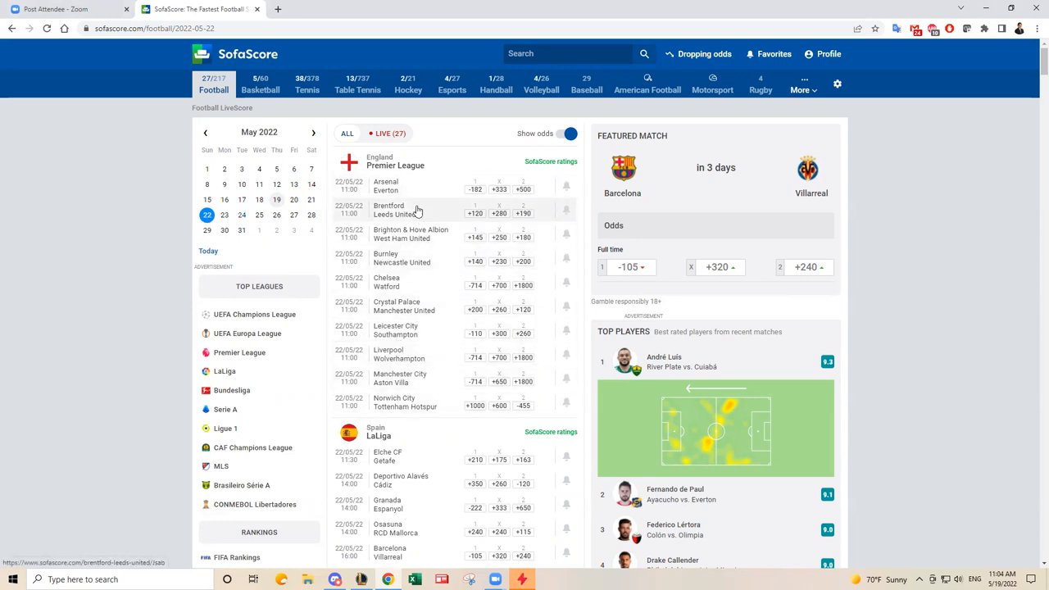
{"action": "mouse_move", "coordinate": [416, 197]}
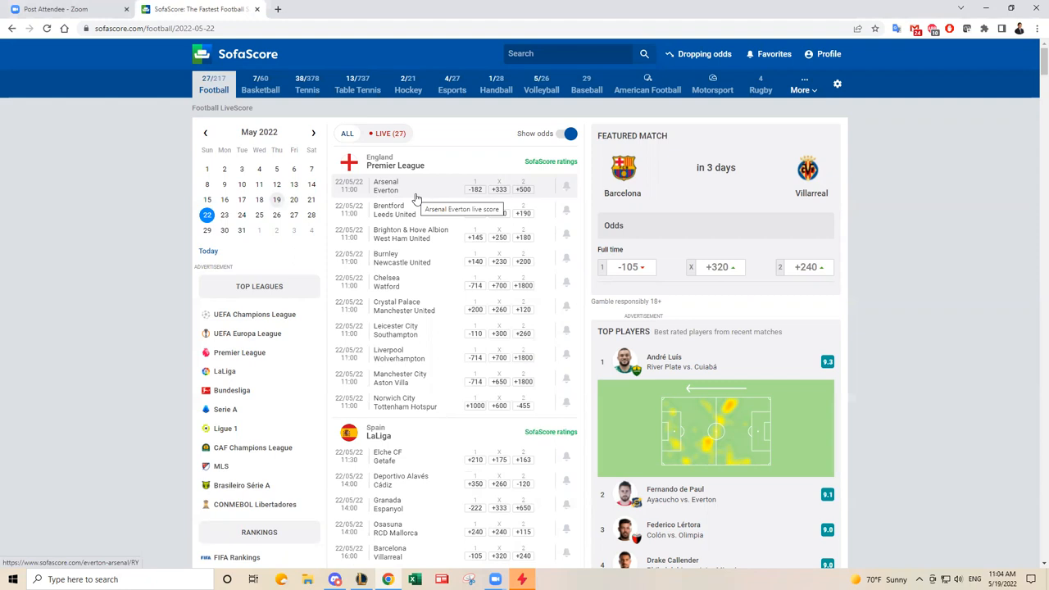
{"action": "mouse_move", "coordinate": [442, 205]}
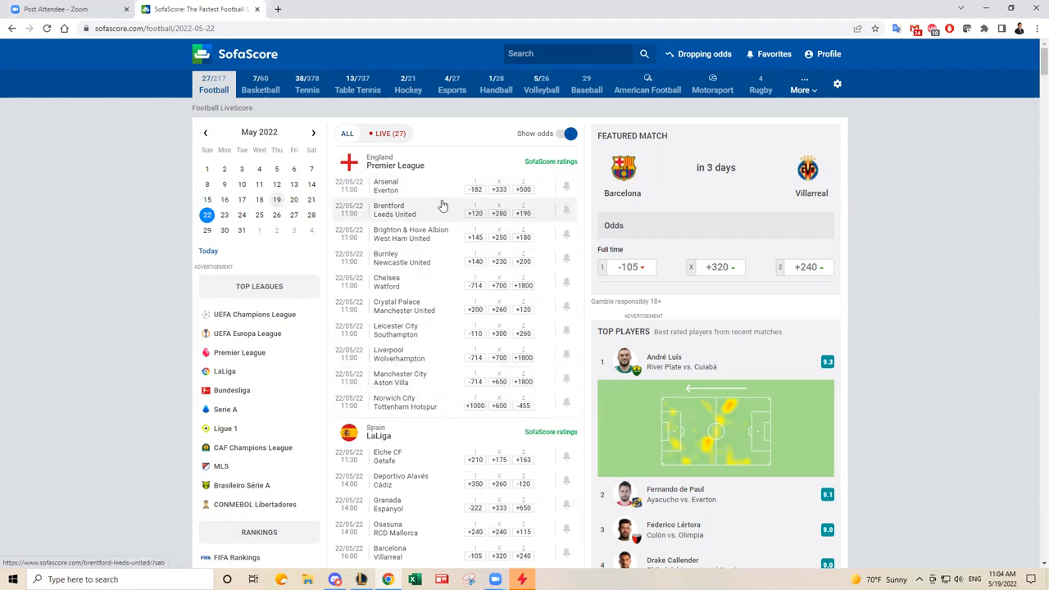
{"action": "mouse_move", "coordinate": [436, 190]}
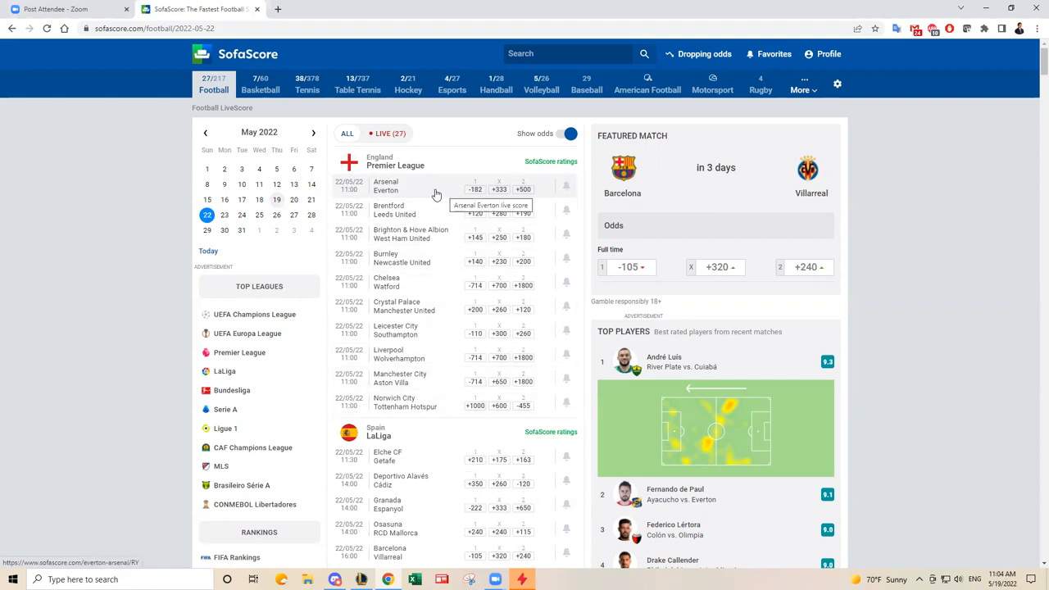
{"action": "mouse_move", "coordinate": [446, 193]}
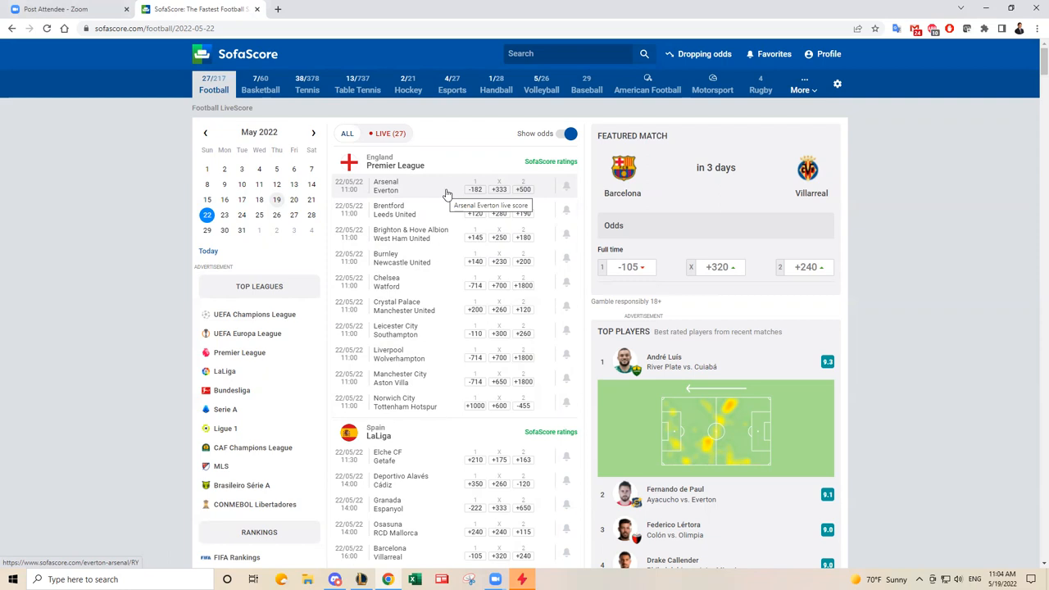
{"action": "mouse_move", "coordinate": [443, 194]}
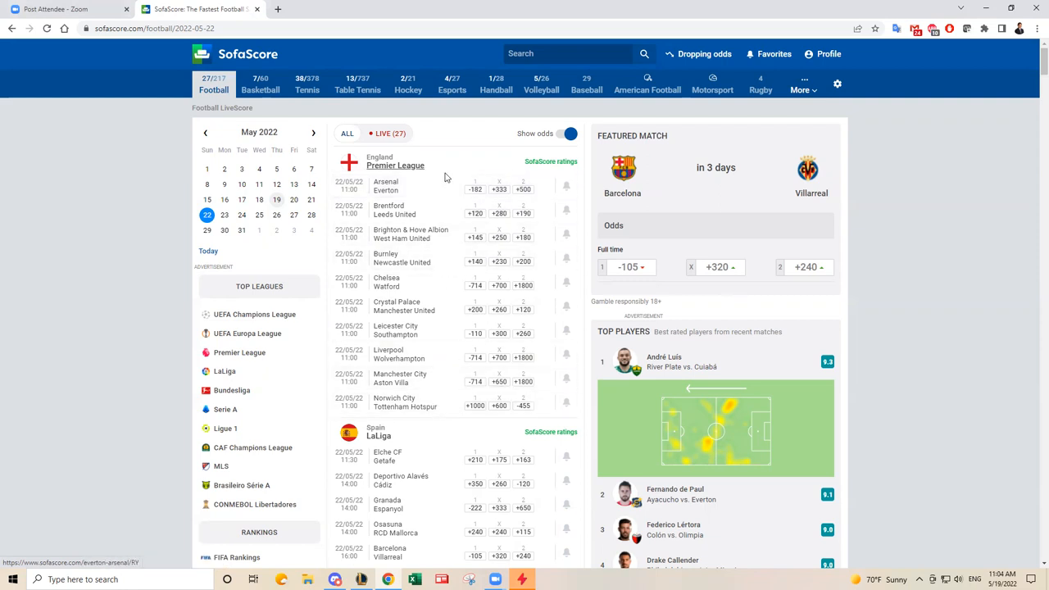
{"action": "mouse_move", "coordinate": [427, 190]}
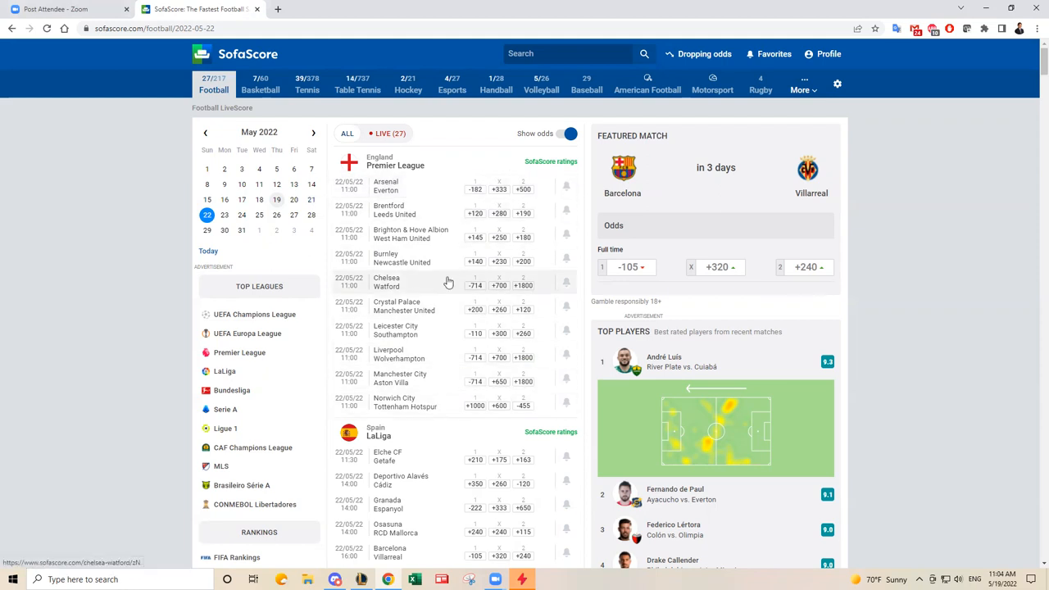
{"action": "mouse_move", "coordinate": [426, 418]}
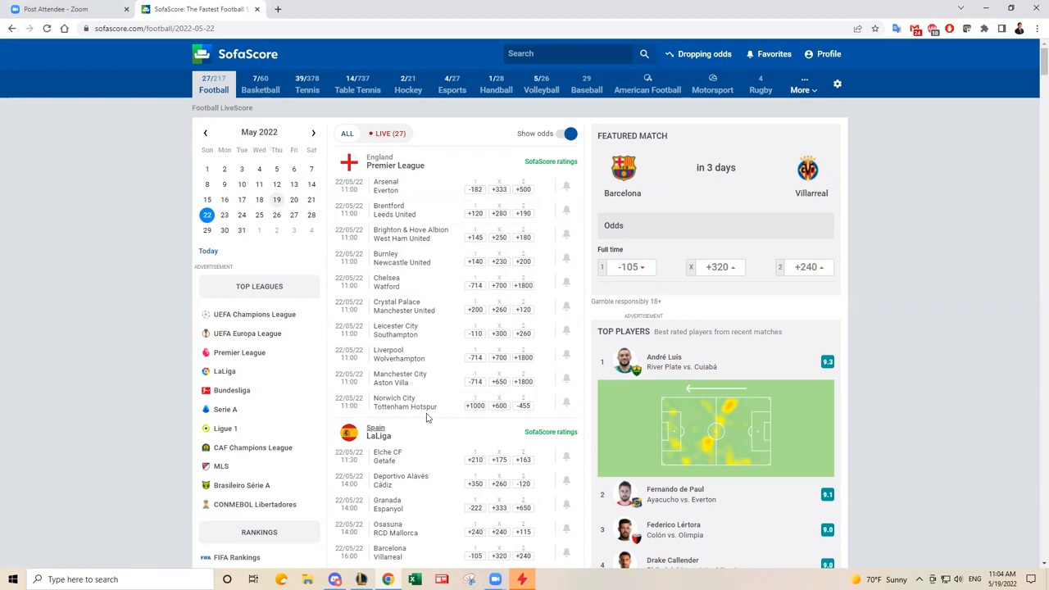
{"action": "mouse_move", "coordinate": [401, 188]}
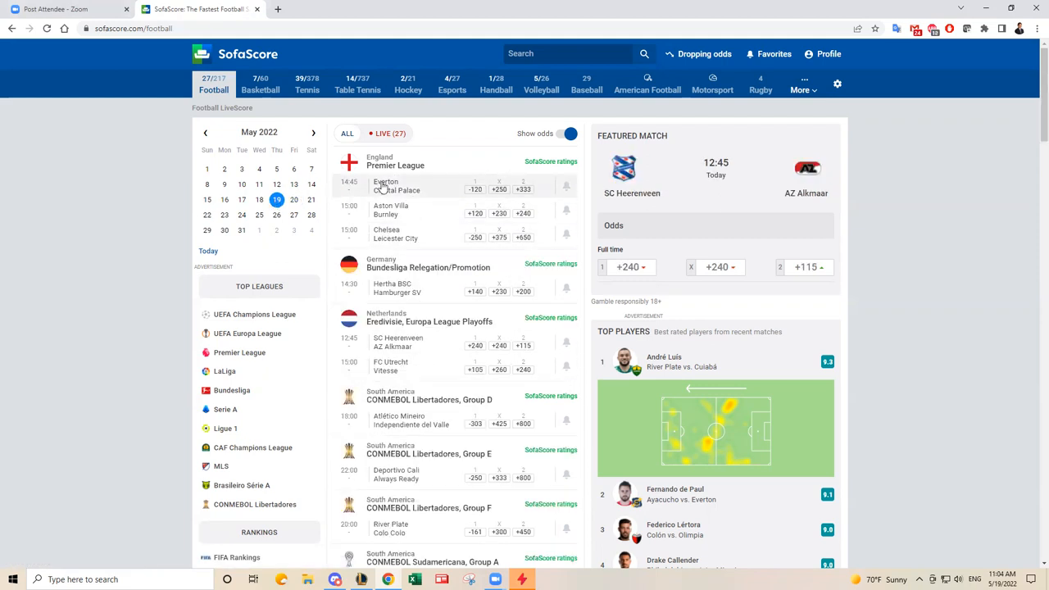
{"action": "mouse_move", "coordinate": [385, 185]}
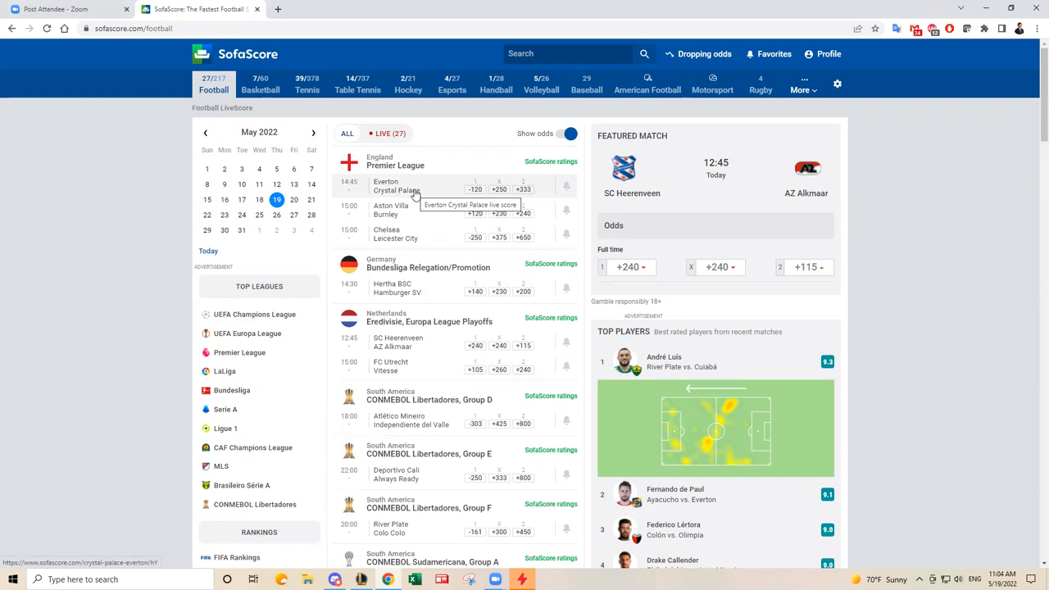
{"action": "mouse_move", "coordinate": [439, 190]}
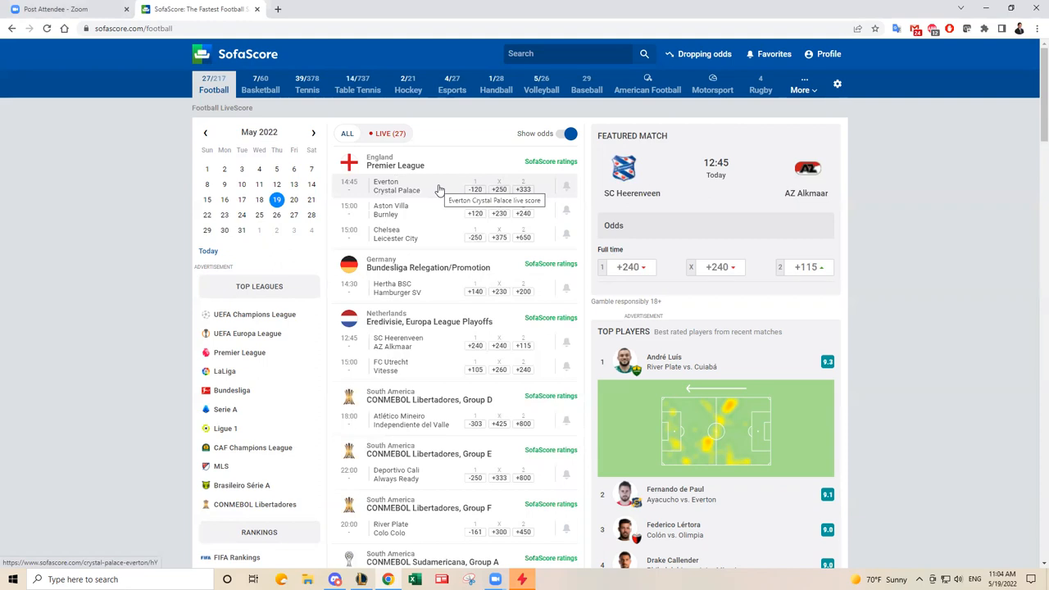
{"action": "mouse_move", "coordinate": [442, 193]}
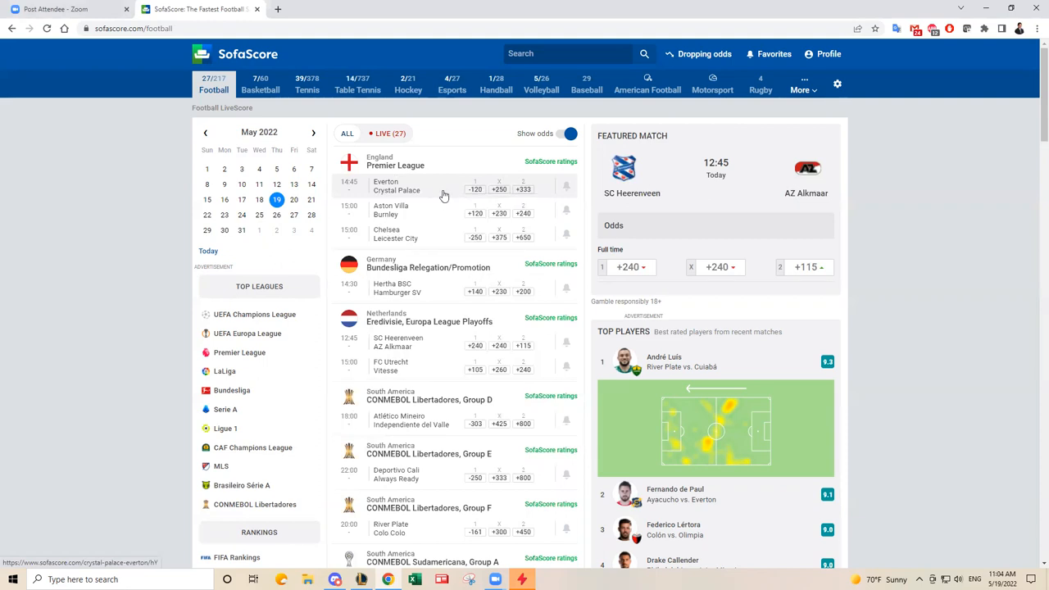
{"action": "mouse_move", "coordinate": [356, 193]}
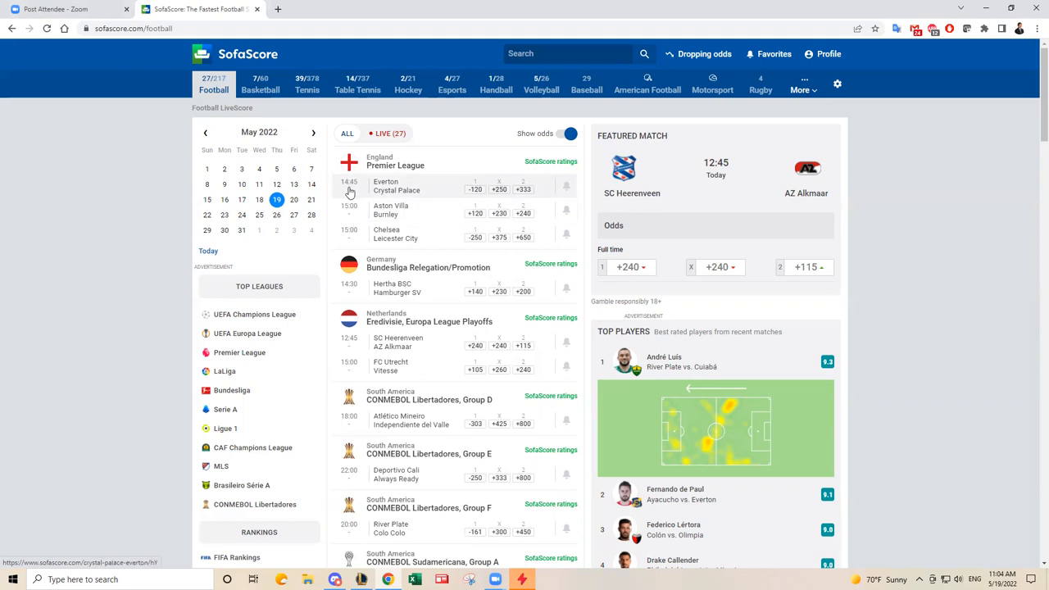
{"action": "mouse_move", "coordinate": [420, 188]}
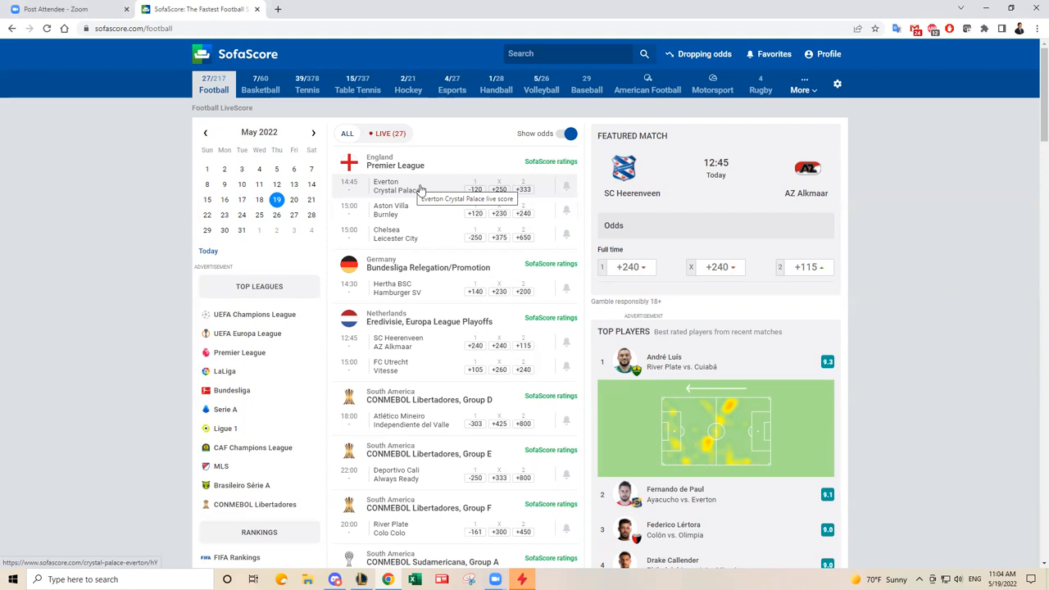
{"action": "mouse_move", "coordinate": [440, 191]}
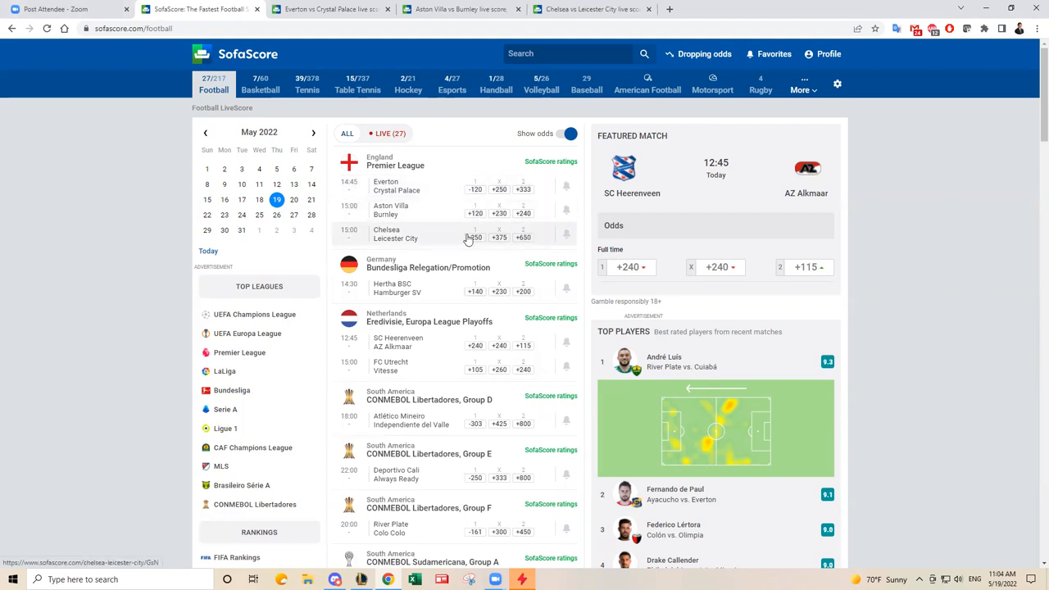
{"action": "mouse_move", "coordinate": [439, 239]}
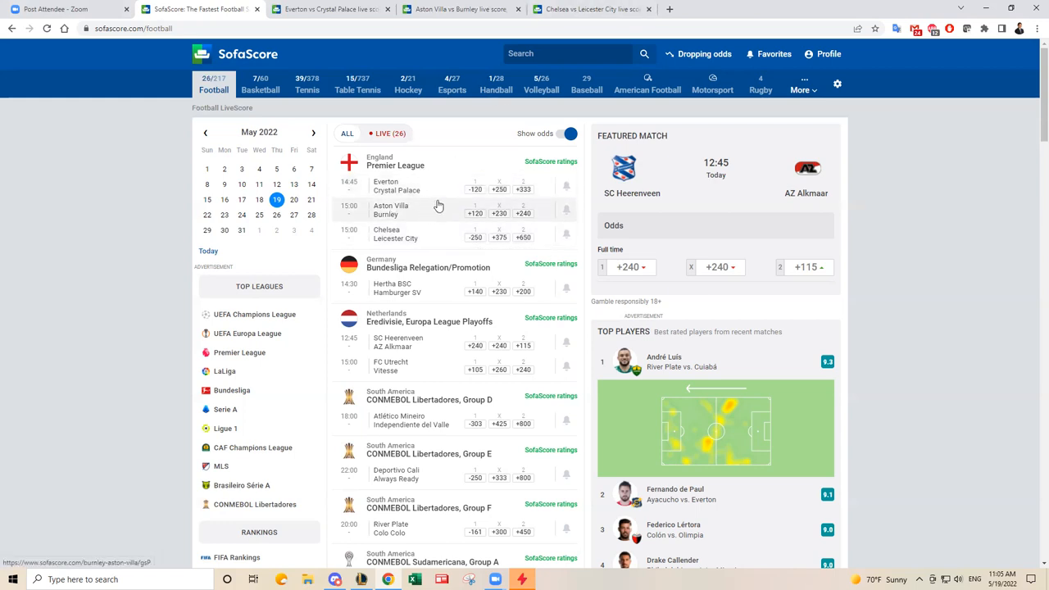
{"action": "mouse_move", "coordinate": [433, 184]}
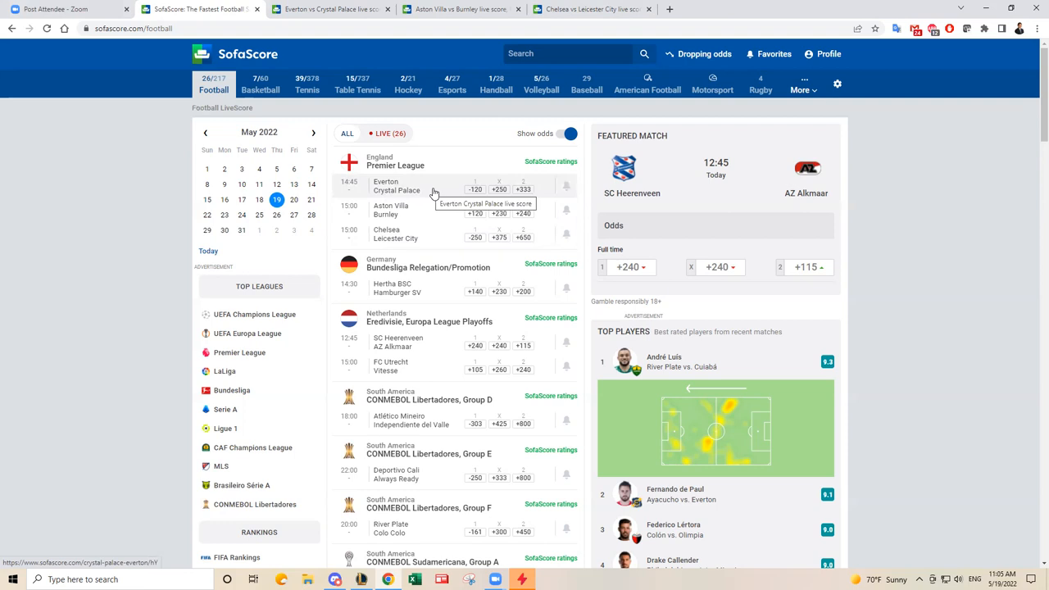
{"action": "mouse_move", "coordinate": [440, 194]}
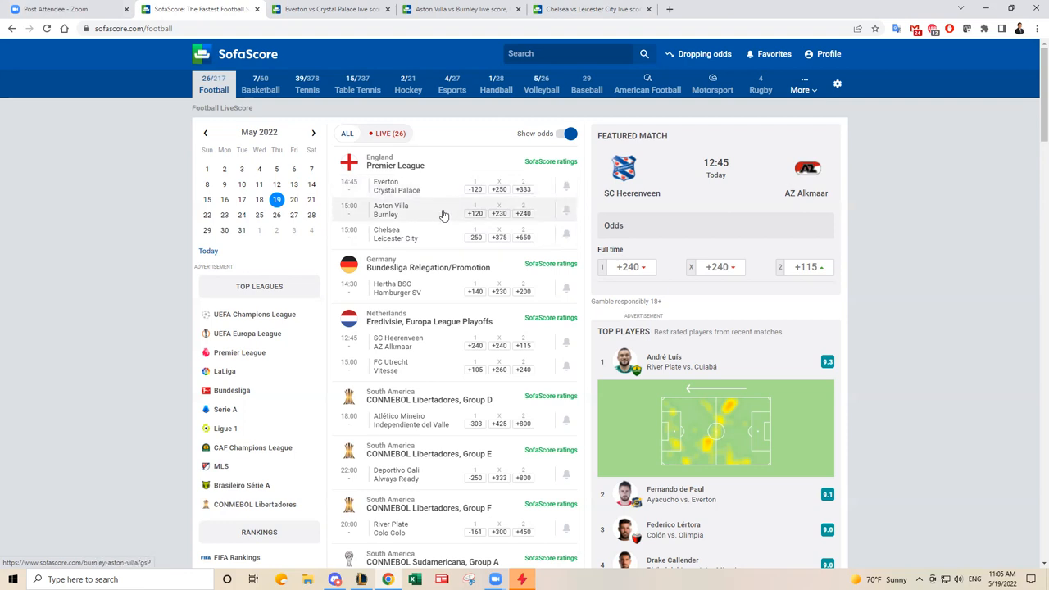
{"action": "mouse_move", "coordinate": [426, 213]}
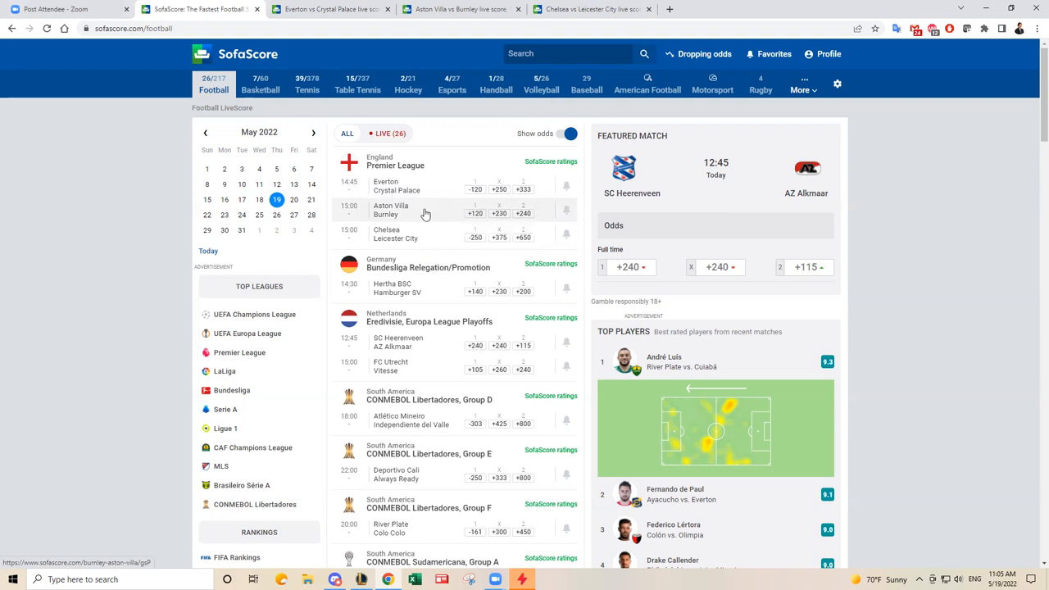
{"action": "mouse_move", "coordinate": [420, 211]}
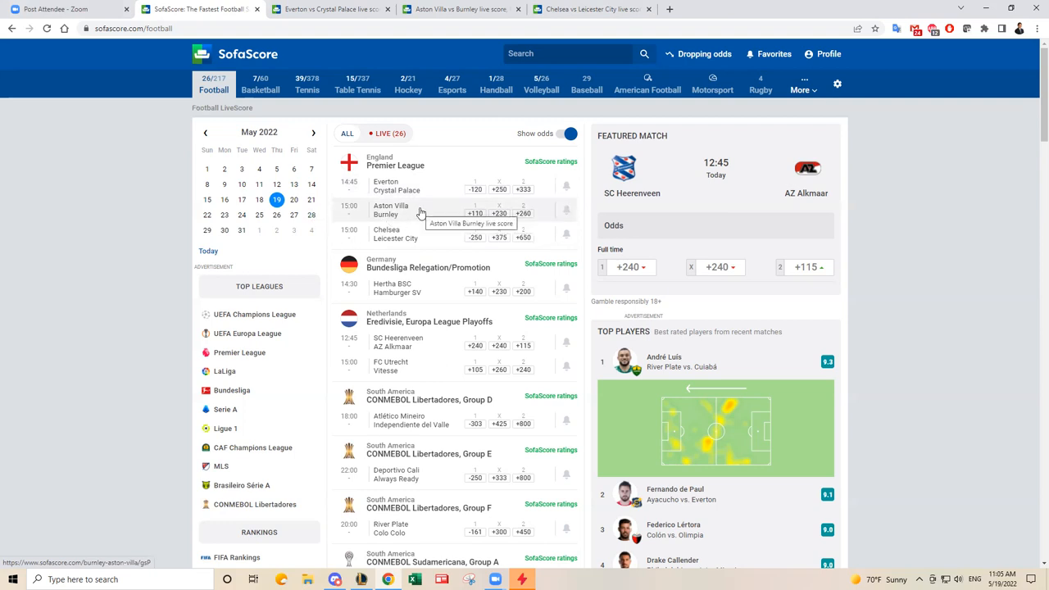
{"action": "mouse_move", "coordinate": [418, 205]}
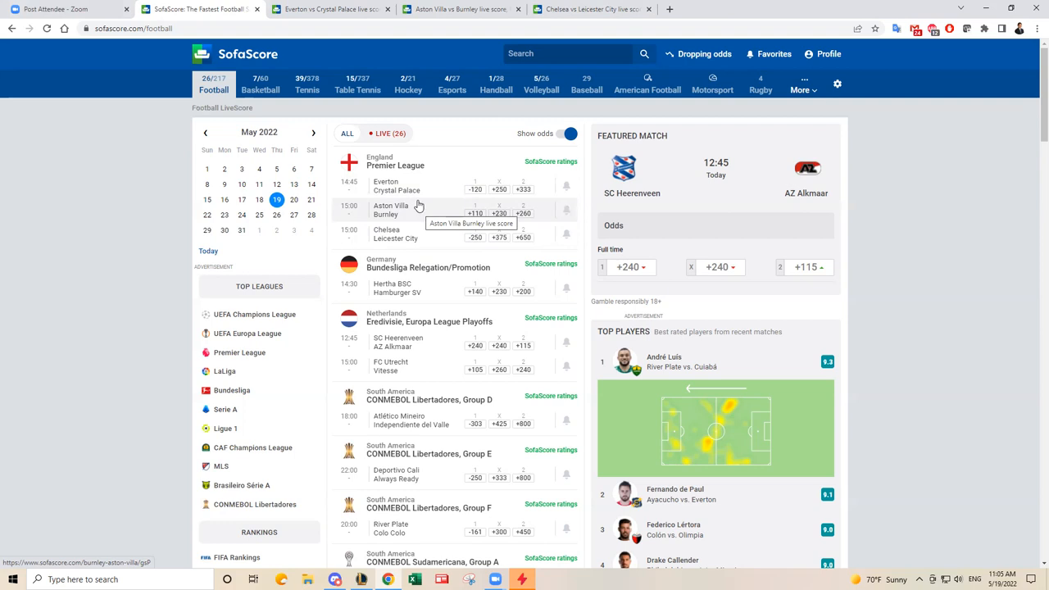
{"action": "mouse_move", "coordinate": [436, 209]}
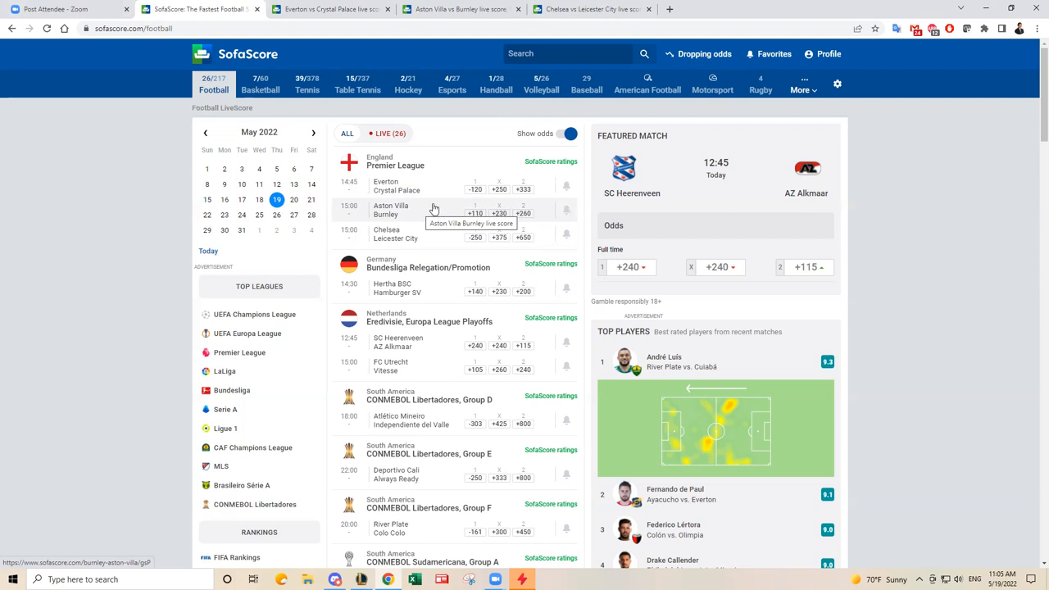
{"action": "mouse_move", "coordinate": [387, 219]}
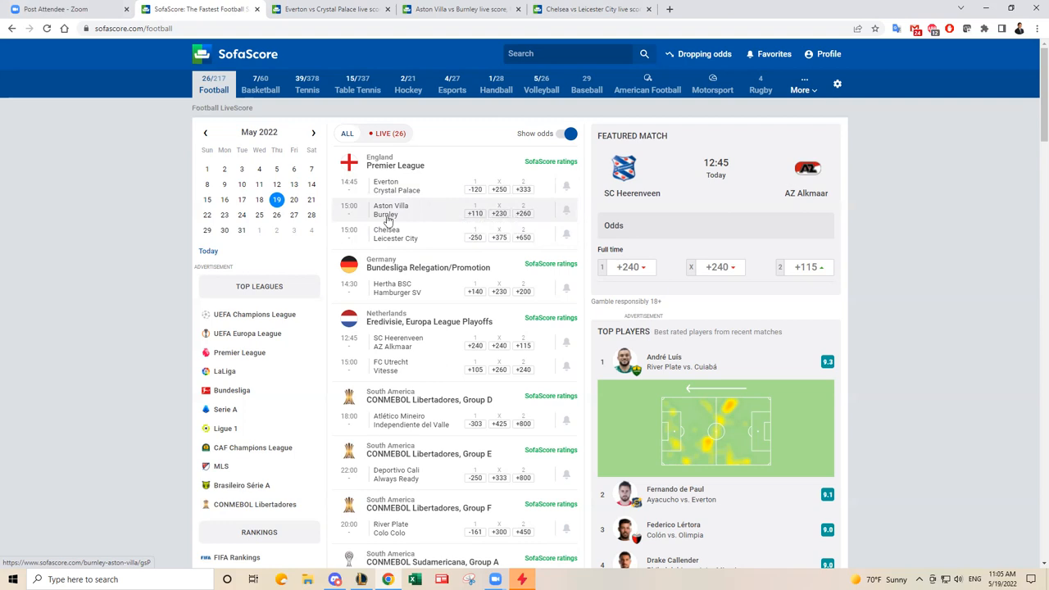
{"action": "mouse_move", "coordinate": [422, 219]}
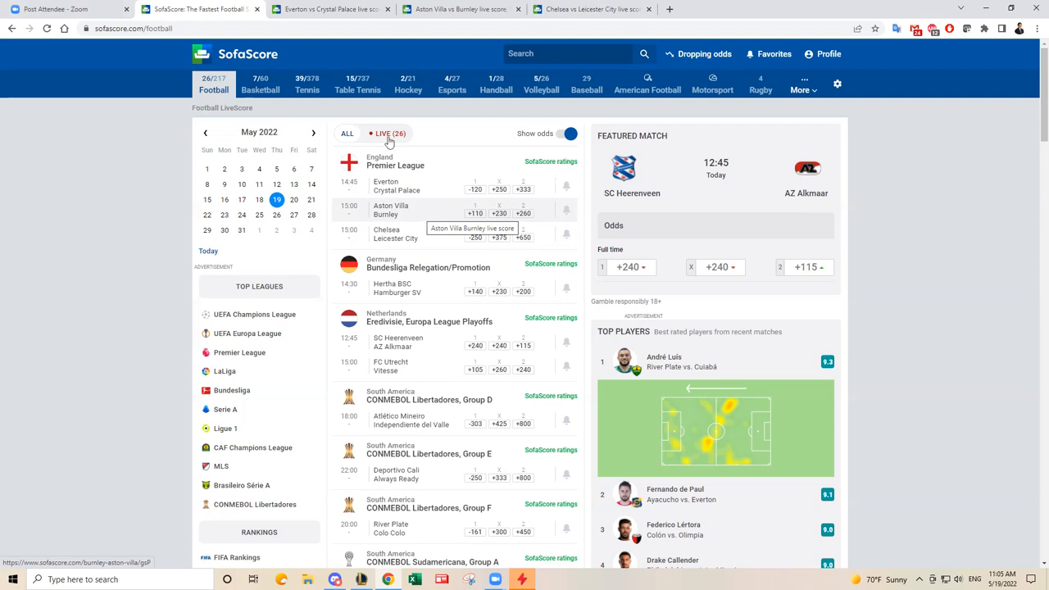
Switch to the Chelsea vs Leicester City match and scroll to its Missing Players section
{"action": "left_click", "coordinate": [397, 185]}
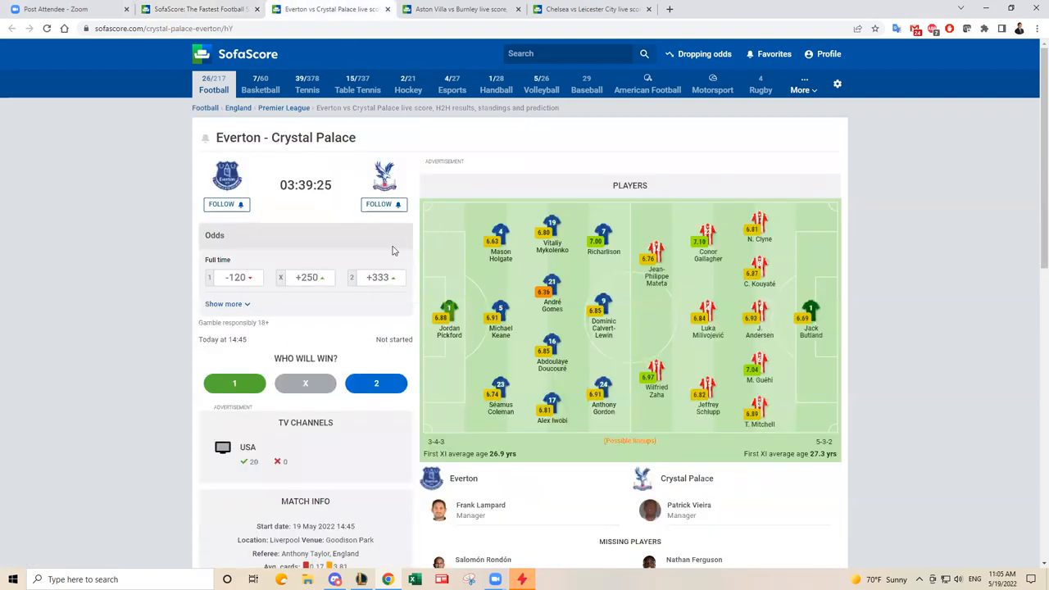
{"action": "mouse_move", "coordinate": [420, 252]}
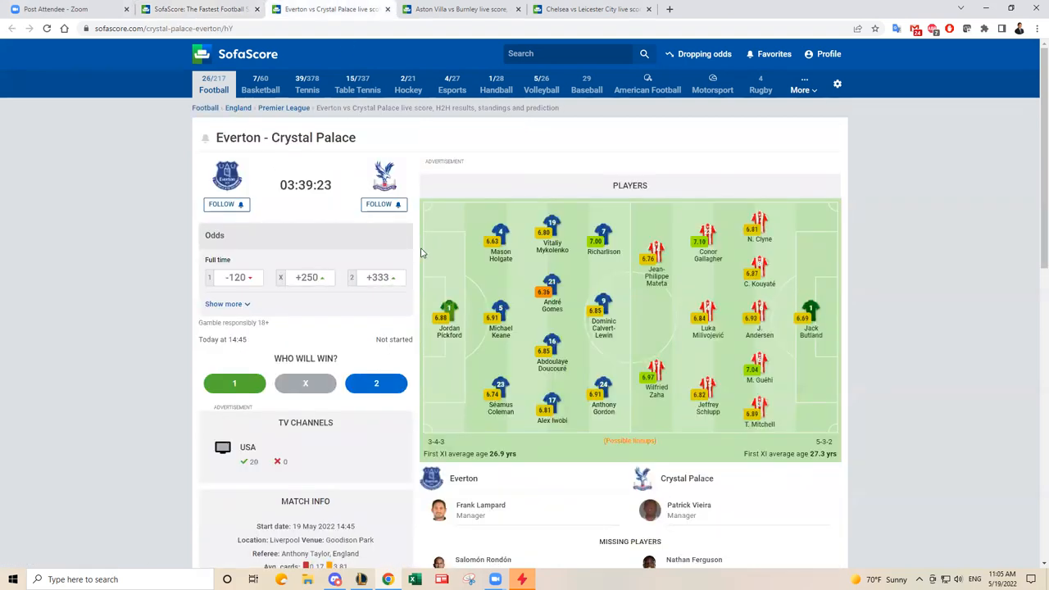
{"action": "mouse_move", "coordinate": [953, 226]}
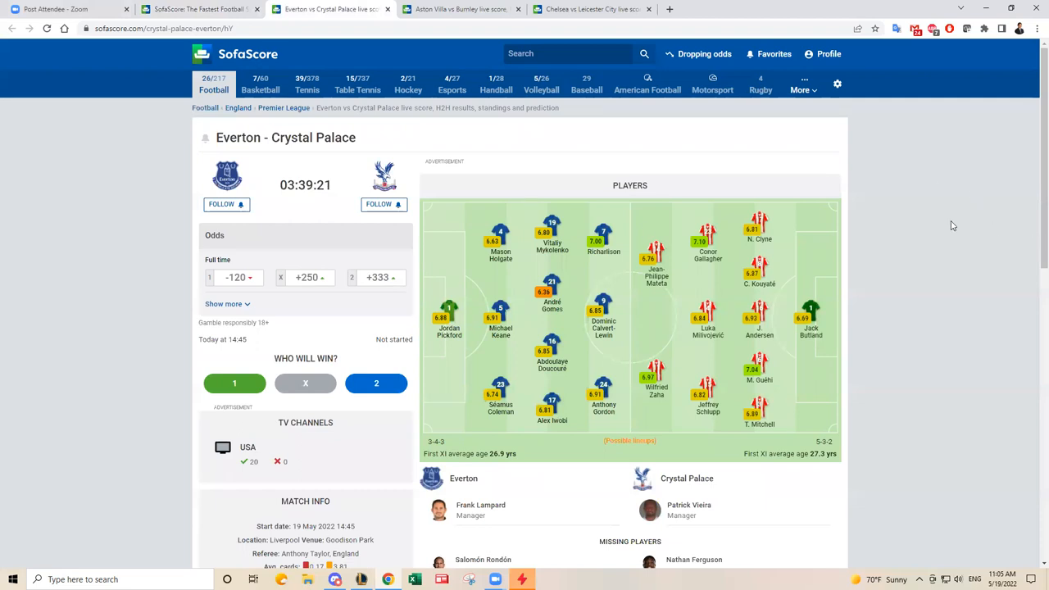
{"action": "mouse_move", "coordinate": [877, 281]}
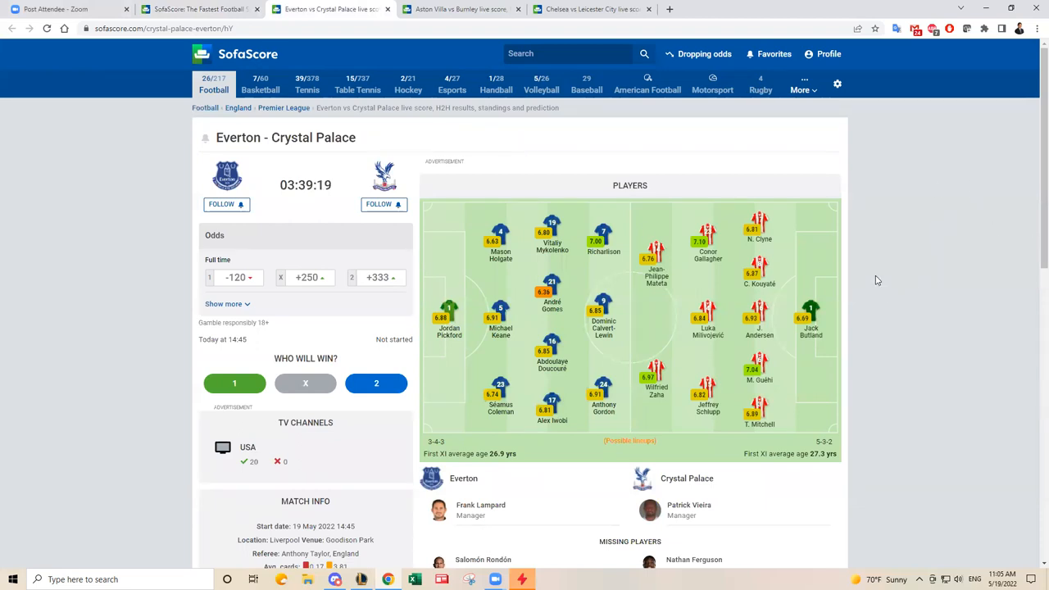
{"action": "mouse_move", "coordinate": [890, 273]}
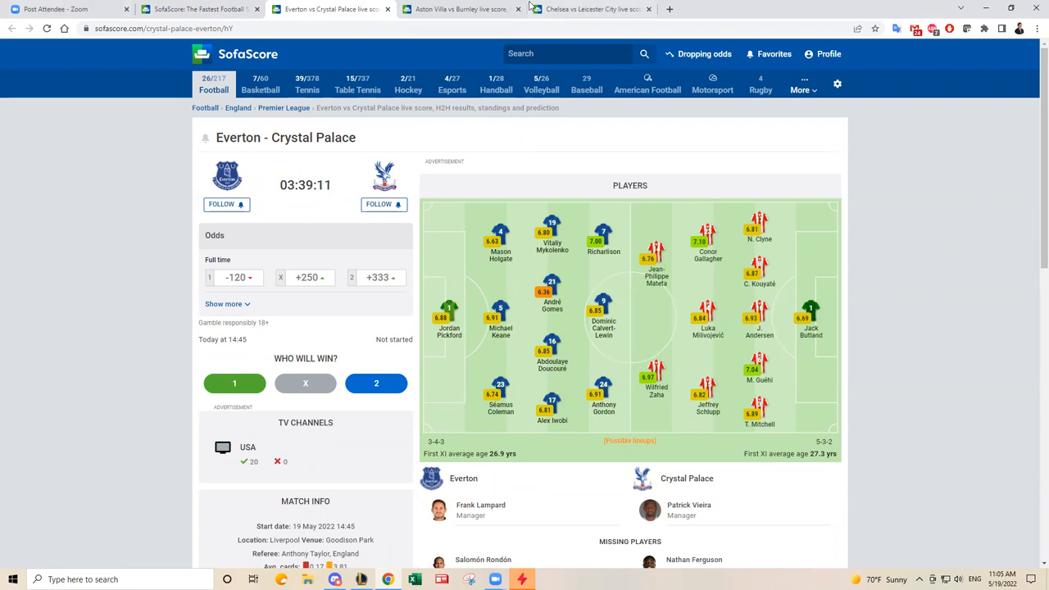
{"action": "left_click", "coordinate": [328, 10]}
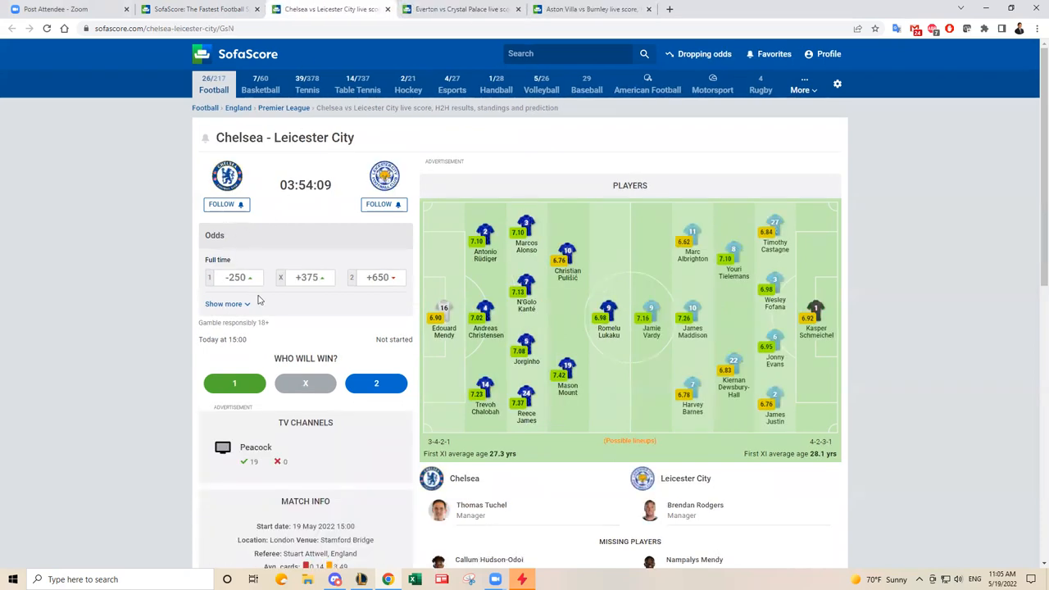
{"action": "scroll", "scroll_direction": "down", "scroll_amount": 3}
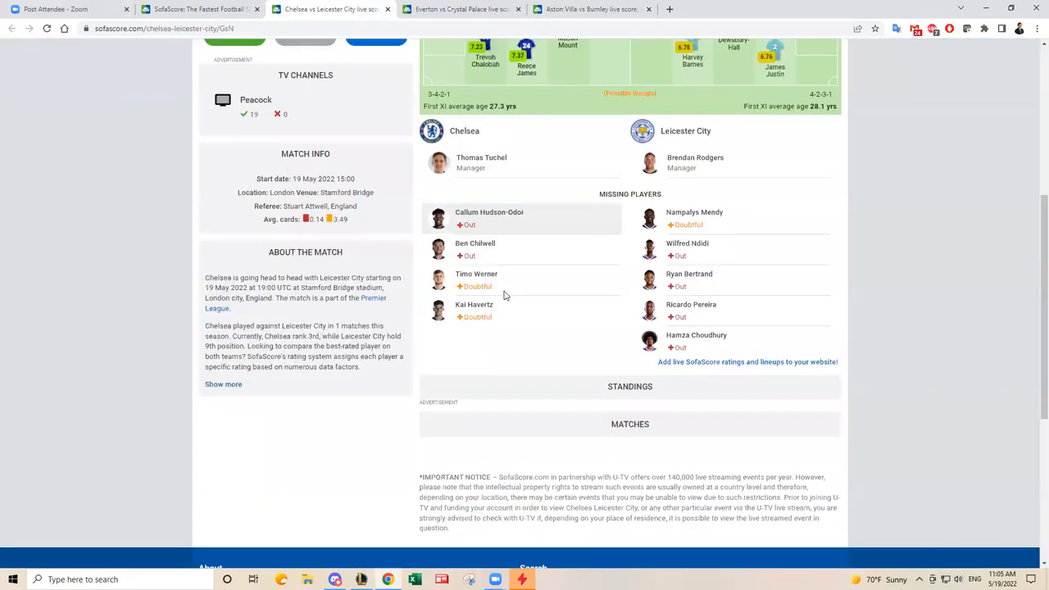
Scroll to the Premier League standings showing Chelsea third on 70 points and Leicester ninth
{"action": "scroll", "scroll_direction": "down", "scroll_amount": 3}
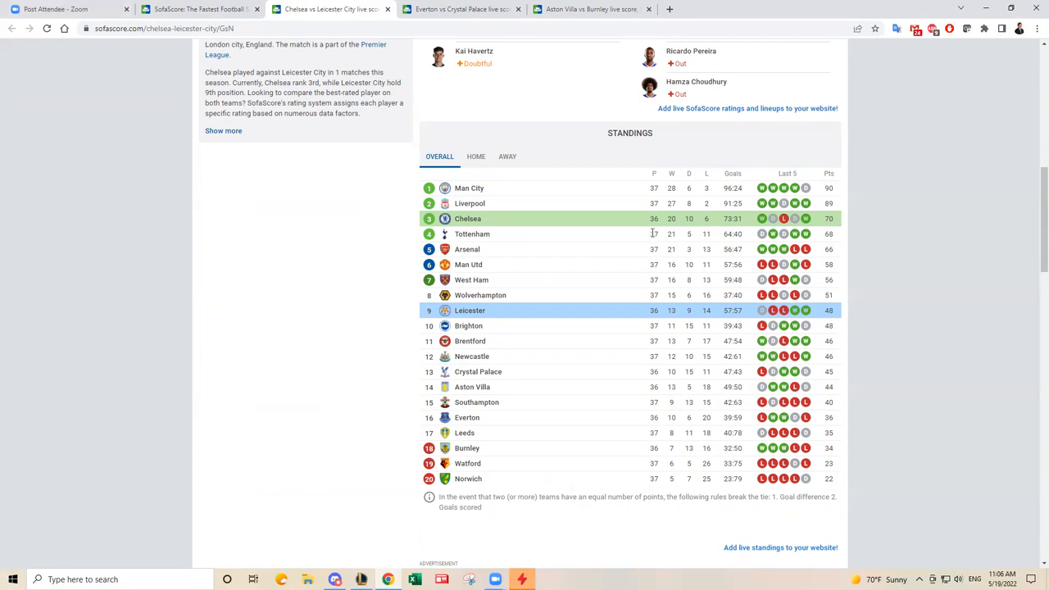
{"action": "mouse_move", "coordinate": [836, 228]}
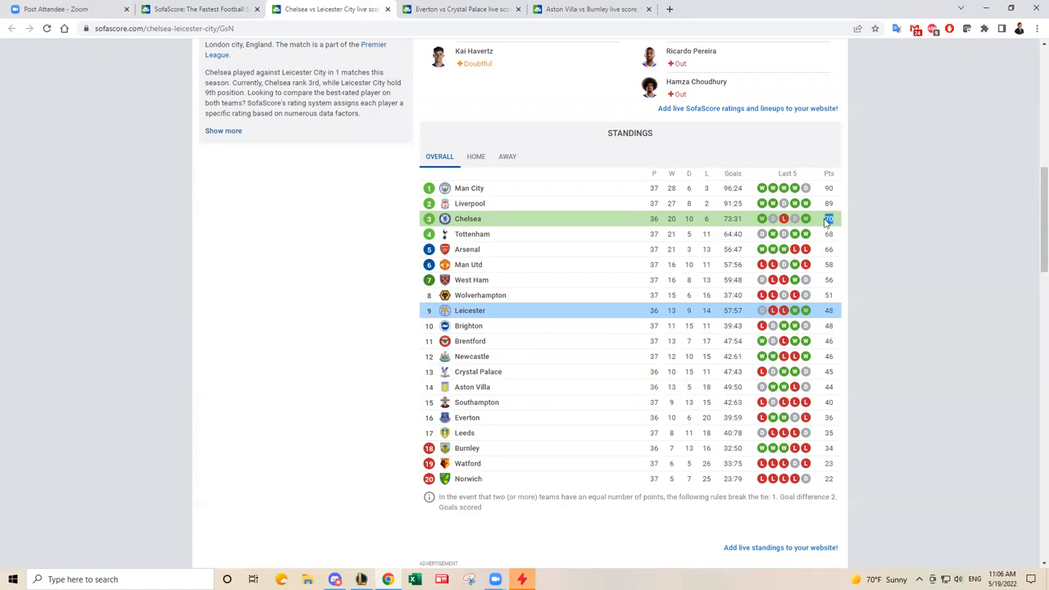
{"action": "mouse_move", "coordinate": [842, 252]}
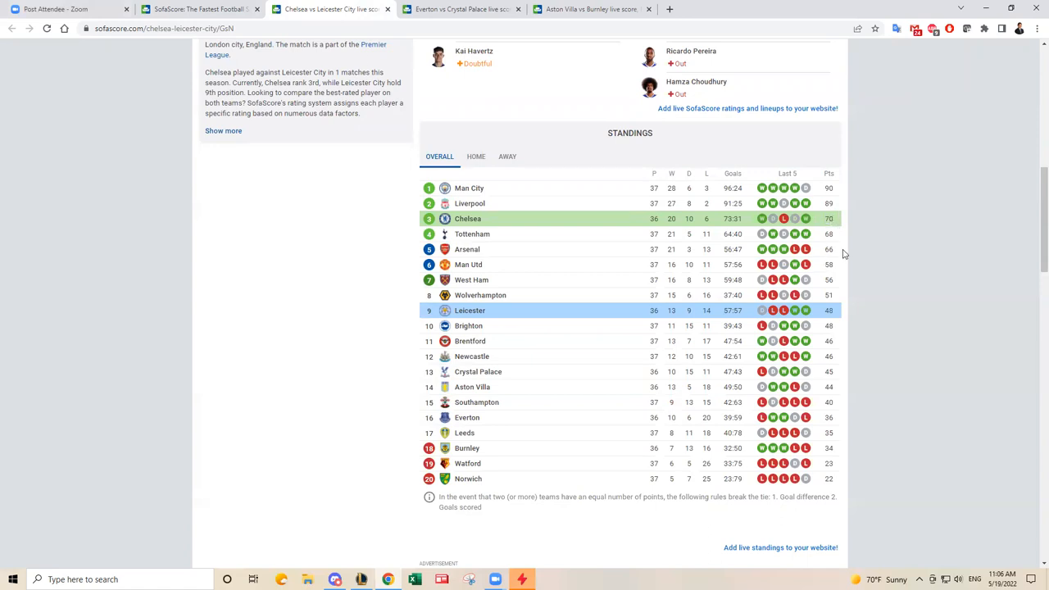
{"action": "mouse_move", "coordinate": [834, 236]}
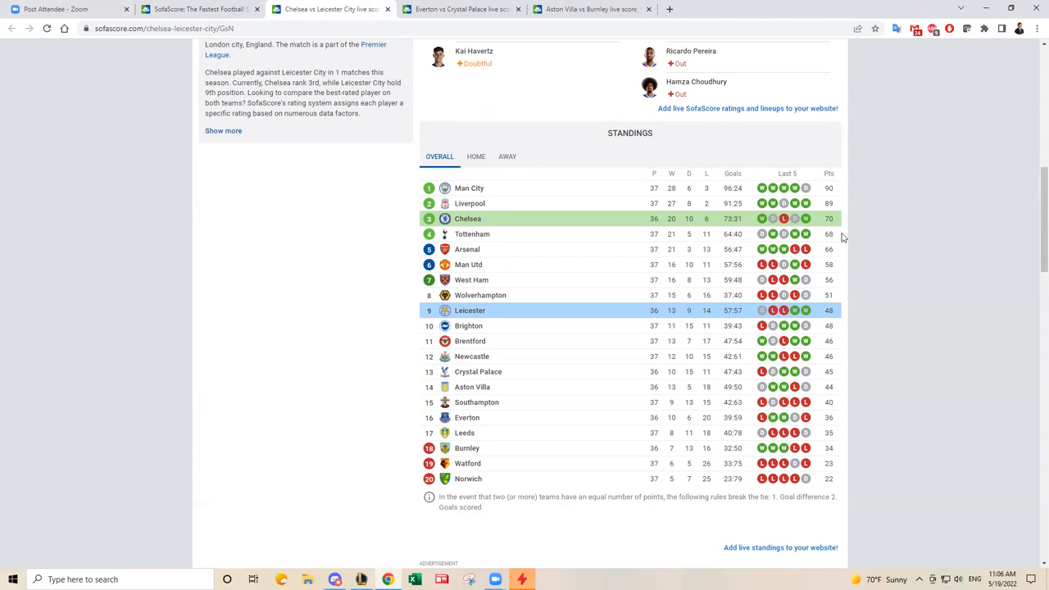
{"action": "mouse_move", "coordinate": [842, 238]}
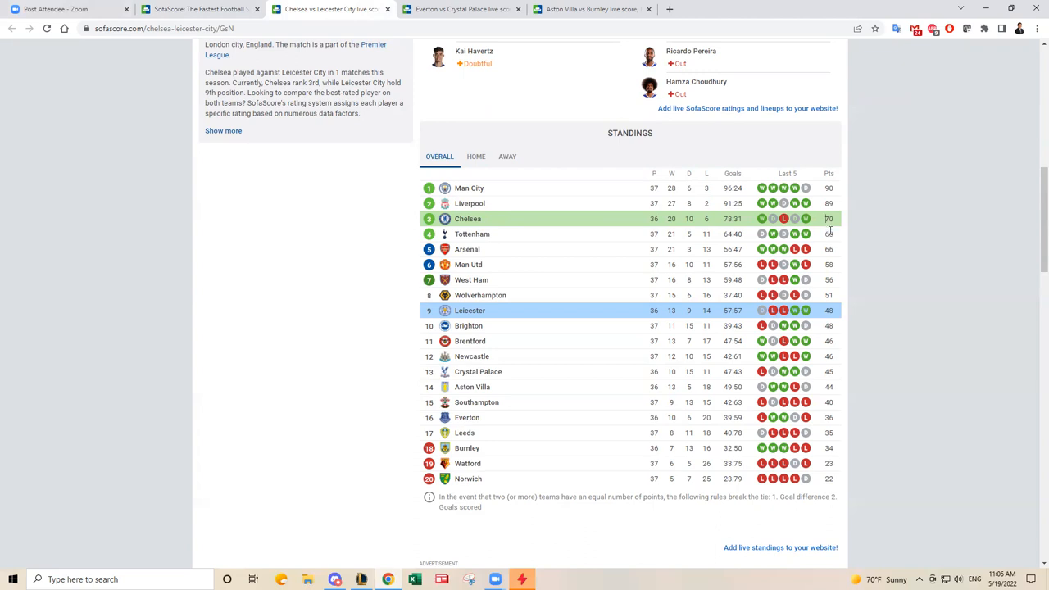
{"action": "mouse_move", "coordinate": [752, 228]}
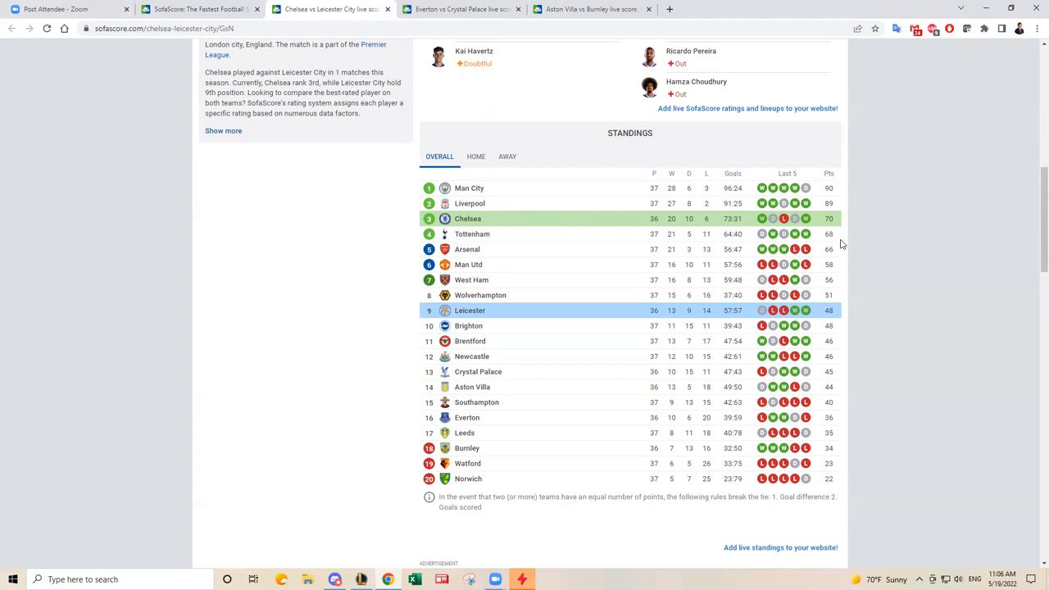
{"action": "mouse_move", "coordinate": [837, 240]}
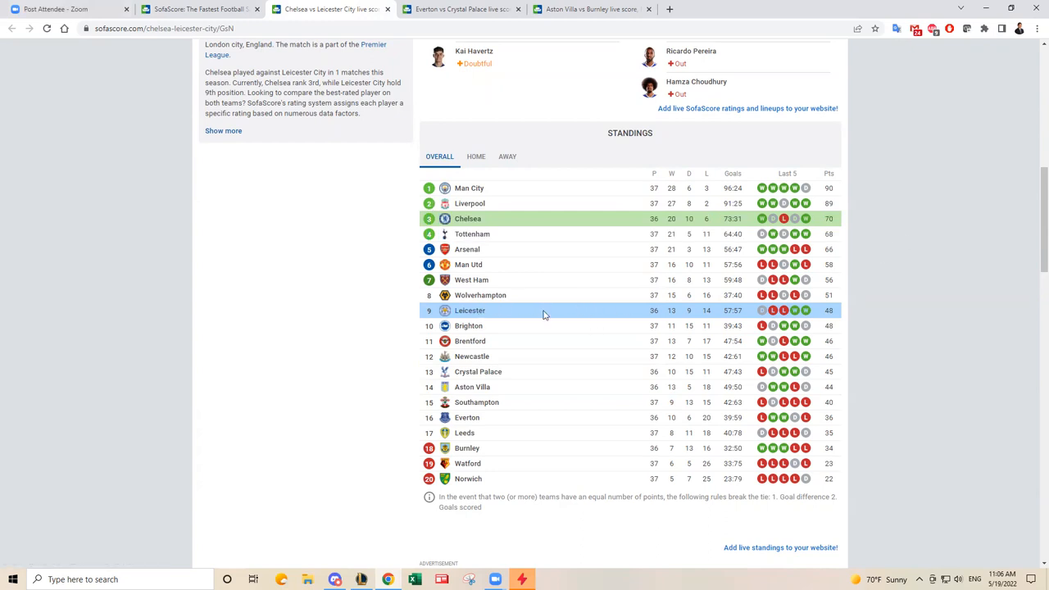
{"action": "mouse_move", "coordinate": [774, 331]}
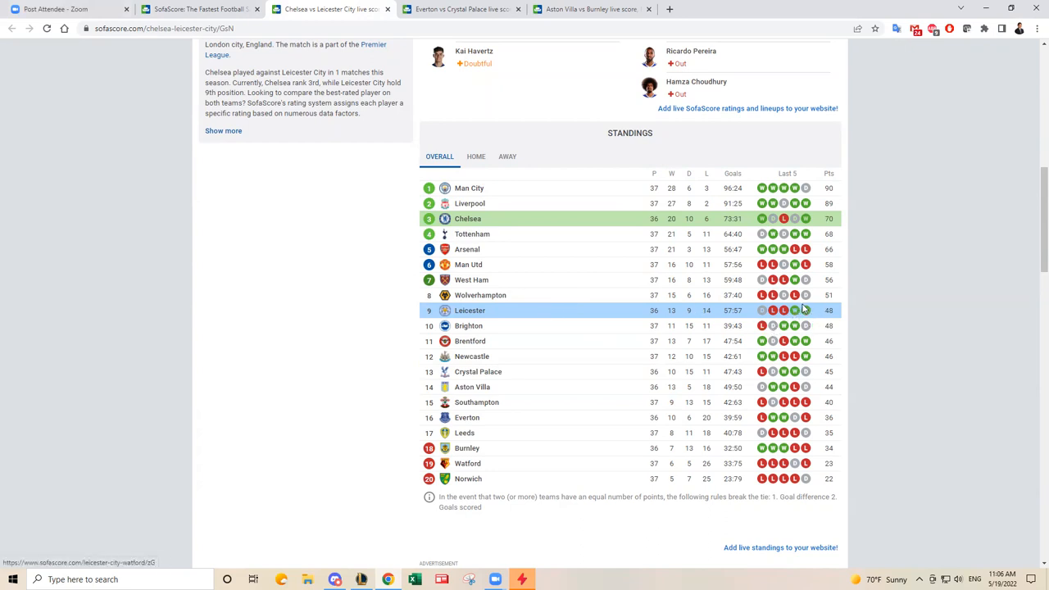
{"action": "mouse_move", "coordinate": [823, 223]}
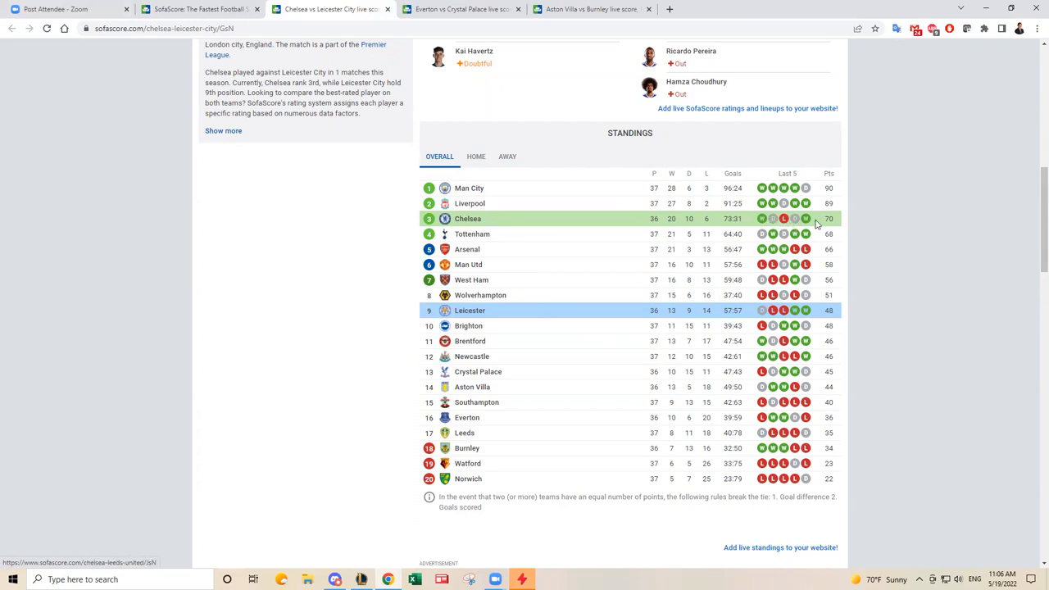
{"action": "mouse_move", "coordinate": [816, 313]}
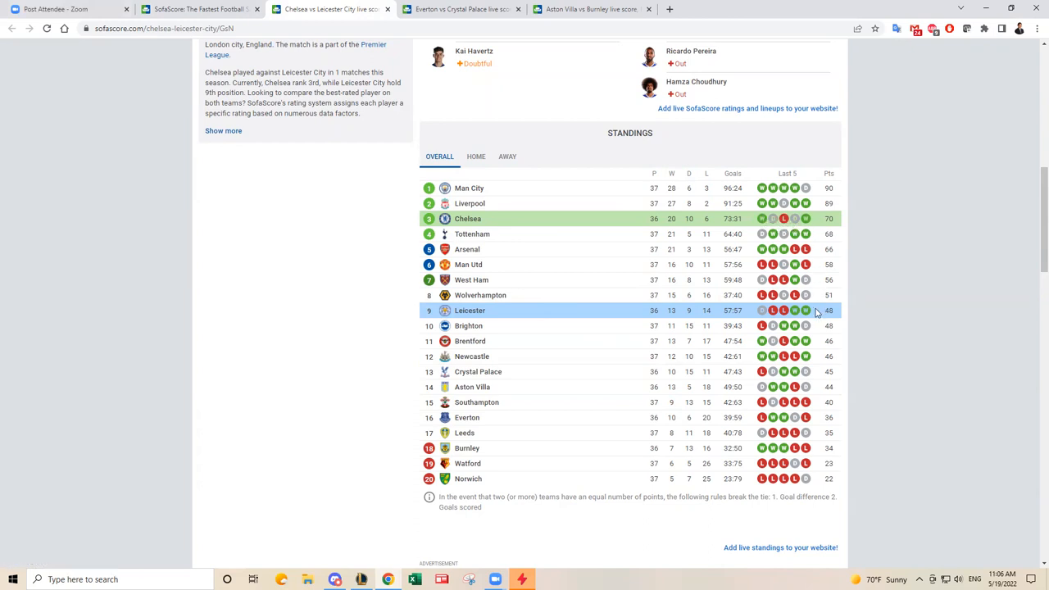
Check Antonio Rüdiger's profile, then return to the Chelsea vs Leicester City predicted lineups
{"action": "scroll", "scroll_direction": "up", "scroll_amount": 3}
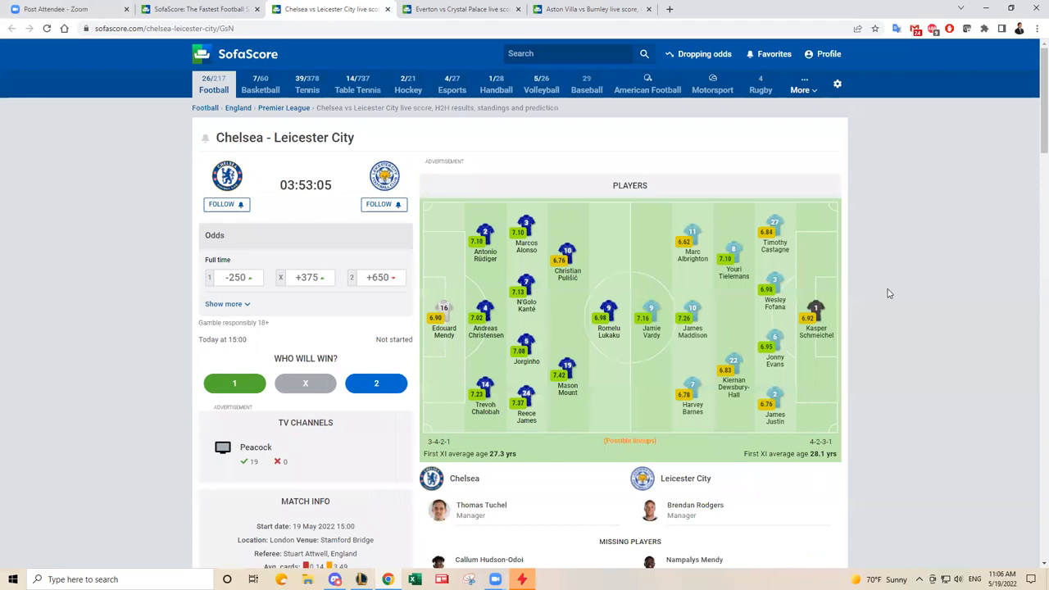
{"action": "mouse_move", "coordinate": [692, 320]}
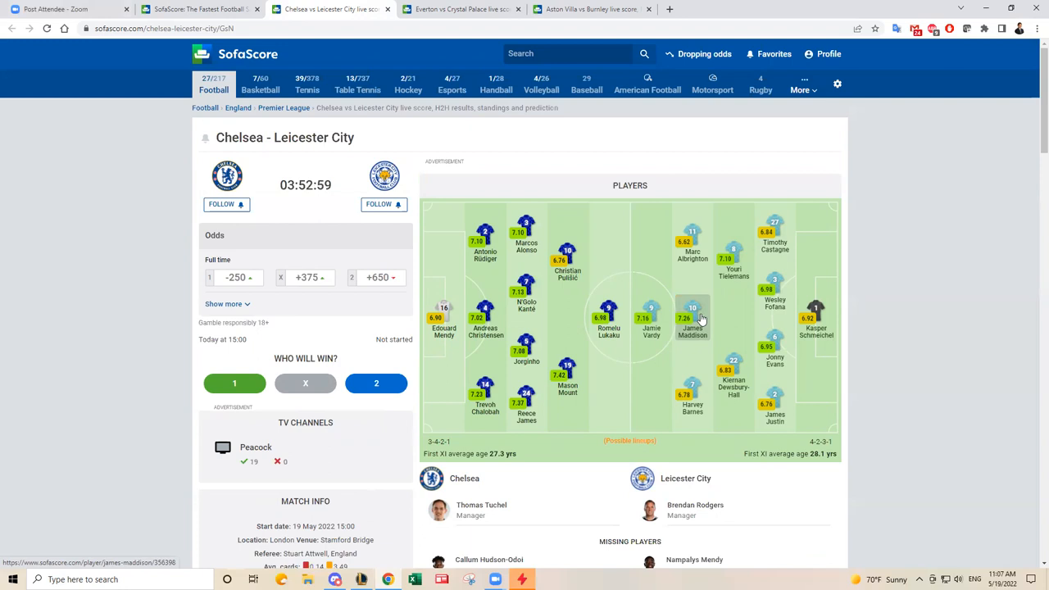
{"action": "mouse_move", "coordinate": [702, 318]}
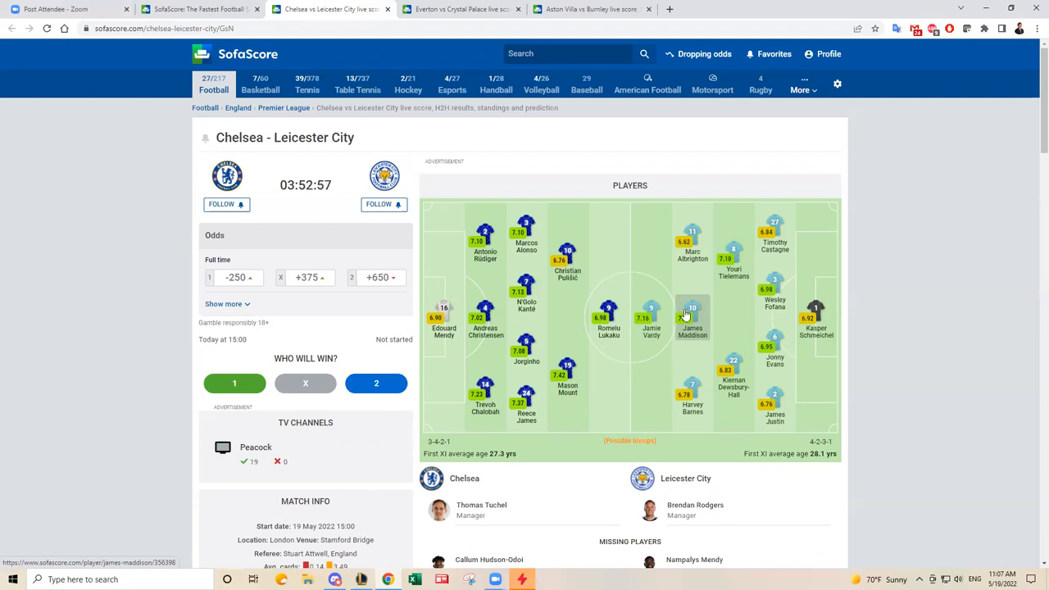
{"action": "mouse_move", "coordinate": [622, 275]}
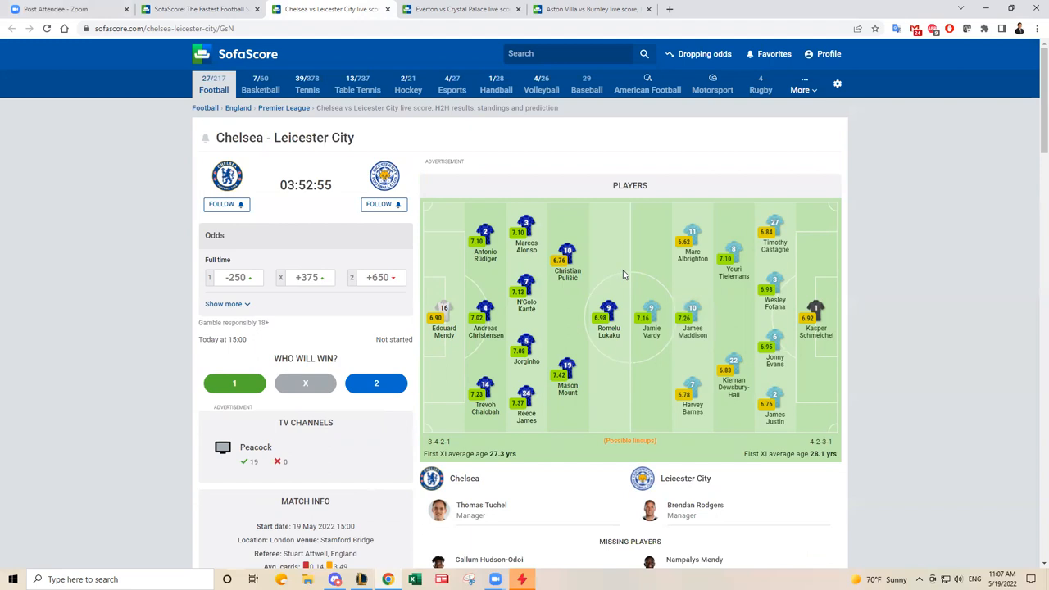
{"action": "mouse_move", "coordinate": [574, 313]}
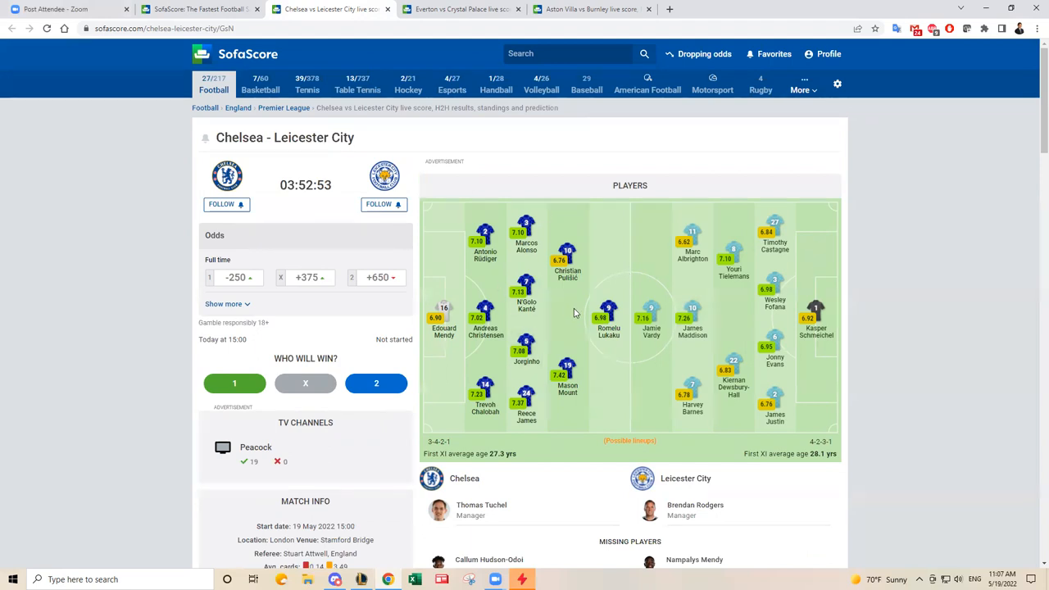
{"action": "mouse_move", "coordinate": [558, 312]}
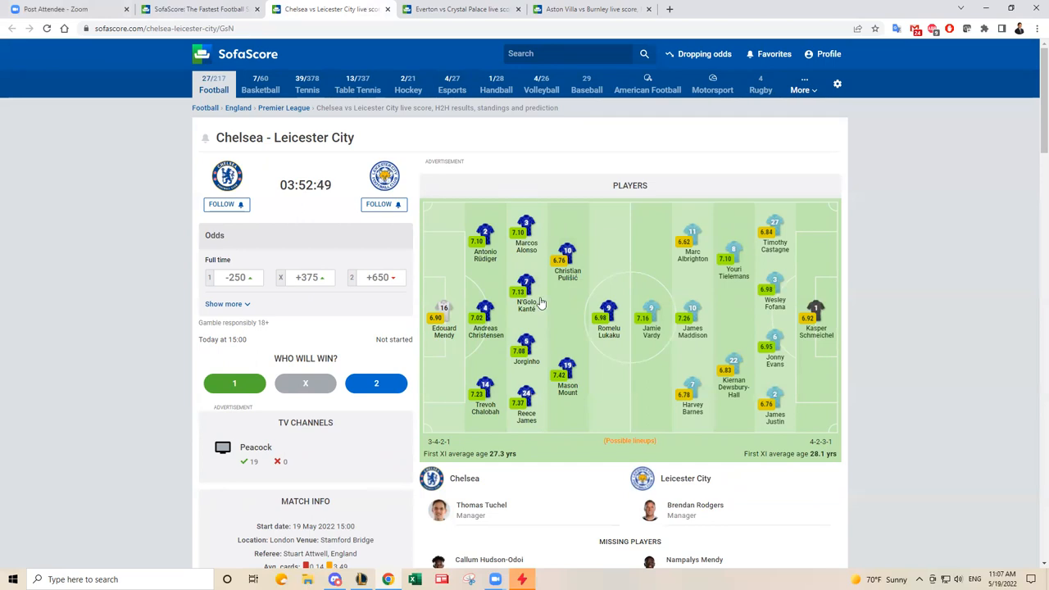
{"action": "mouse_move", "coordinate": [567, 369]}
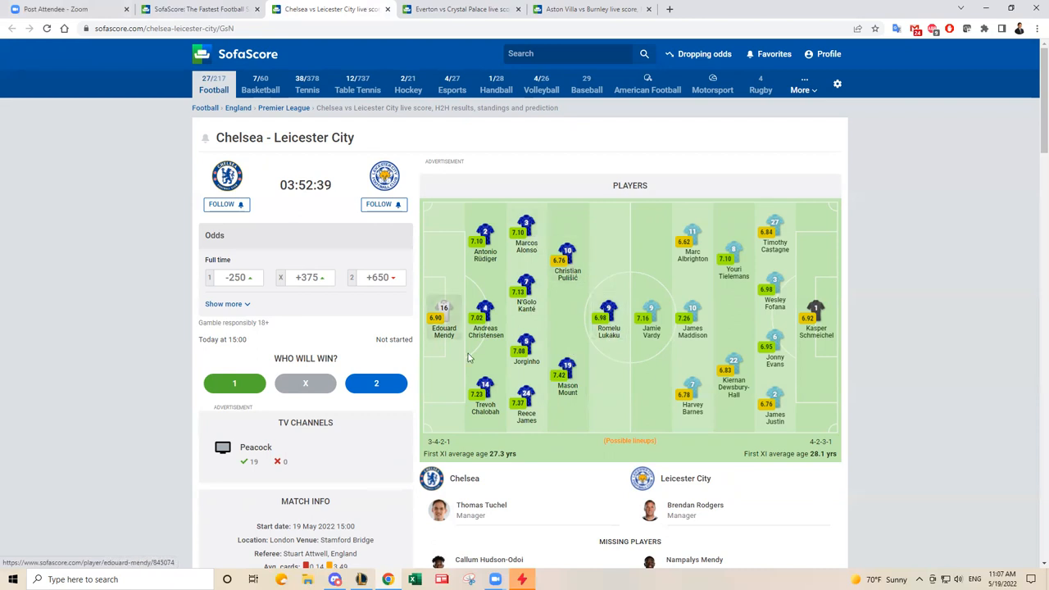
{"action": "mouse_move", "coordinate": [563, 303]}
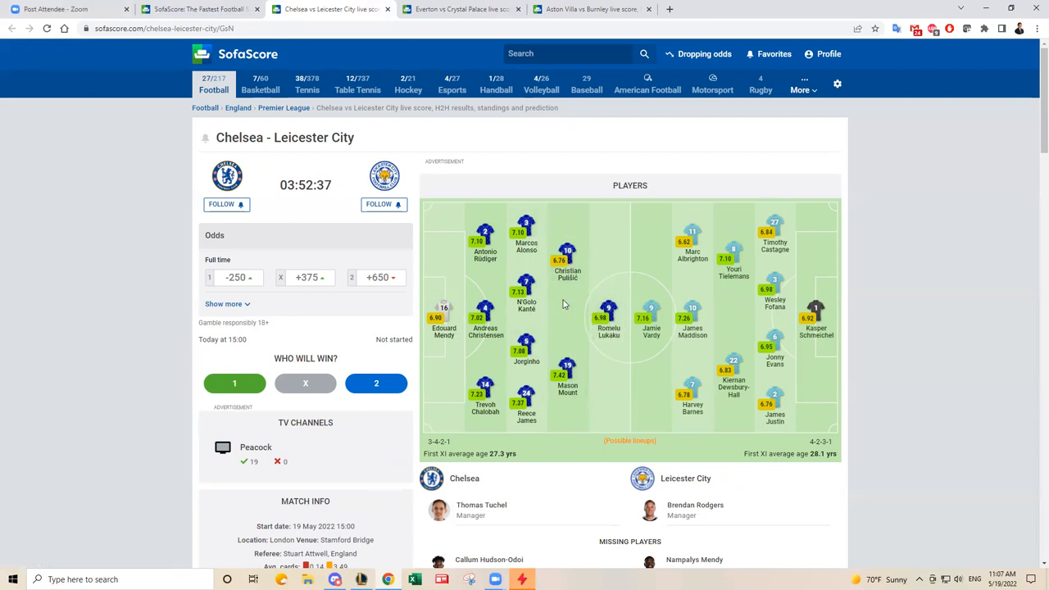
{"action": "mouse_move", "coordinate": [566, 310]}
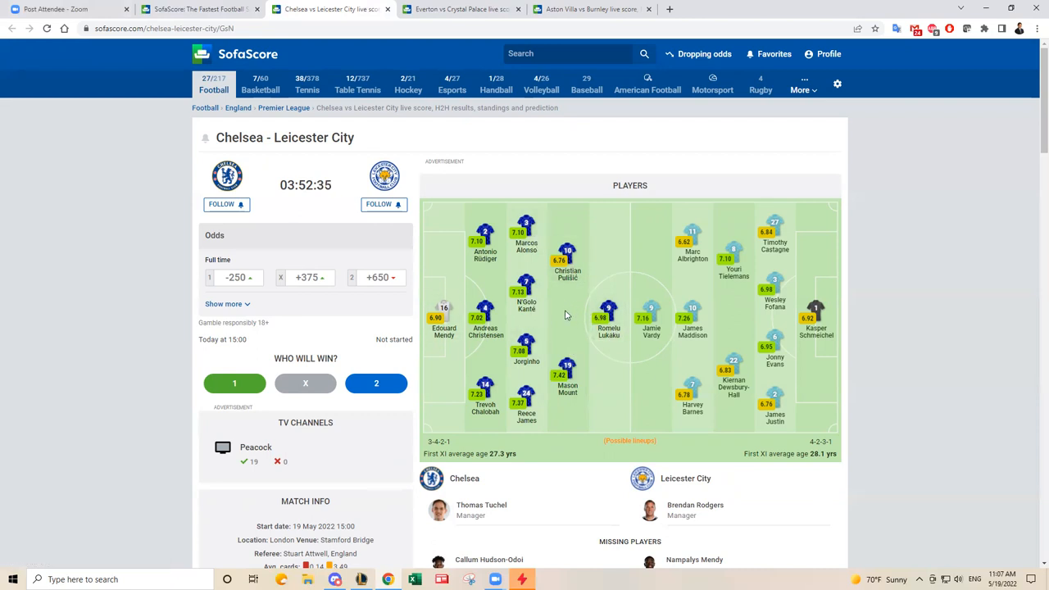
{"action": "mouse_move", "coordinate": [570, 314]}
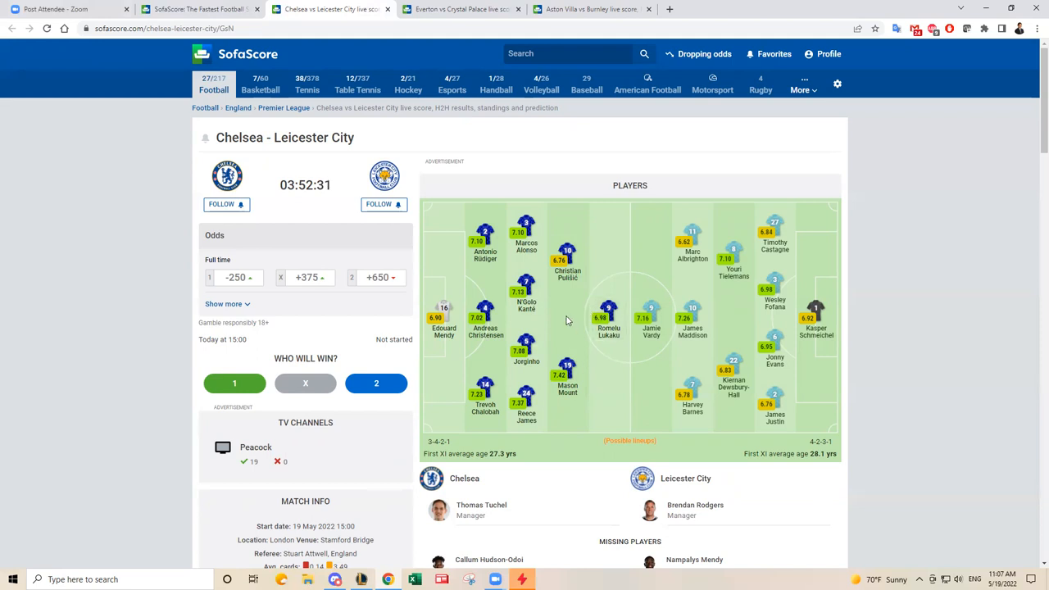
{"action": "mouse_move", "coordinate": [679, 285]}
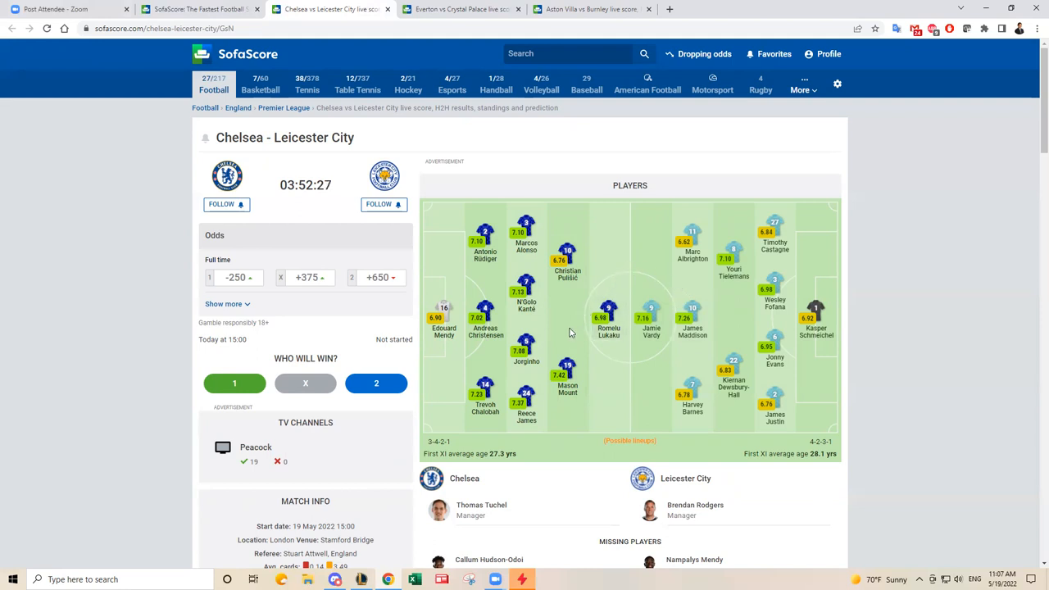
{"action": "mouse_move", "coordinate": [568, 377]}
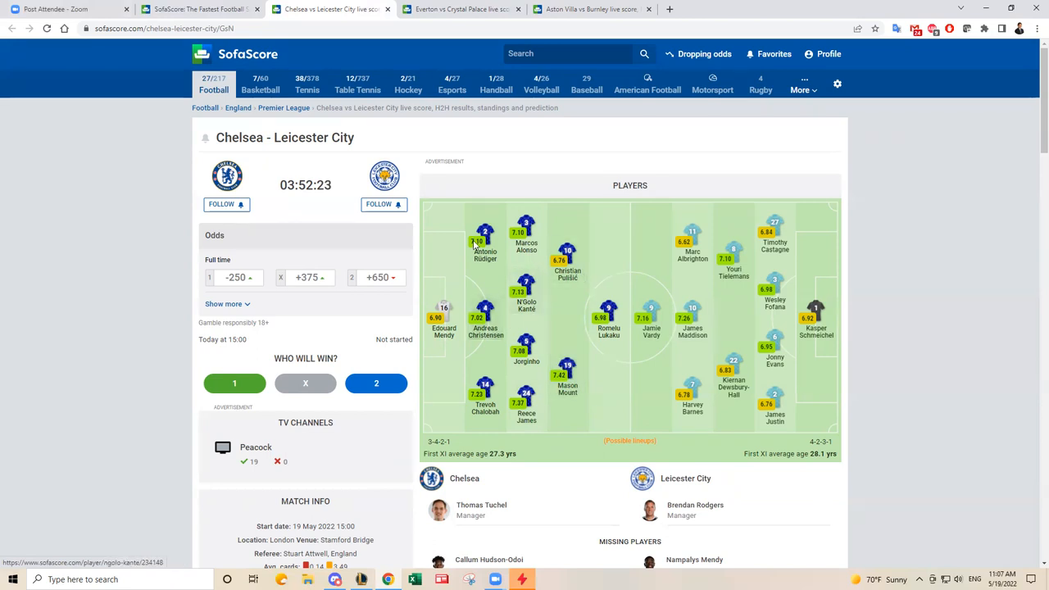
{"action": "left_click", "coordinate": [460, 10]}
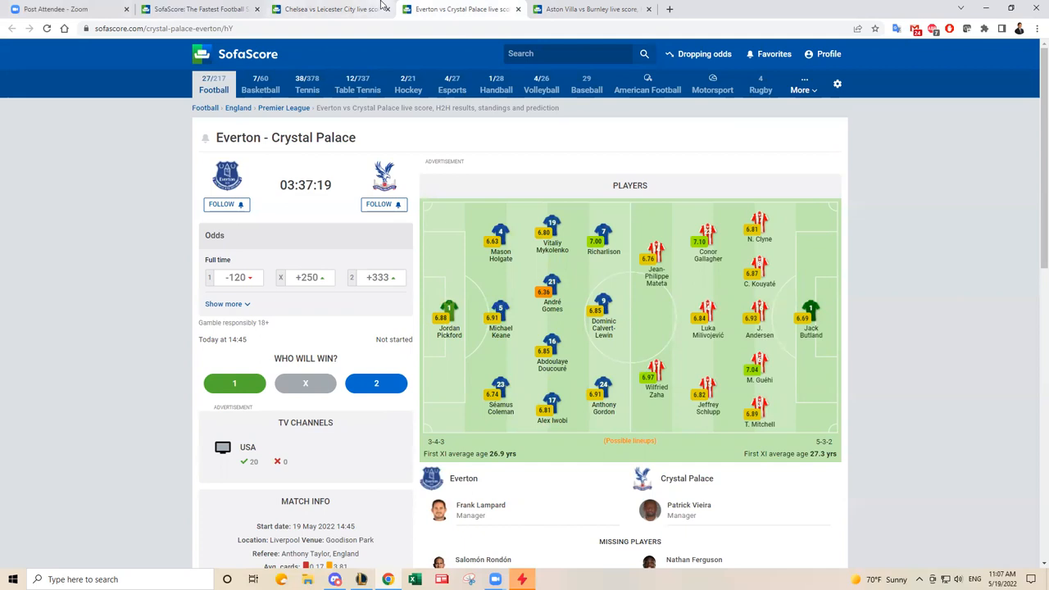
{"action": "left_click", "coordinate": [327, 10]}
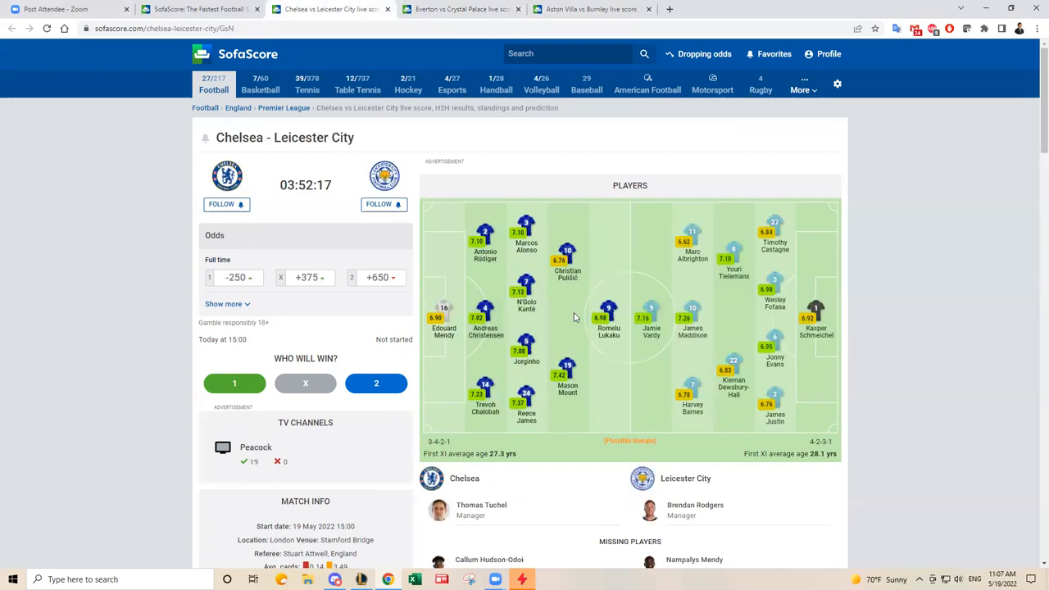
{"action": "mouse_move", "coordinate": [570, 328]}
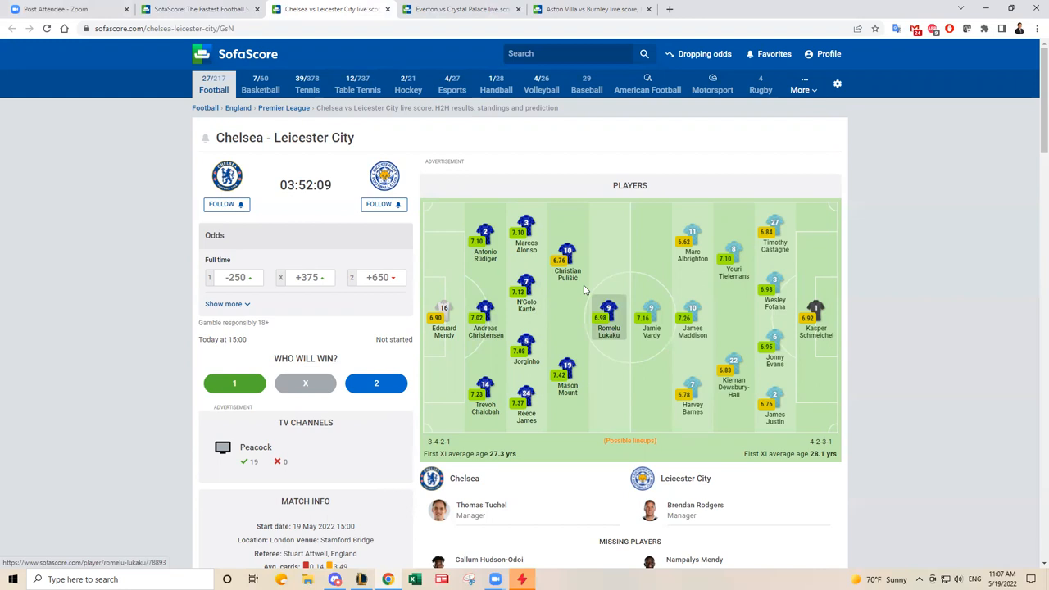
{"action": "mouse_move", "coordinate": [567, 260]}
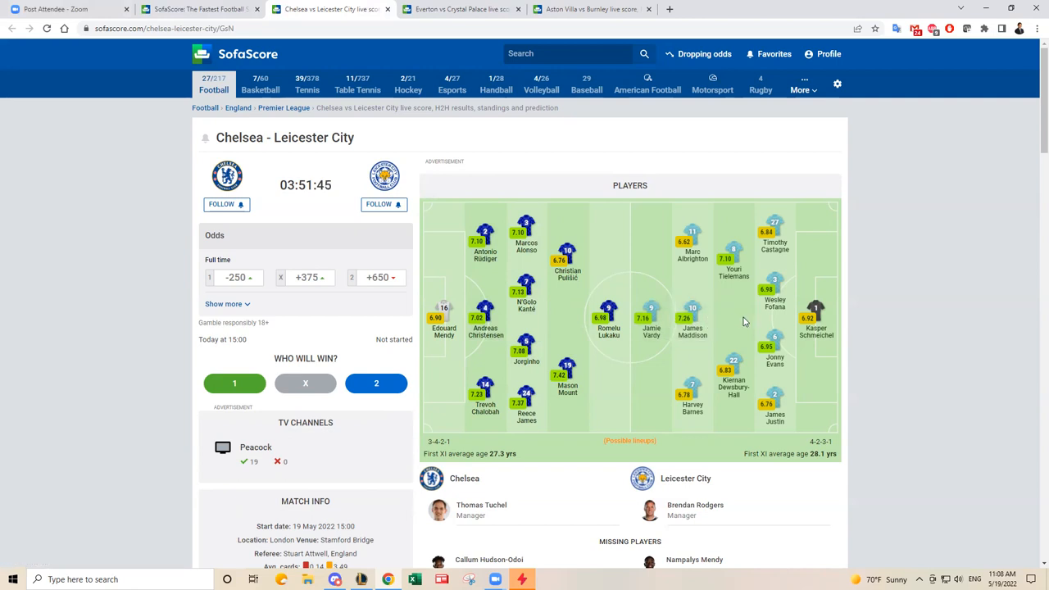
{"action": "mouse_move", "coordinate": [682, 322]}
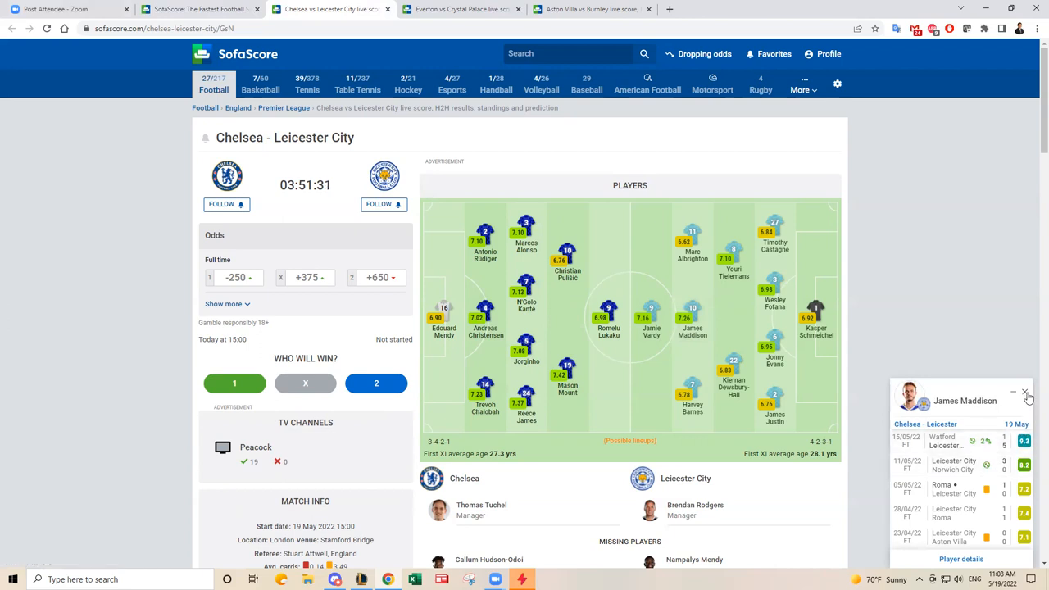
Close James Maddison's ratings card and scroll to the Chelsea vs Leicester missing players and standings
{"action": "left_click", "coordinate": [1026, 392]}
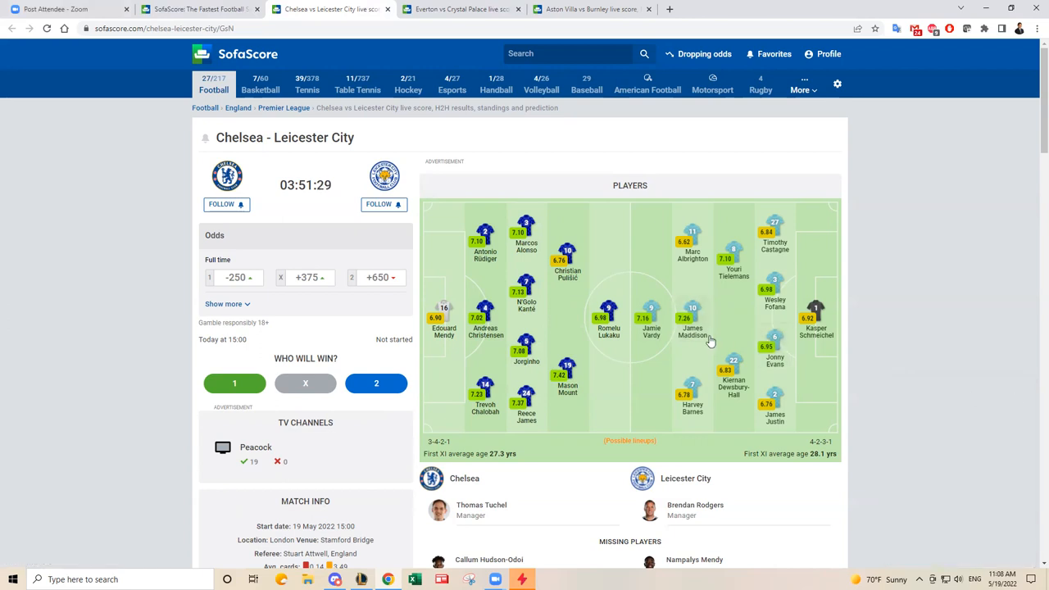
{"action": "scroll", "scroll_direction": "down", "scroll_amount": 3}
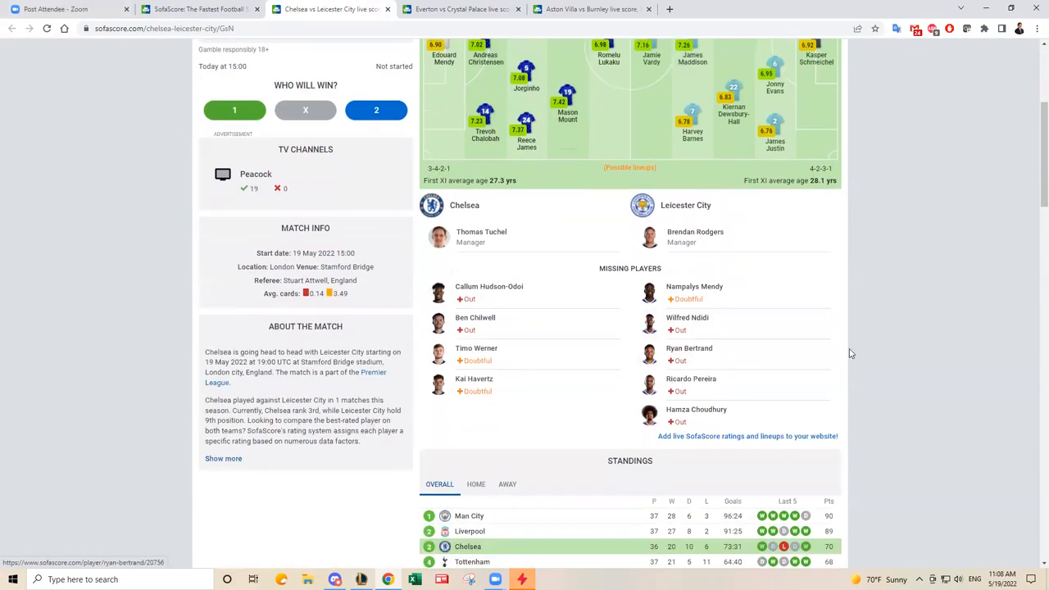
{"action": "scroll", "scroll_direction": "down", "scroll_amount": 3}
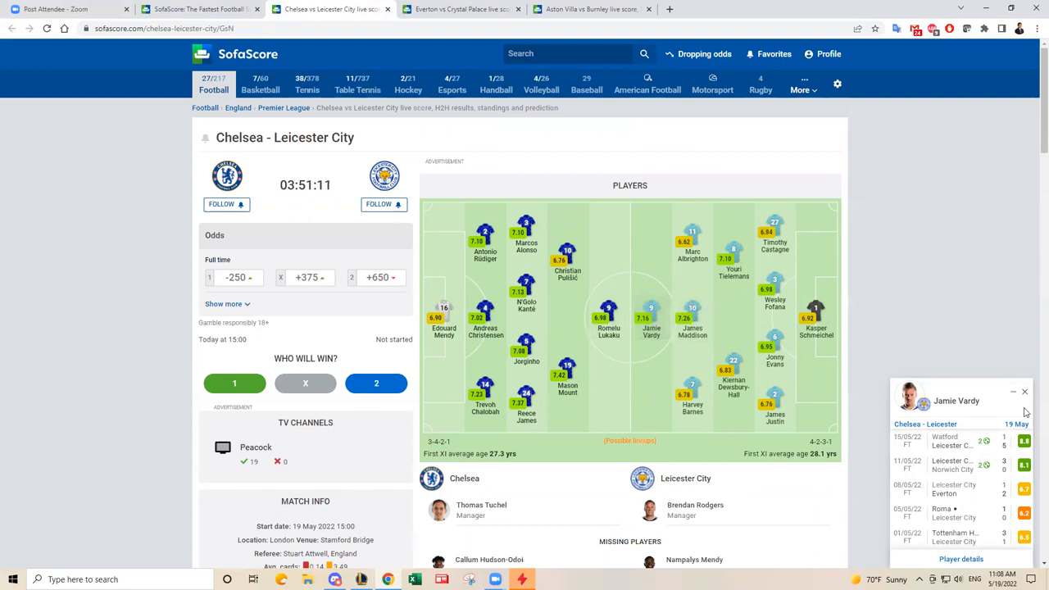
{"action": "mouse_move", "coordinate": [691, 320]}
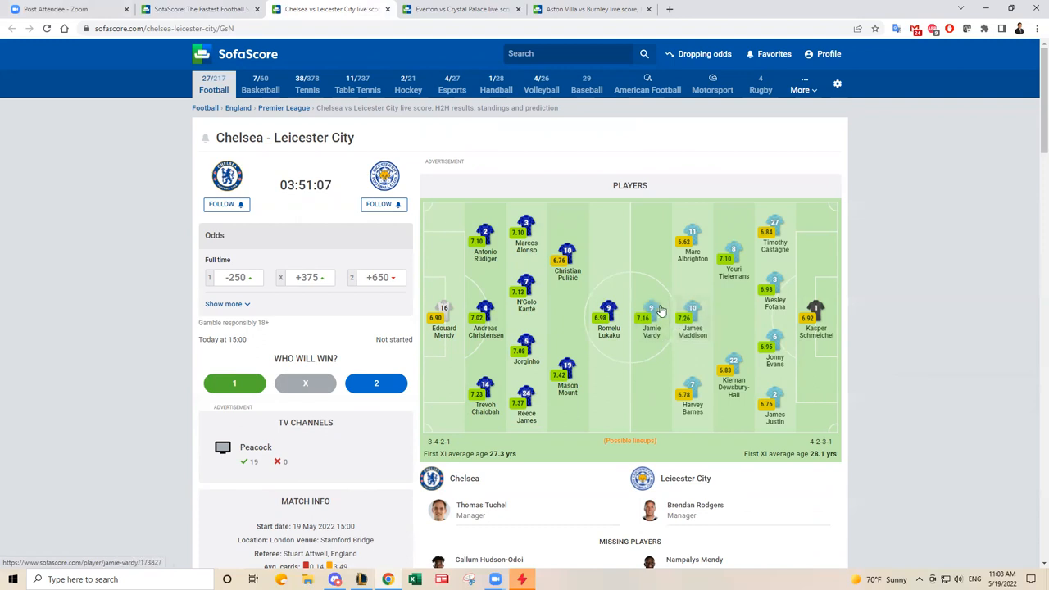
{"action": "mouse_move", "coordinate": [692, 418]}
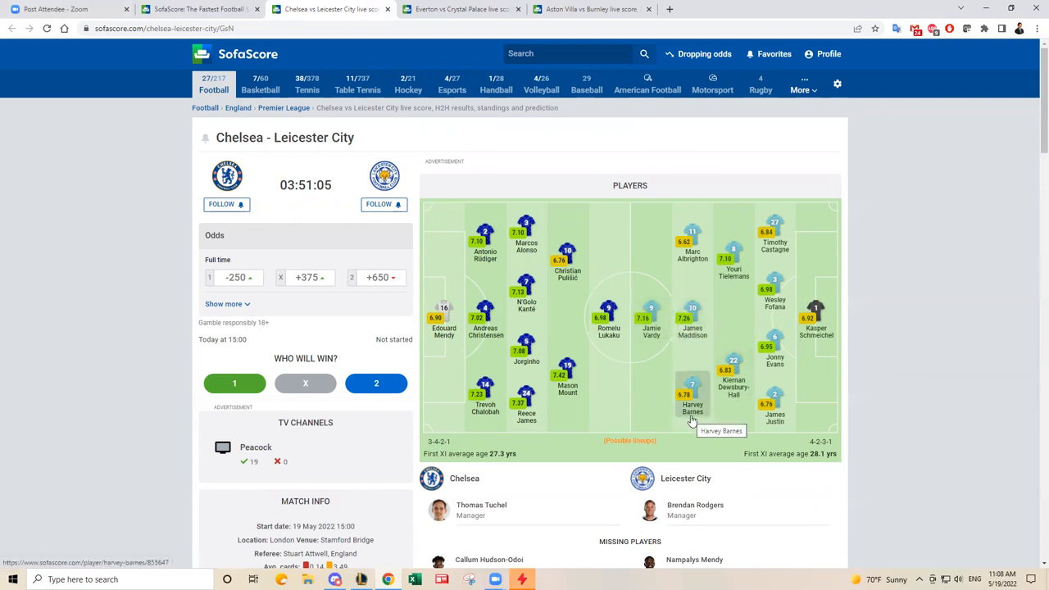
{"action": "mouse_move", "coordinate": [731, 385]}
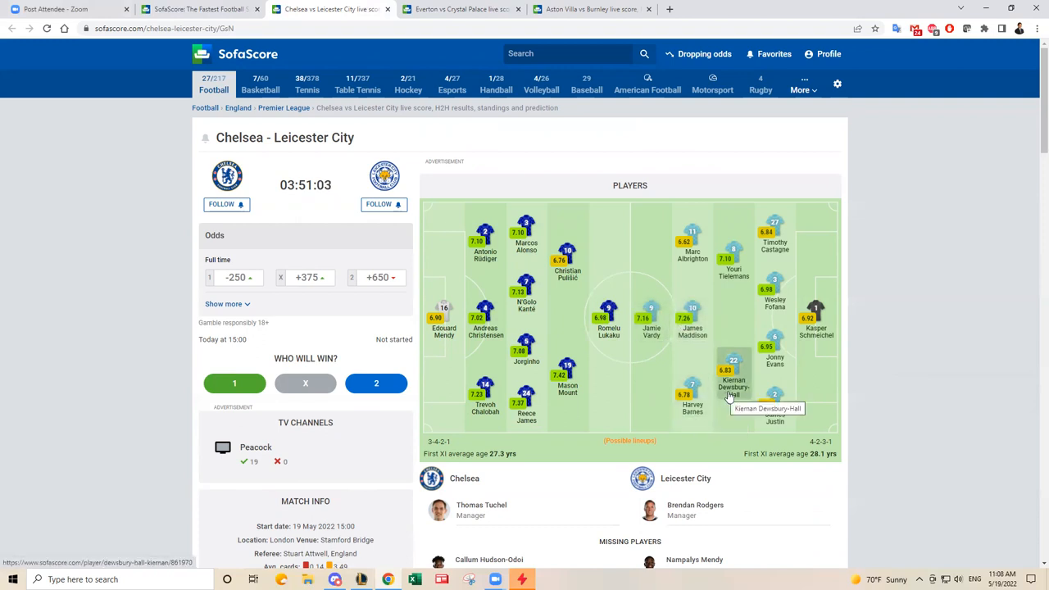
{"action": "mouse_move", "coordinate": [691, 243]}
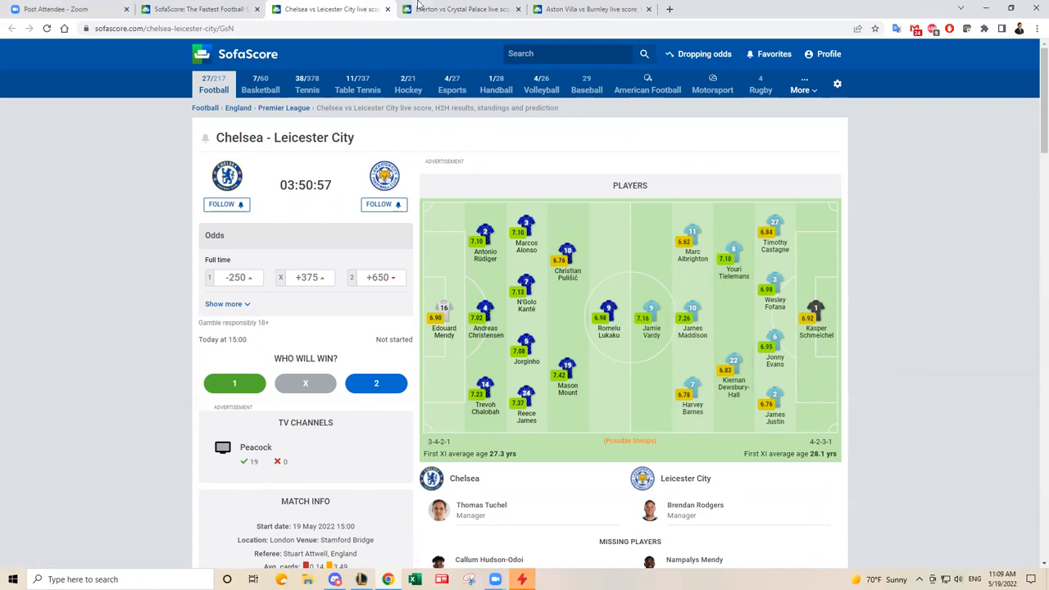
Switch to the Everton vs Crystal Palace match and scroll to its standings, Everton 16th and Palace 13th
{"action": "left_click", "coordinate": [459, 9]}
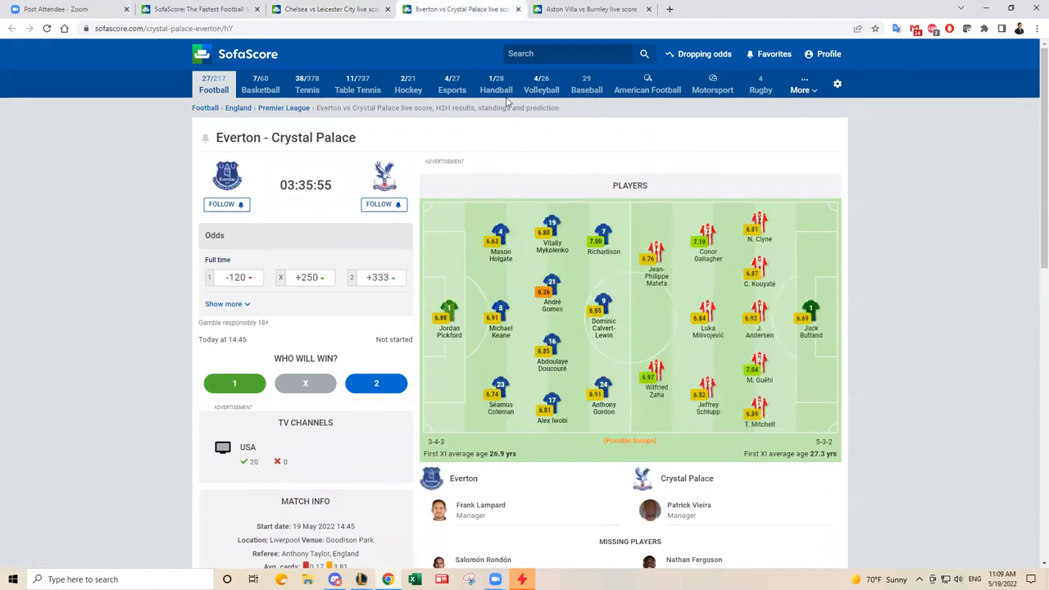
{"action": "mouse_move", "coordinate": [490, 154]}
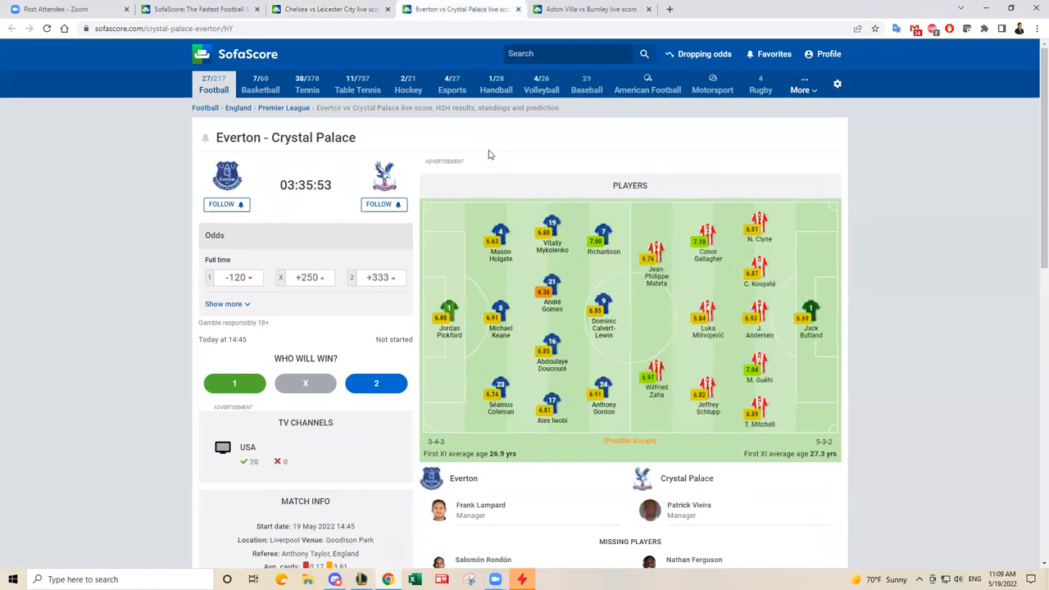
{"action": "mouse_move", "coordinate": [647, 318]}
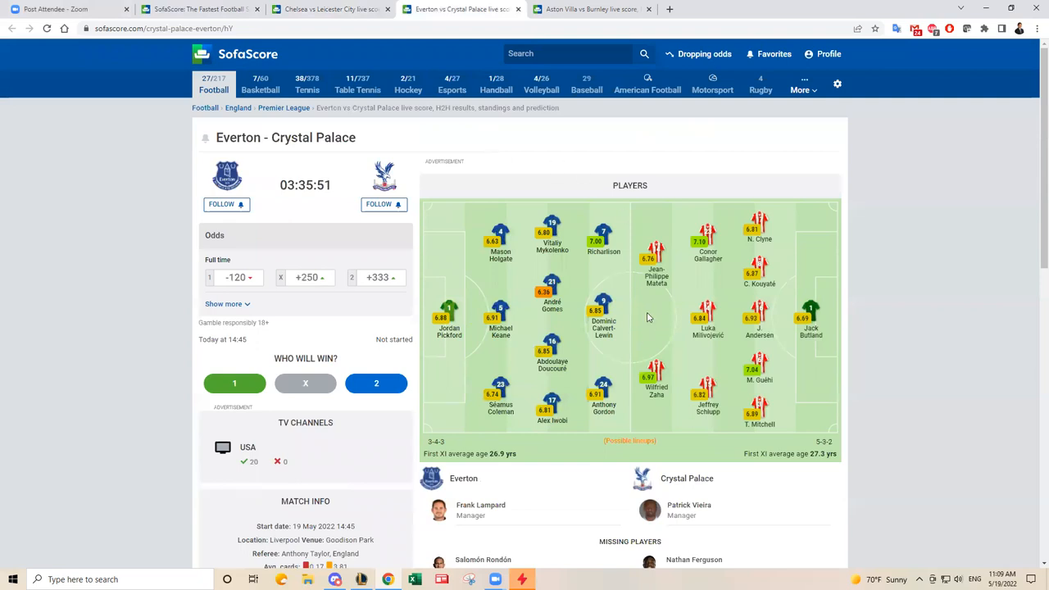
{"action": "scroll", "scroll_direction": "down", "scroll_amount": 3}
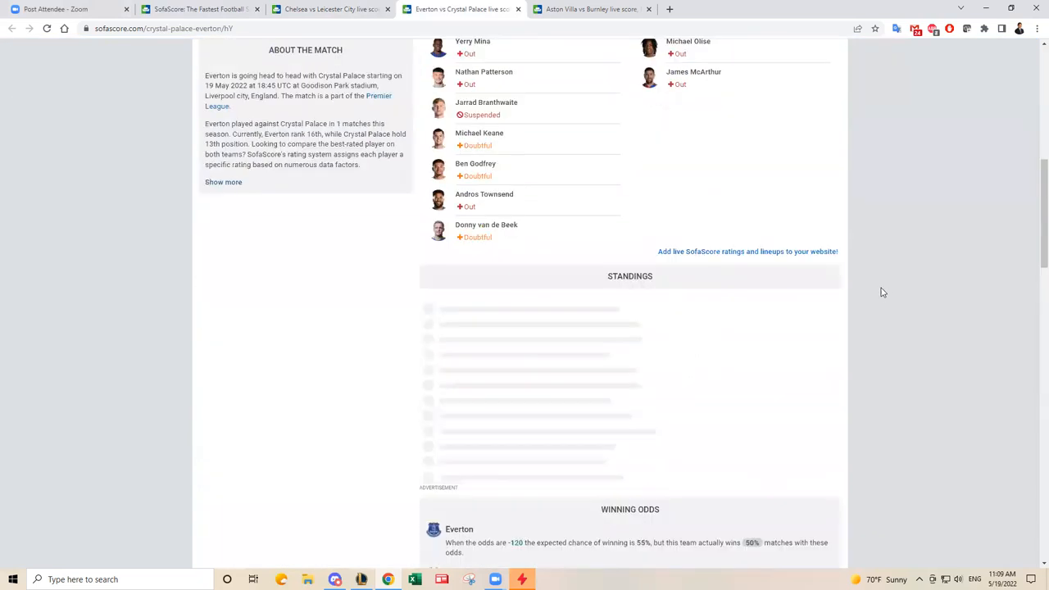
{"action": "scroll", "scroll_direction": "down", "scroll_amount": 3}
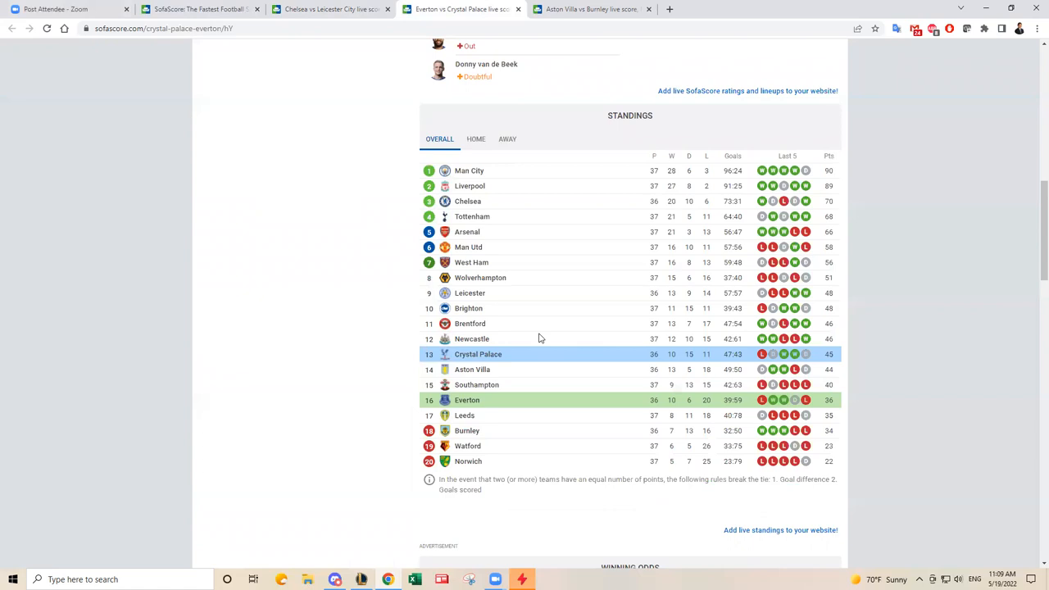
{"action": "mouse_move", "coordinate": [577, 359]}
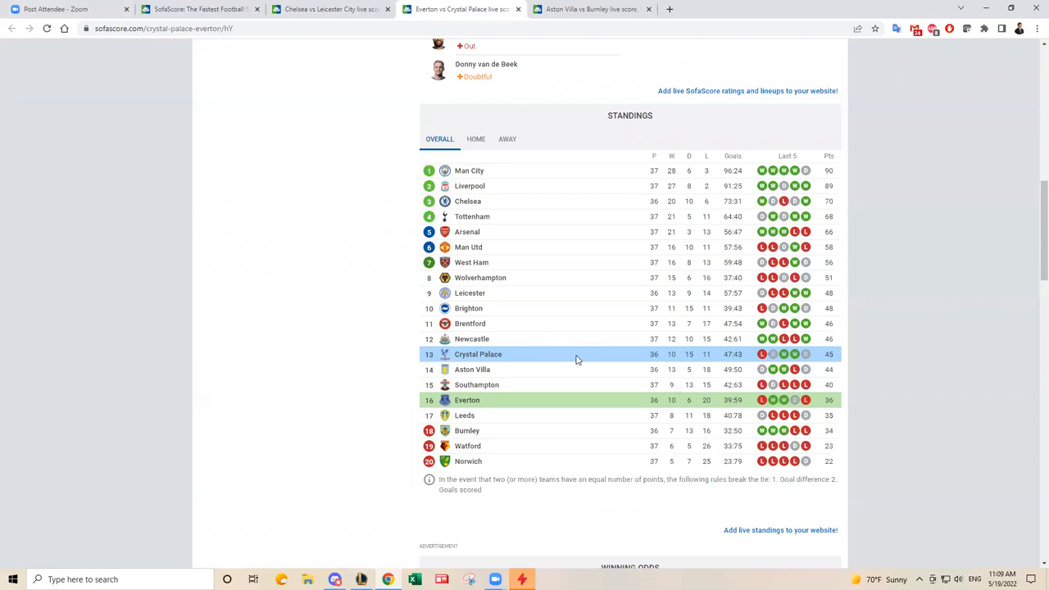
{"action": "mouse_move", "coordinate": [598, 411]}
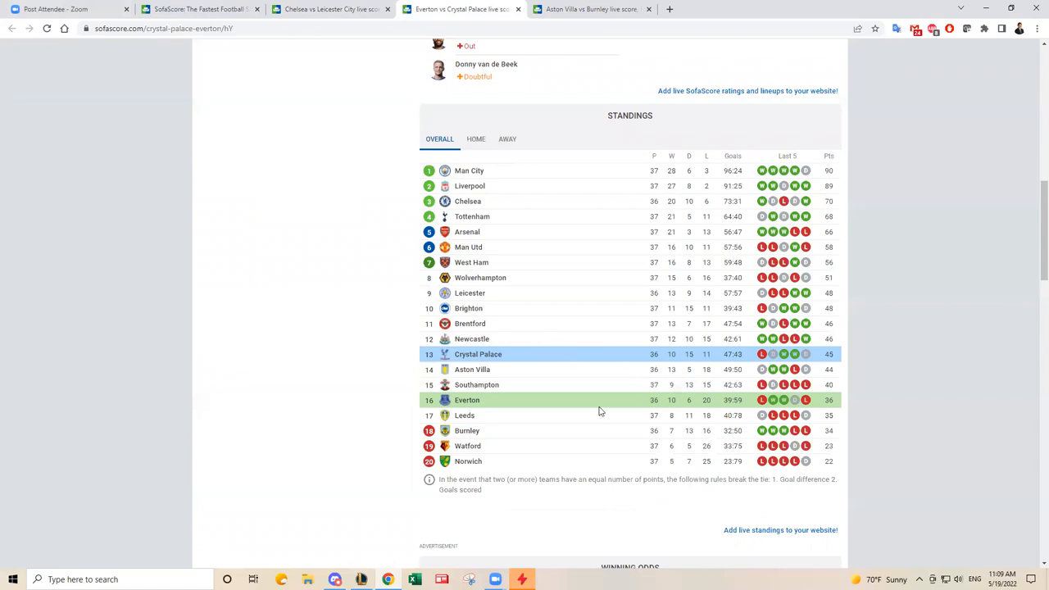
{"action": "mouse_move", "coordinate": [807, 400]}
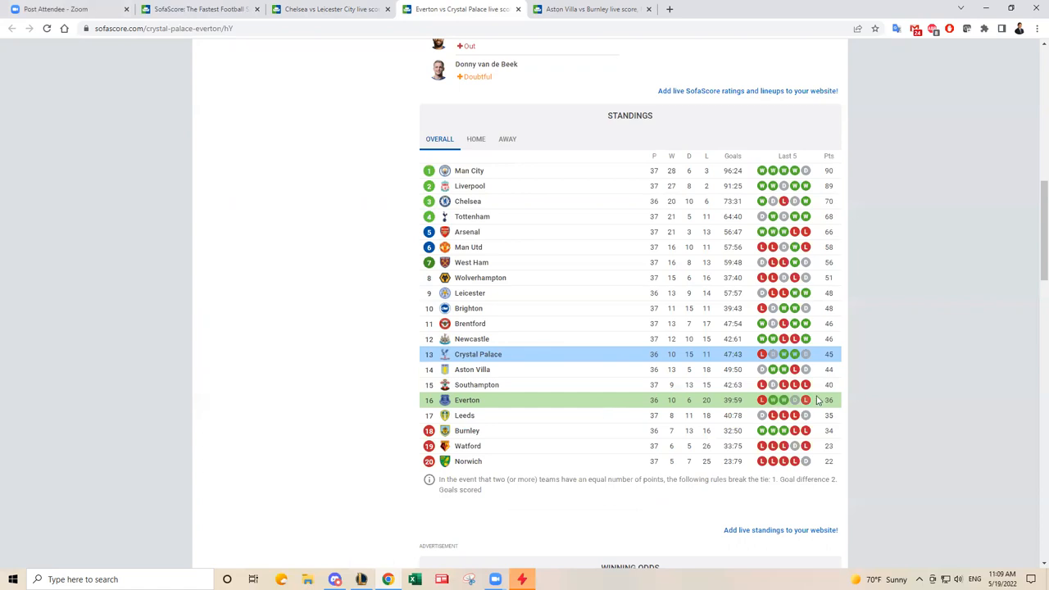
{"action": "mouse_move", "coordinate": [849, 400]}
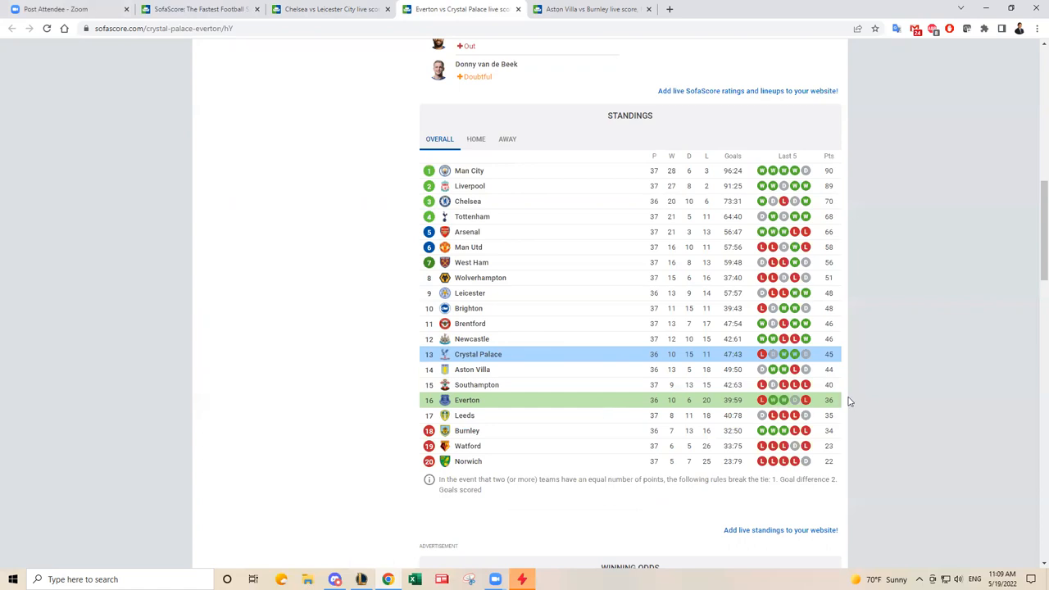
{"action": "mouse_move", "coordinate": [839, 403]}
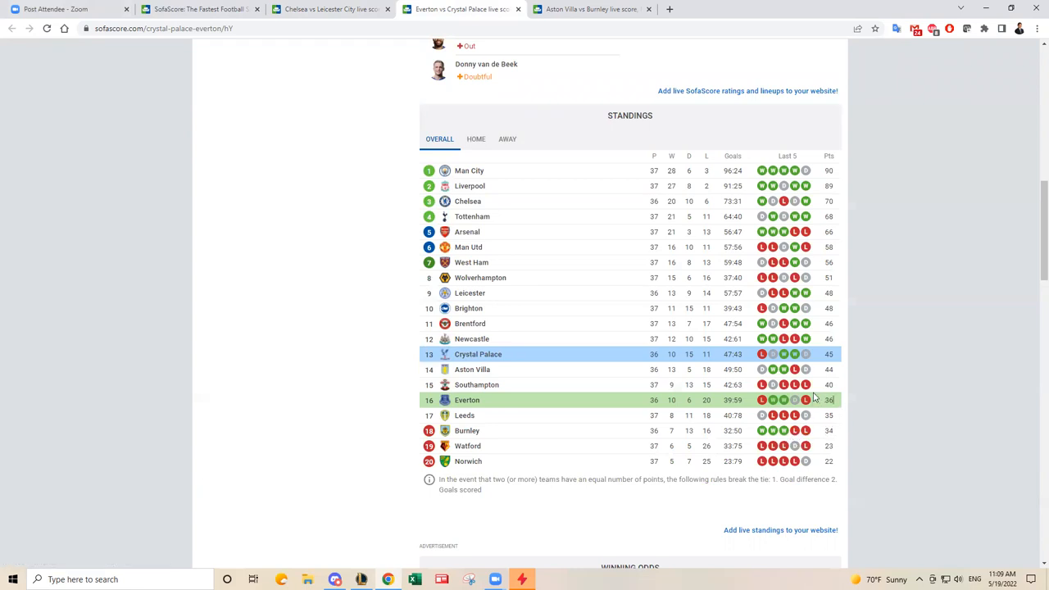
{"action": "mouse_move", "coordinate": [835, 364]}
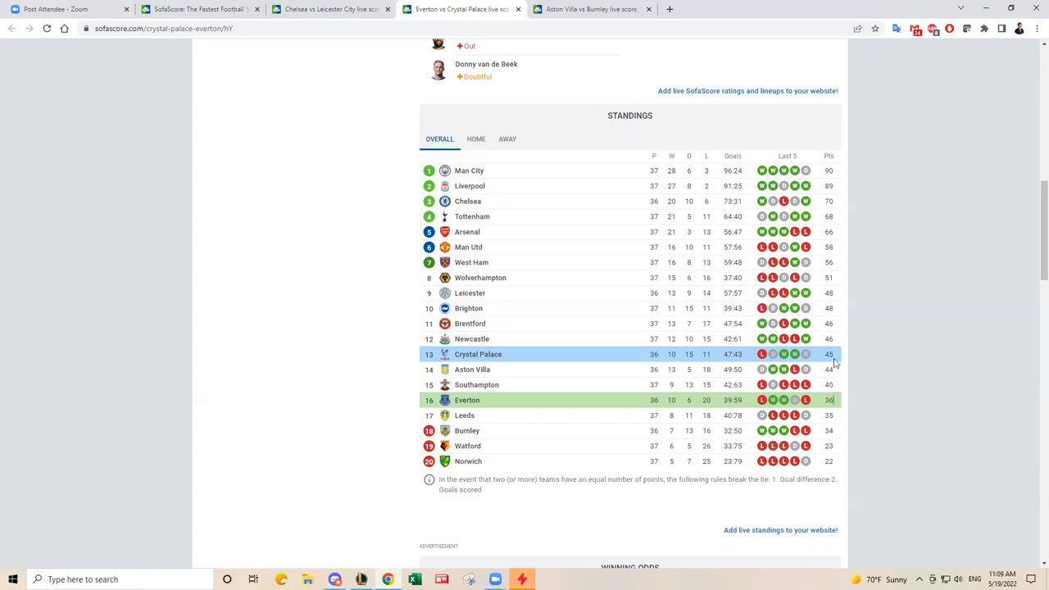
{"action": "mouse_move", "coordinate": [836, 367]}
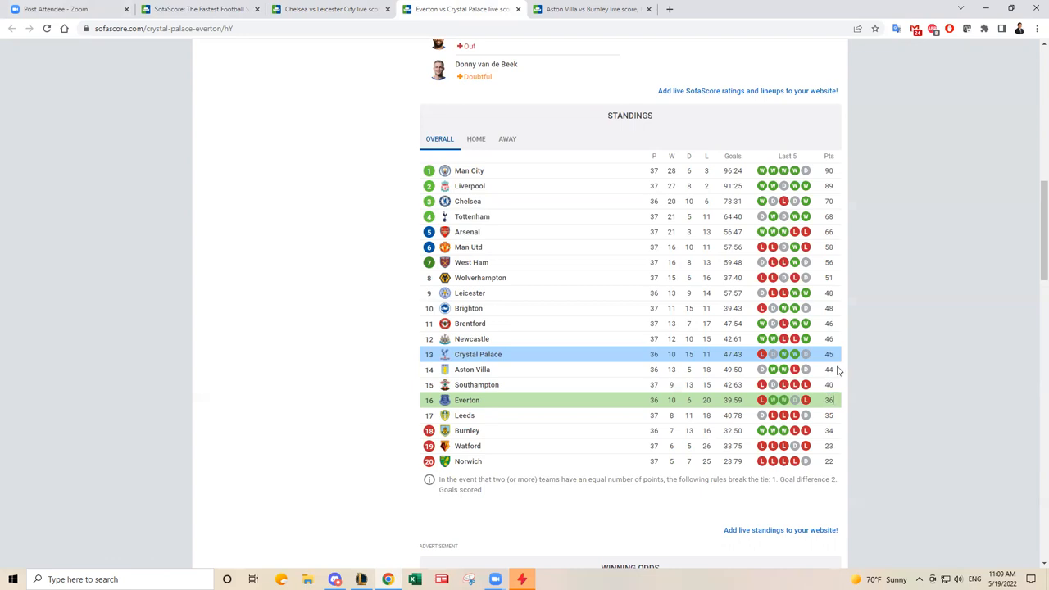
{"action": "mouse_move", "coordinate": [840, 368]}
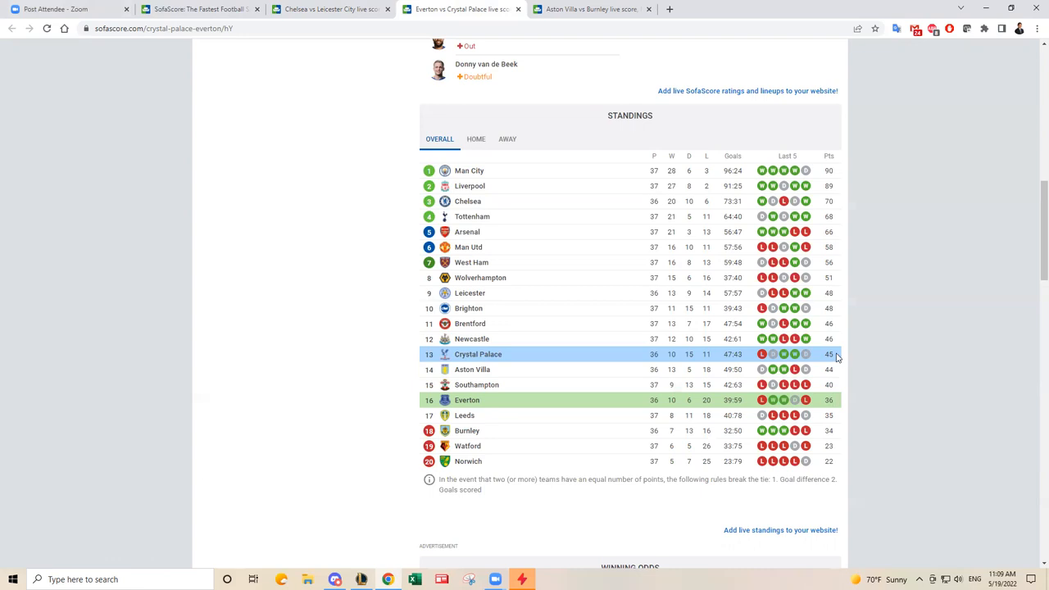
{"action": "mouse_move", "coordinate": [564, 294]}
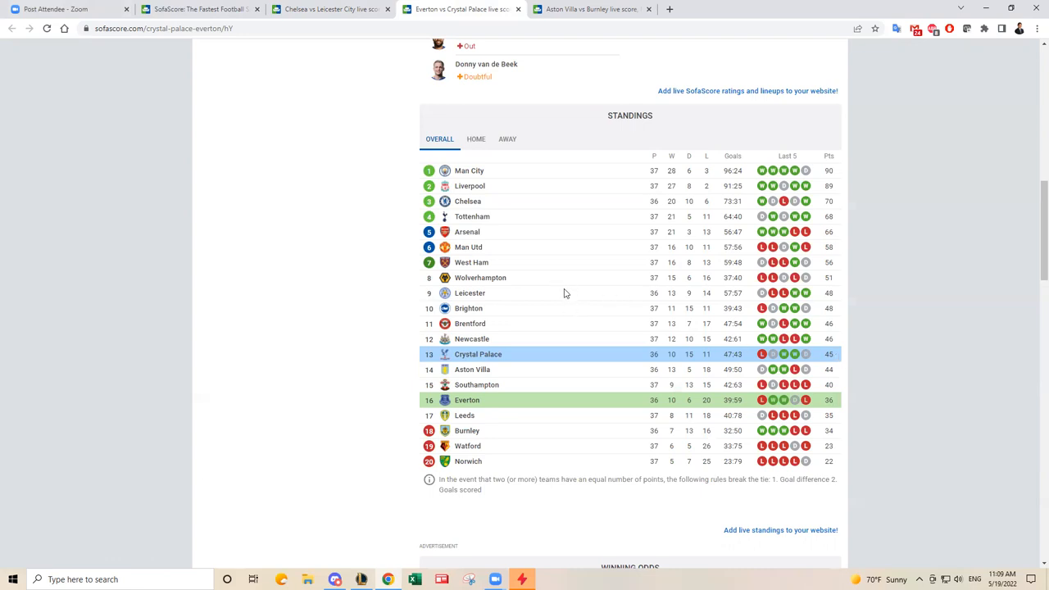
{"action": "mouse_move", "coordinate": [570, 319]}
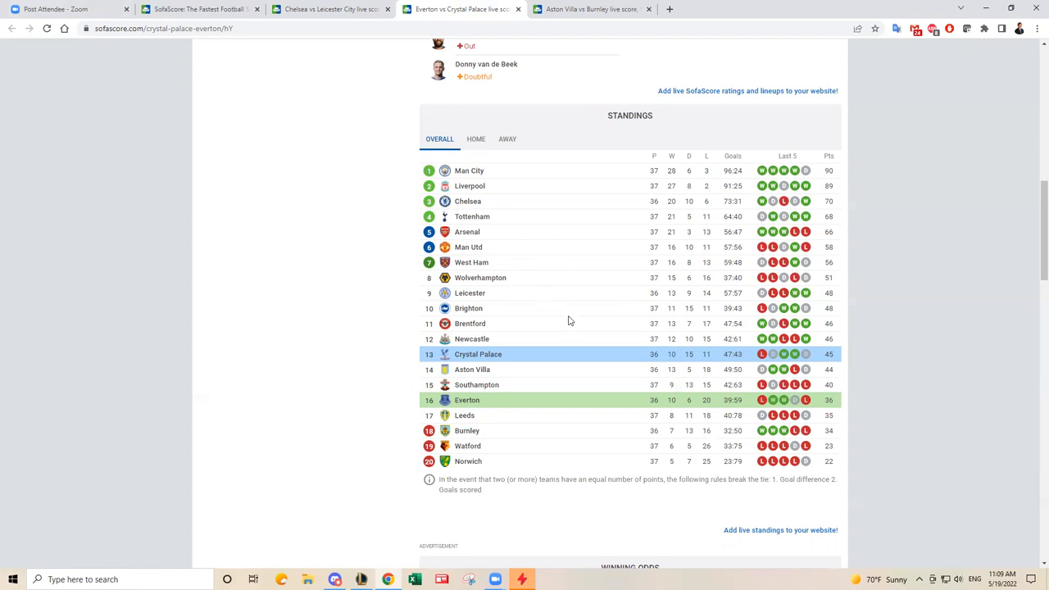
{"action": "mouse_move", "coordinate": [569, 308]}
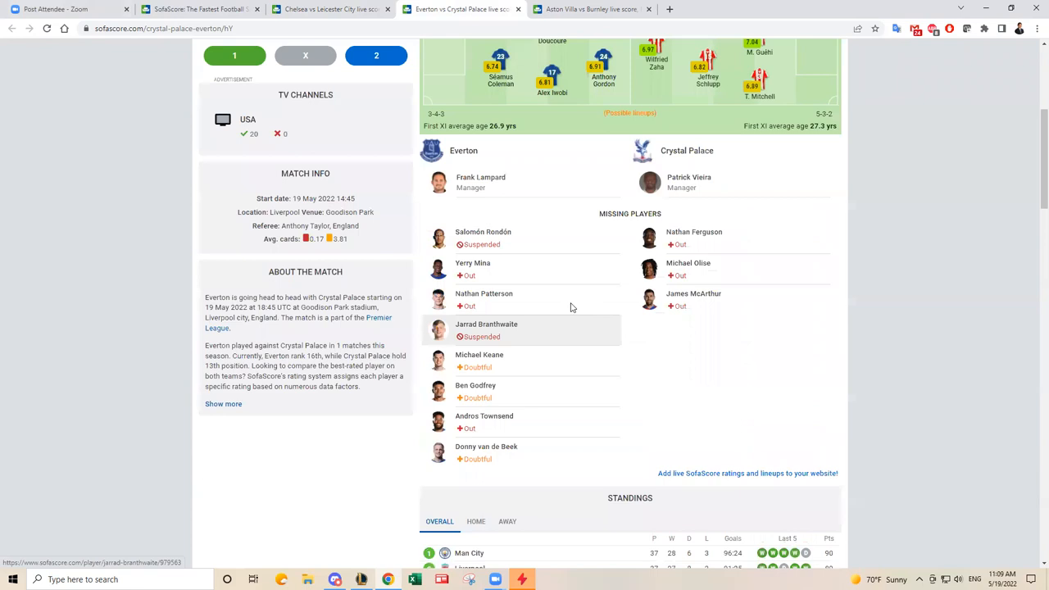
Scroll the Everton vs Crystal Palace page down through the lineups to the Missing Players list
{"action": "scroll", "scroll_direction": "down", "scroll_amount": 3}
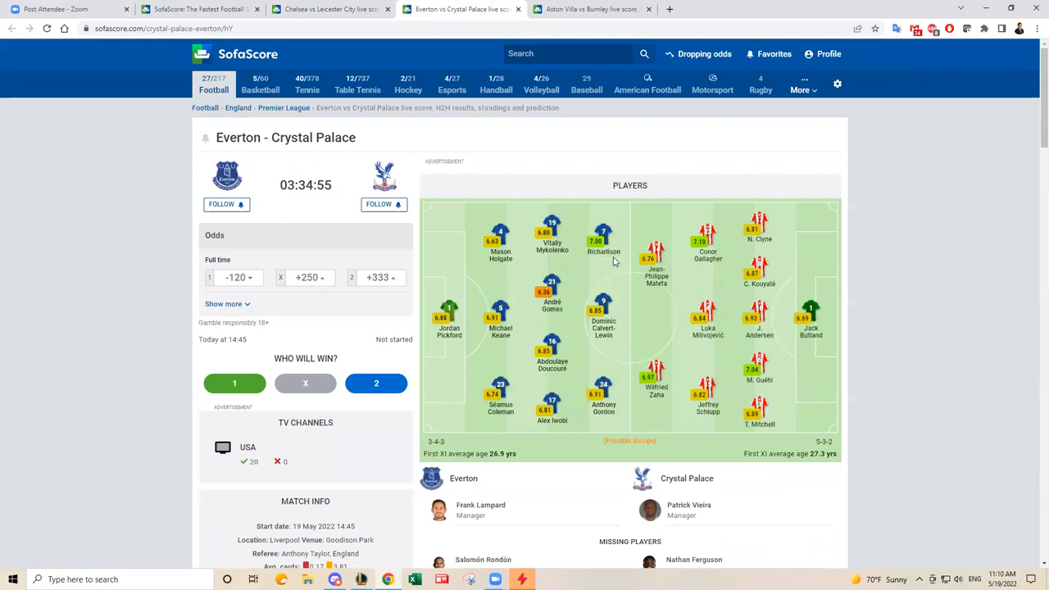
{"action": "scroll", "scroll_direction": "down", "scroll_amount": 3}
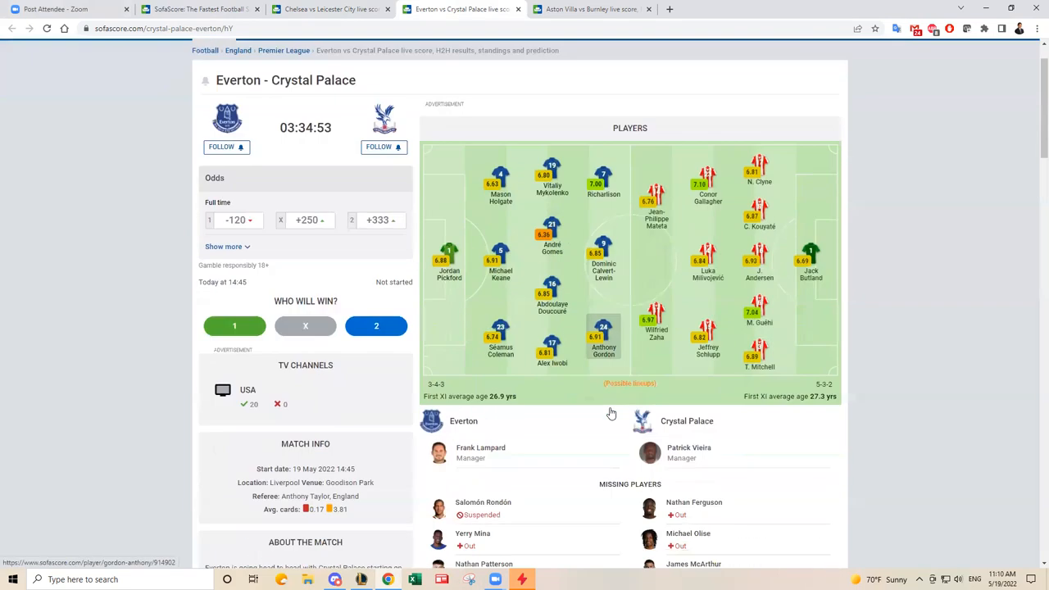
{"action": "scroll", "scroll_direction": "down", "scroll_amount": 3}
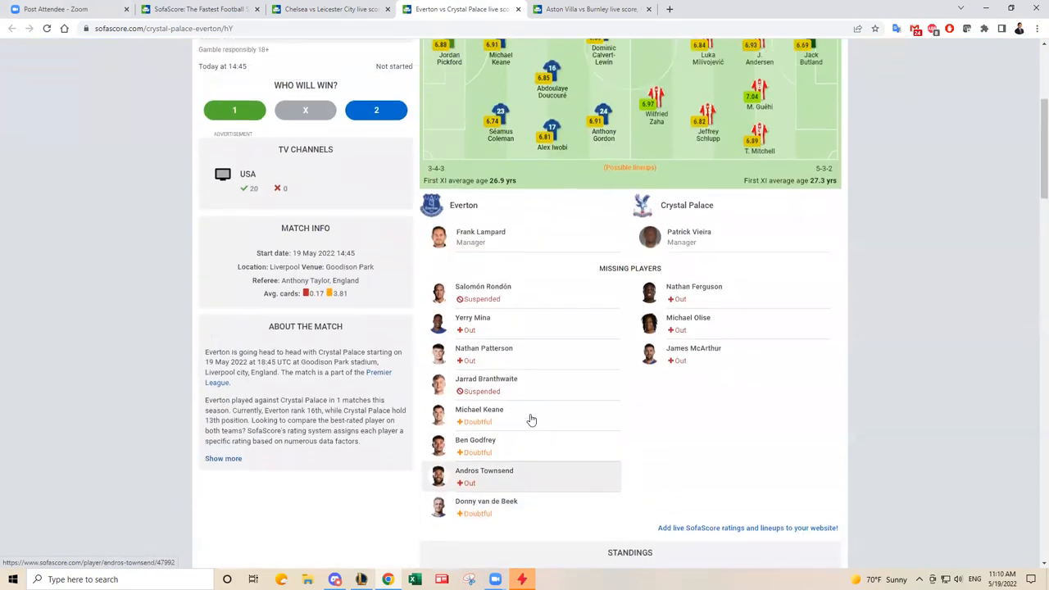
{"action": "mouse_move", "coordinate": [528, 456]}
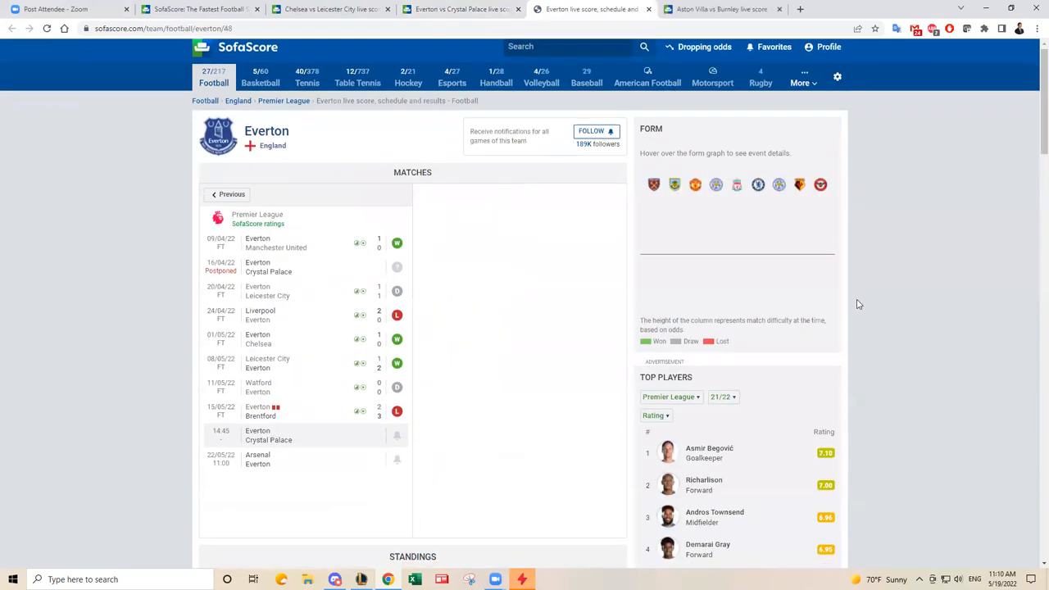
Return to the Everton vs Crystal Palace match and review its lineups and missing players
{"action": "left_click", "coordinate": [287, 436]}
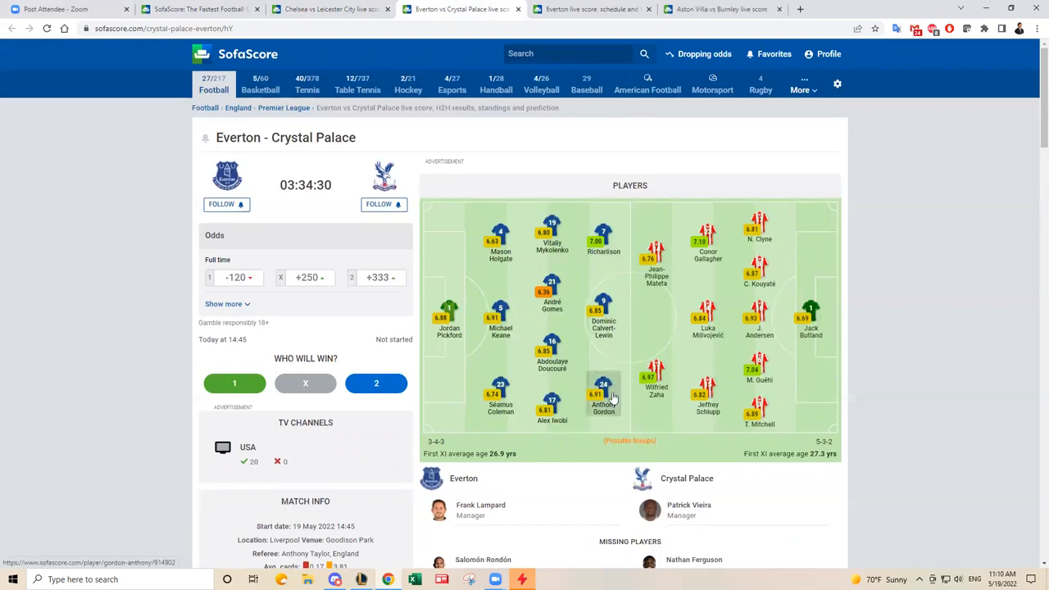
{"action": "mouse_move", "coordinate": [597, 262]}
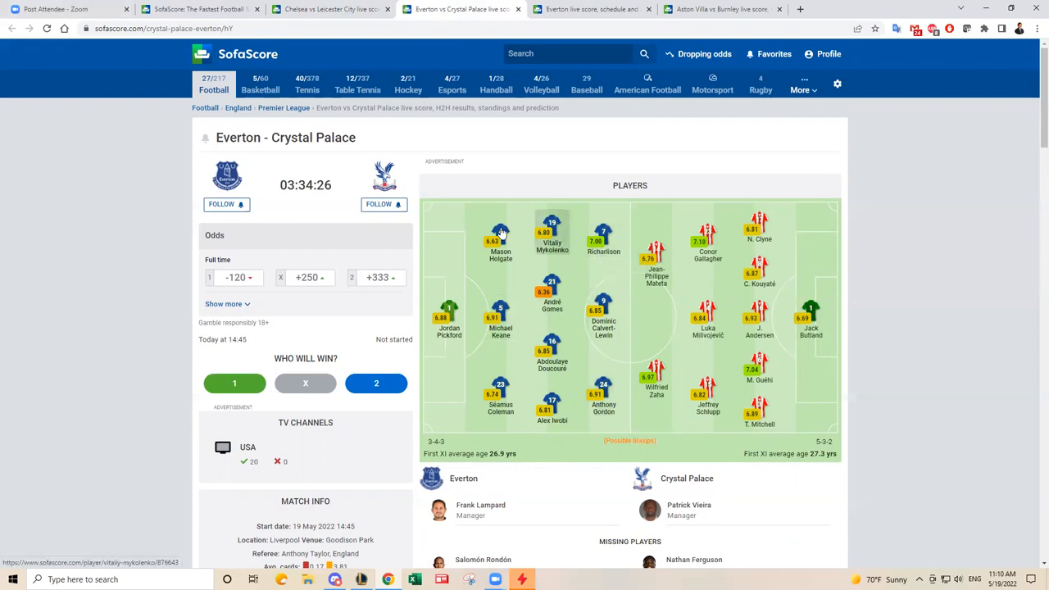
{"action": "mouse_move", "coordinate": [569, 252]}
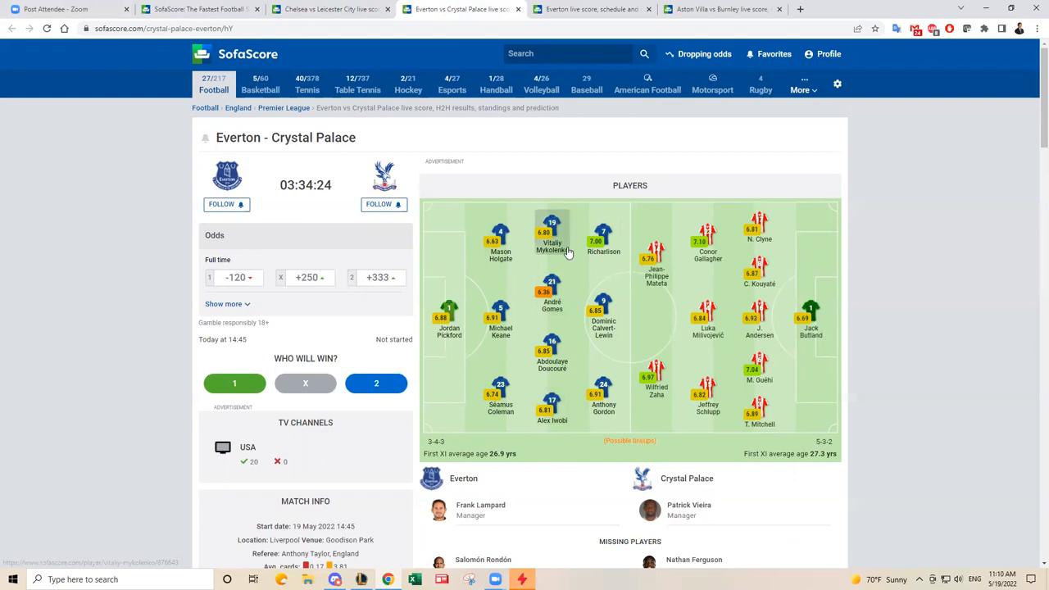
{"action": "mouse_move", "coordinate": [550, 401]}
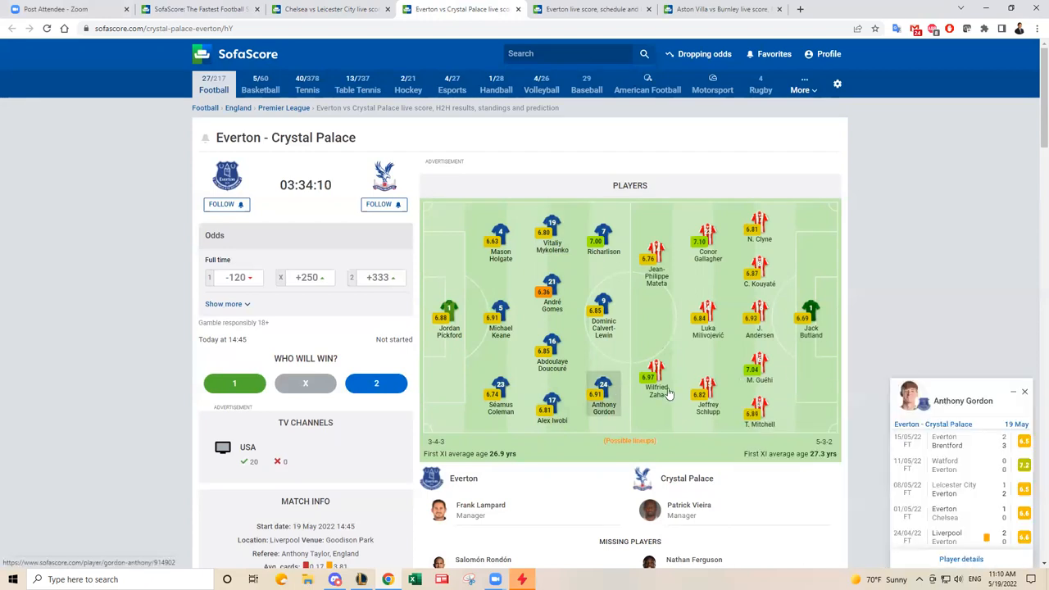
{"action": "mouse_move", "coordinate": [593, 203]}
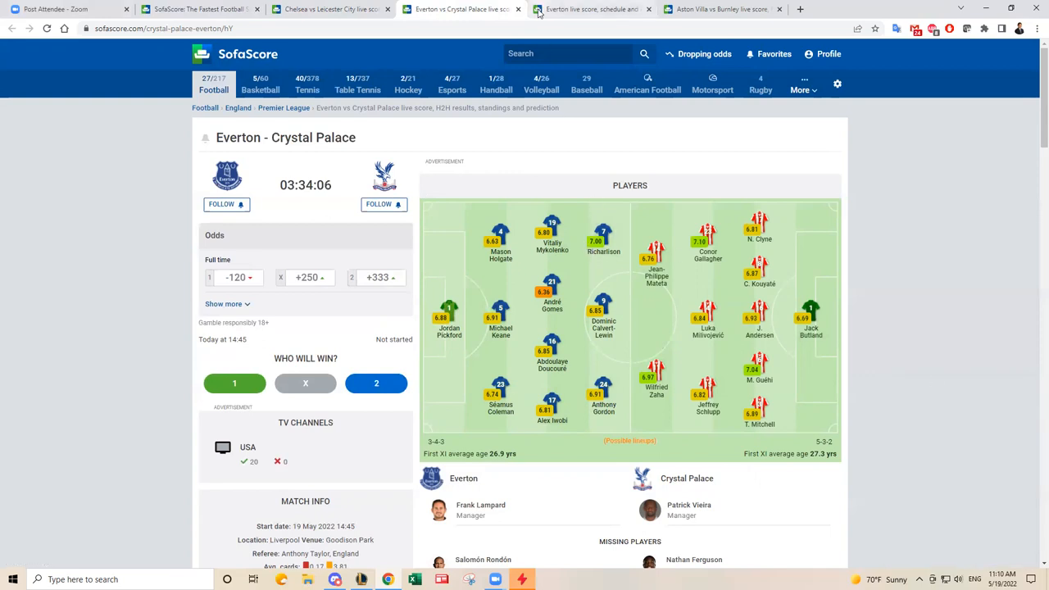
{"action": "scroll", "scroll_direction": "down", "scroll_amount": 3}
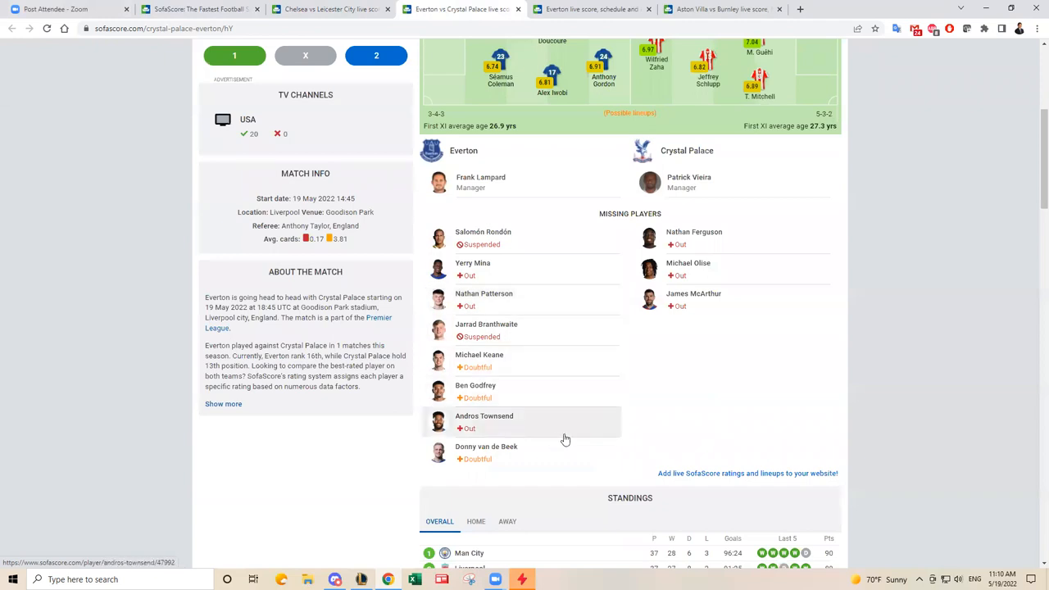
{"action": "scroll", "scroll_direction": "up", "scroll_amount": 3}
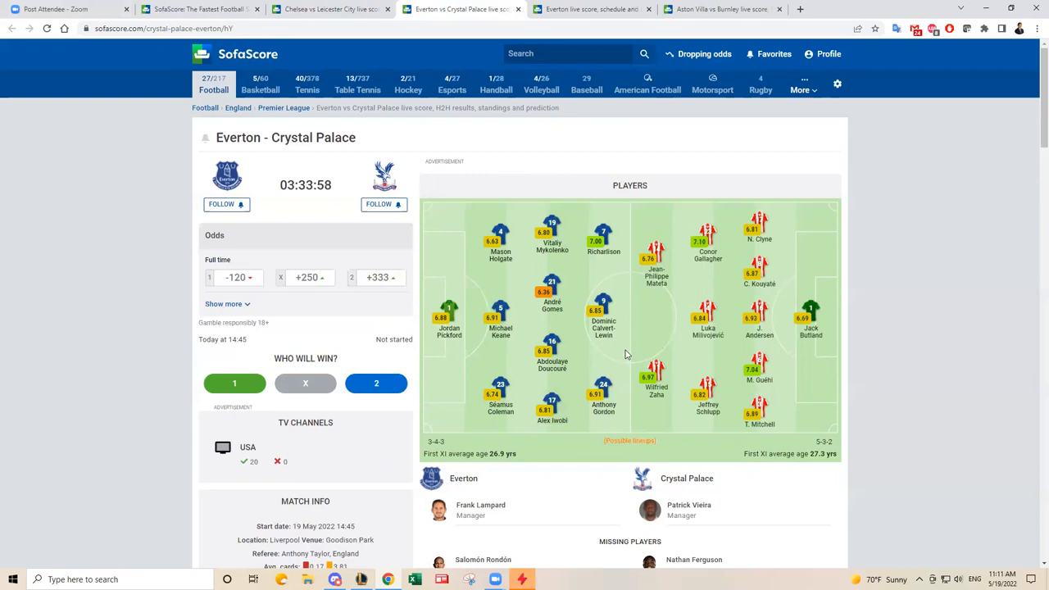
{"action": "mouse_move", "coordinate": [655, 342]}
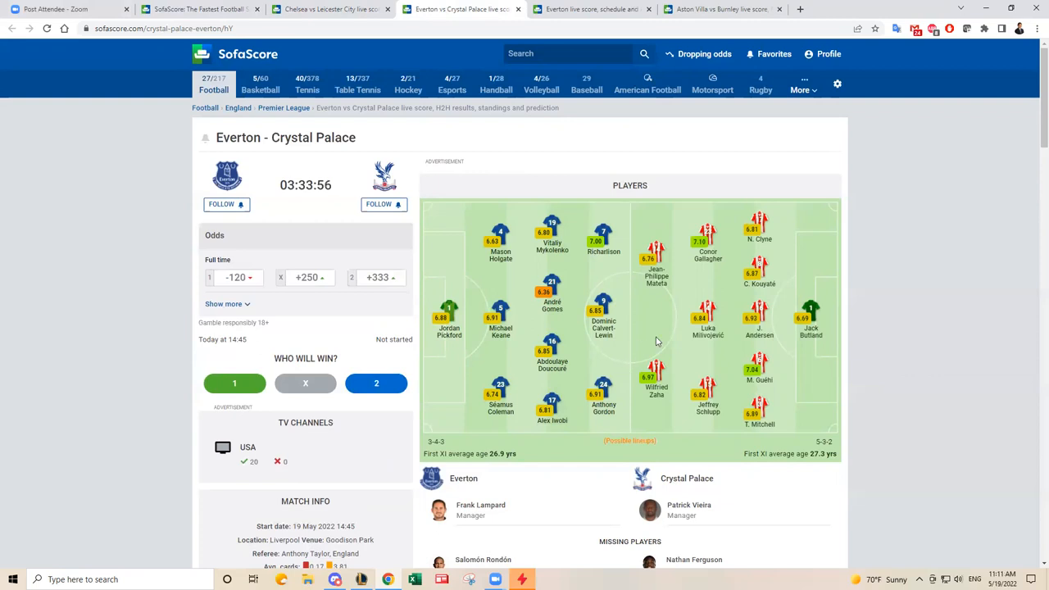
{"action": "mouse_move", "coordinate": [664, 319]}
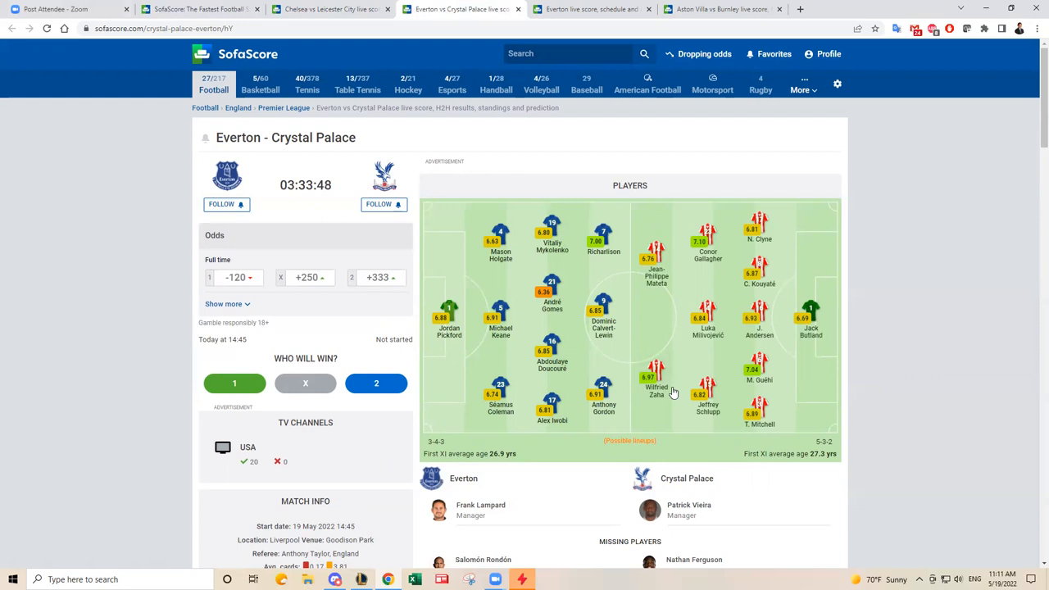
{"action": "mouse_move", "coordinate": [702, 293]}
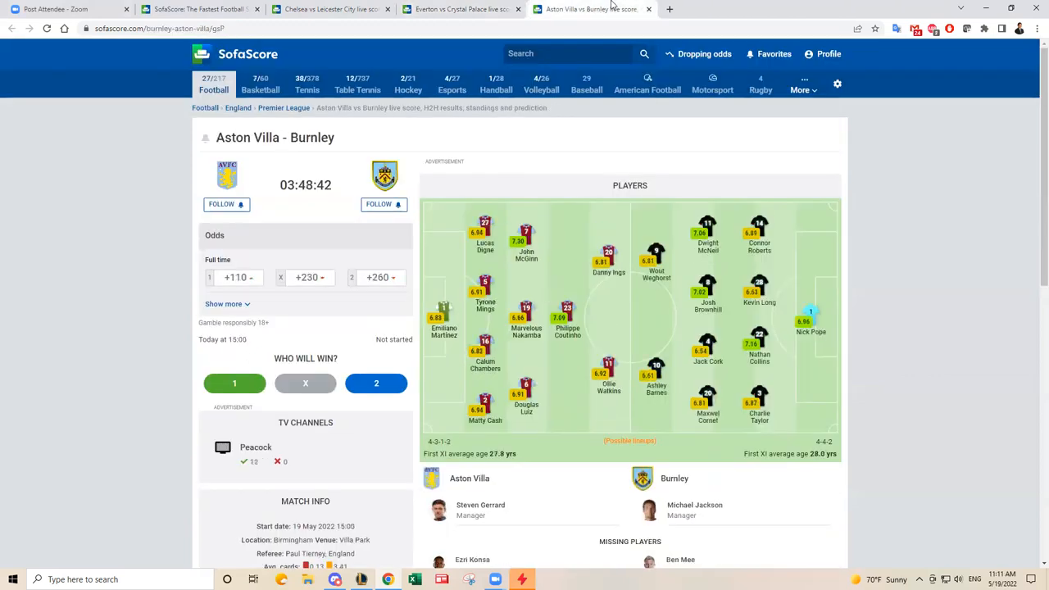
Scroll through the Aston Villa vs Burnley missing players, standings (Villa 14th, Burnley 18th) and recent matches
{"action": "scroll", "scroll_direction": "down", "scroll_amount": 3}
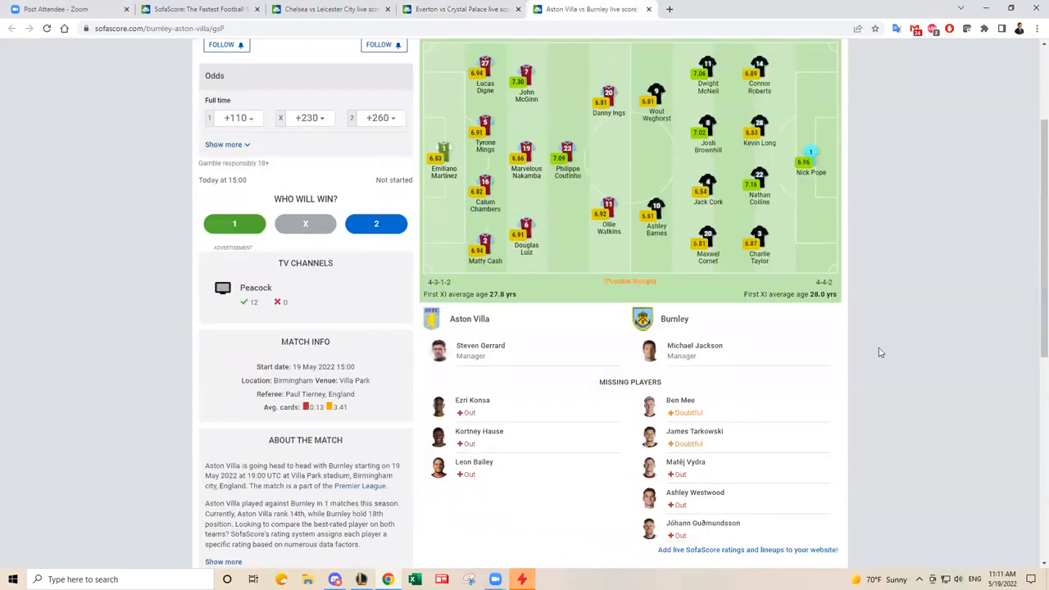
{"action": "scroll", "scroll_direction": "down", "scroll_amount": 3}
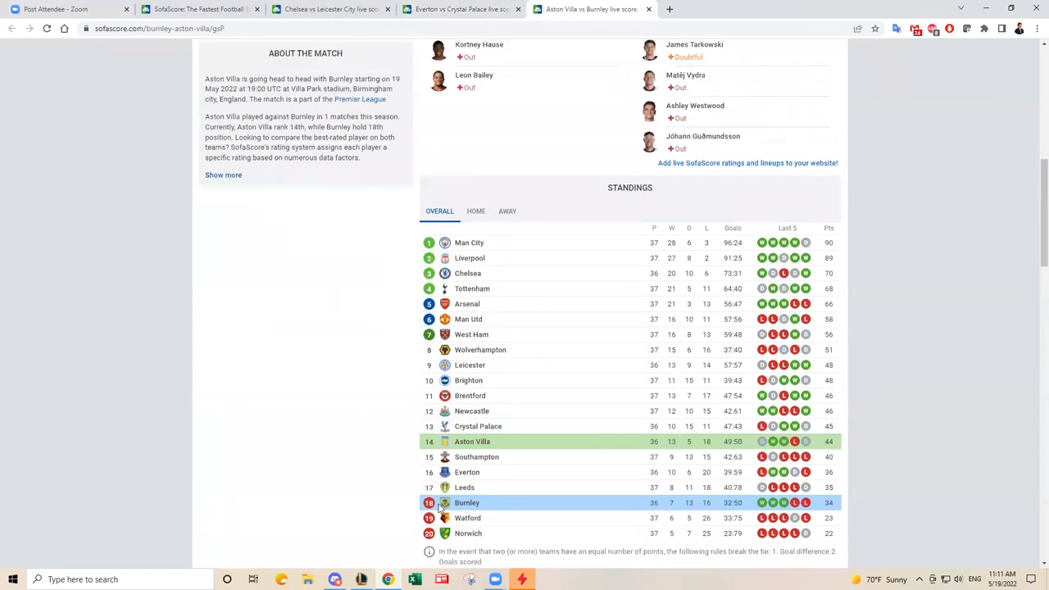
{"action": "mouse_move", "coordinate": [495, 505]}
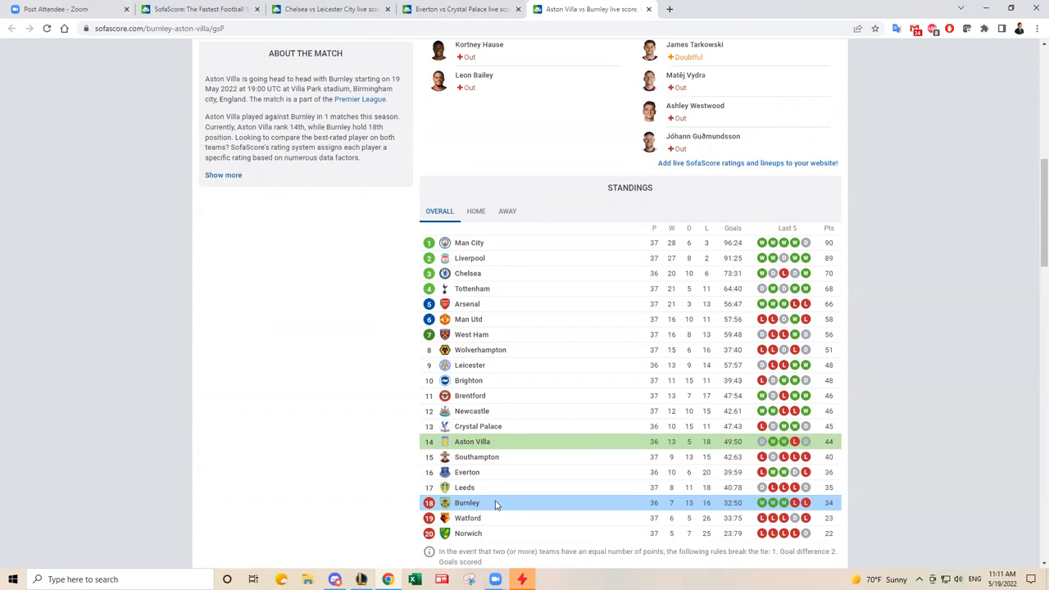
{"action": "mouse_move", "coordinate": [518, 472]}
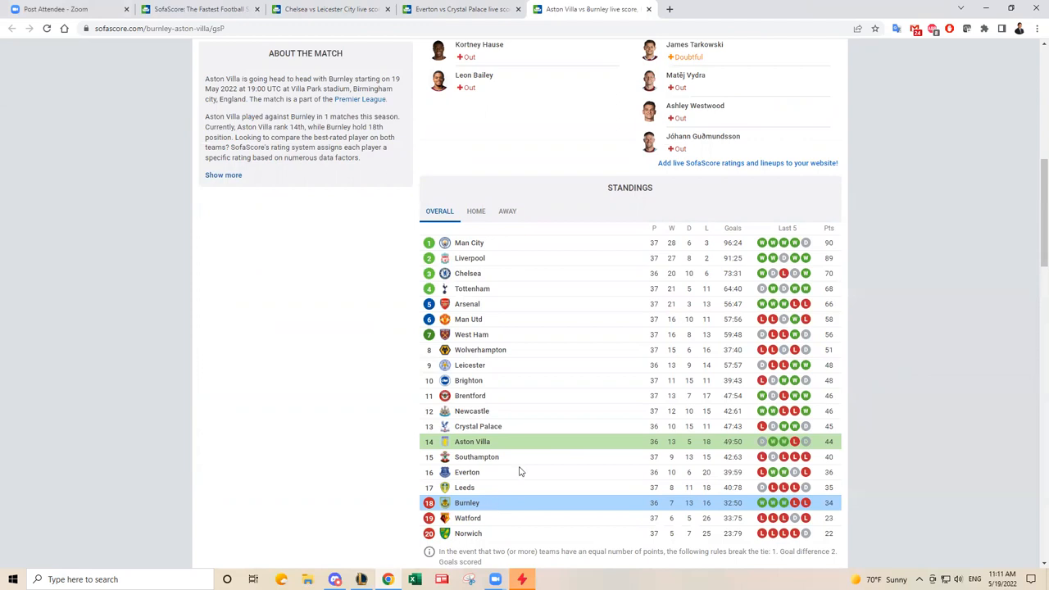
{"action": "mouse_move", "coordinate": [557, 511]}
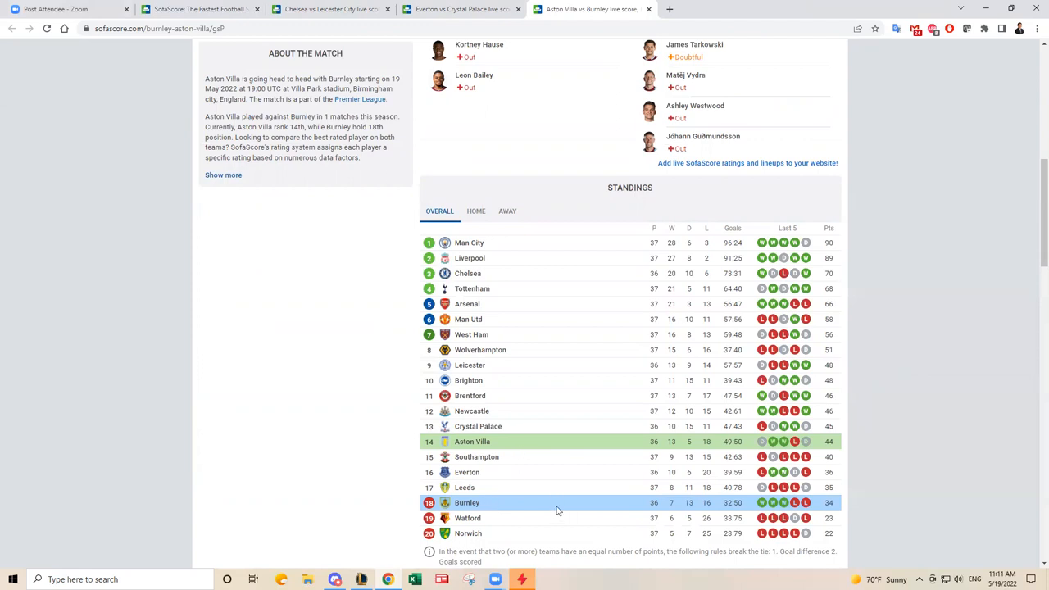
{"action": "mouse_move", "coordinate": [668, 508]}
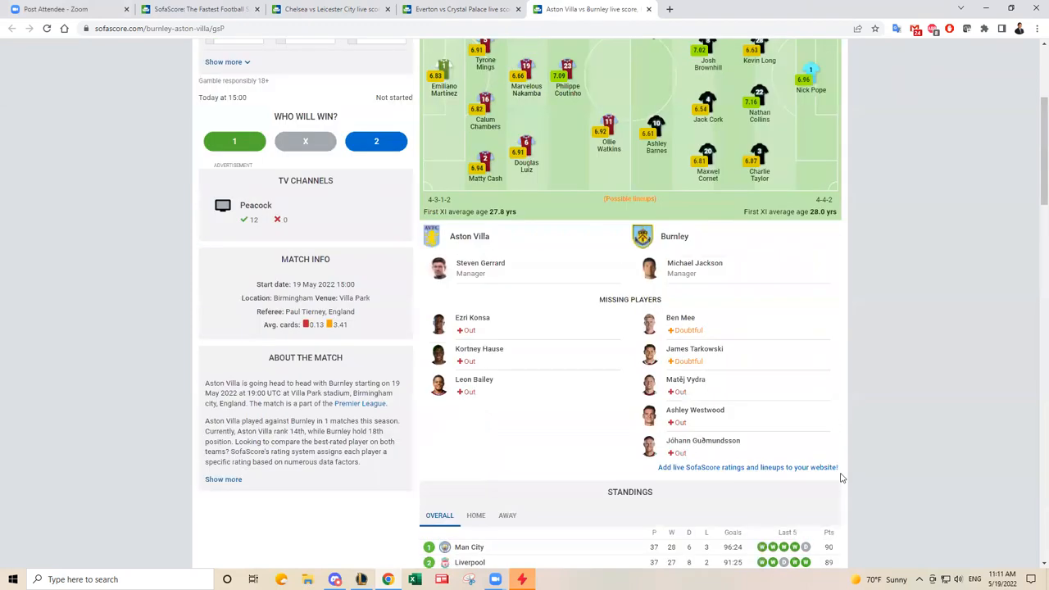
{"action": "scroll", "scroll_direction": "down", "scroll_amount": 3}
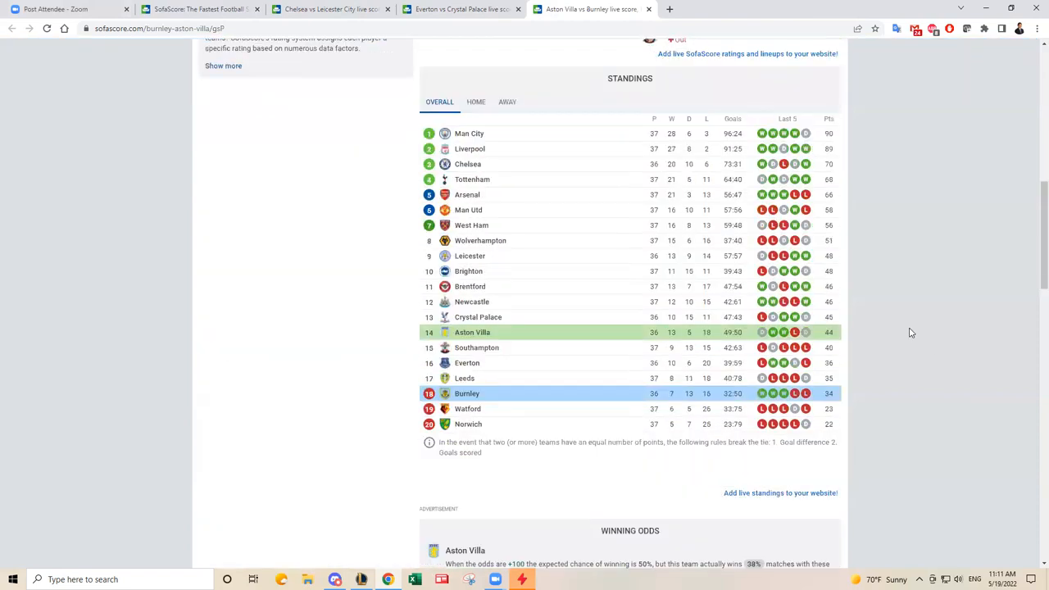
{"action": "scroll", "scroll_direction": "up", "scroll_amount": 3}
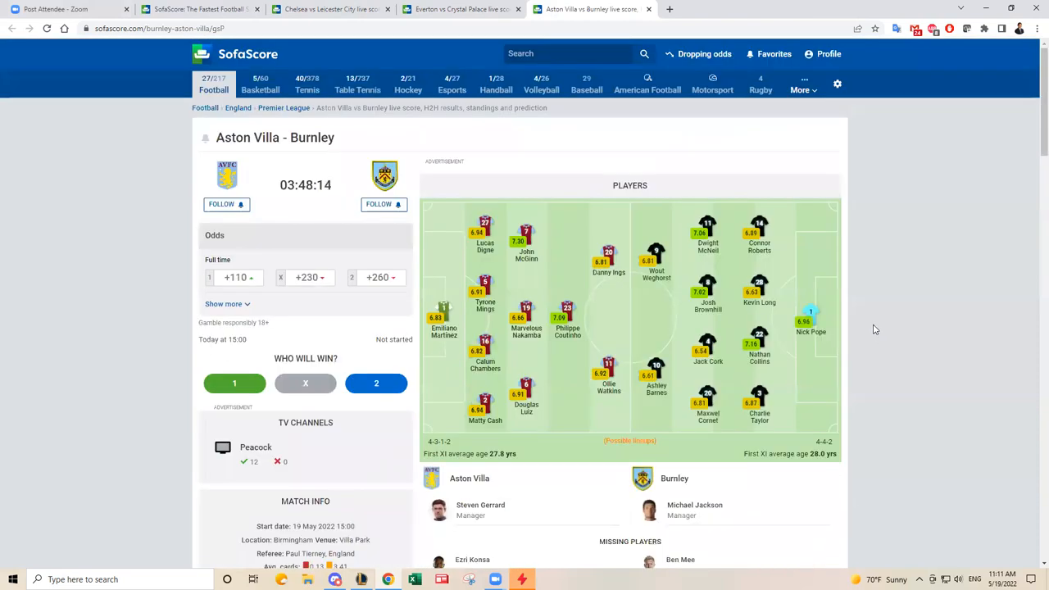
{"action": "scroll", "scroll_direction": "down", "scroll_amount": 3}
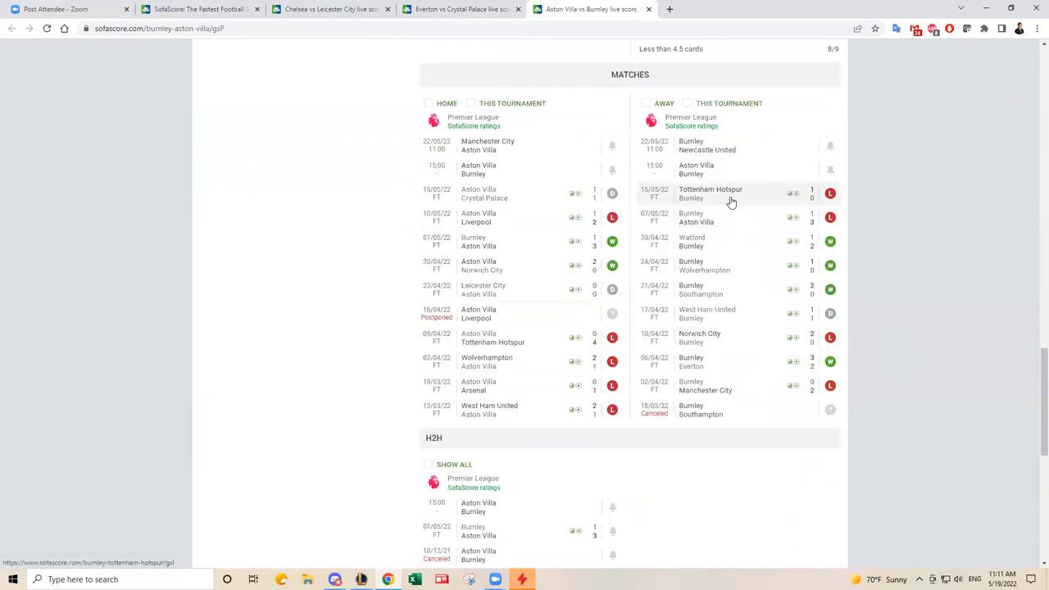
{"action": "mouse_move", "coordinate": [751, 223]}
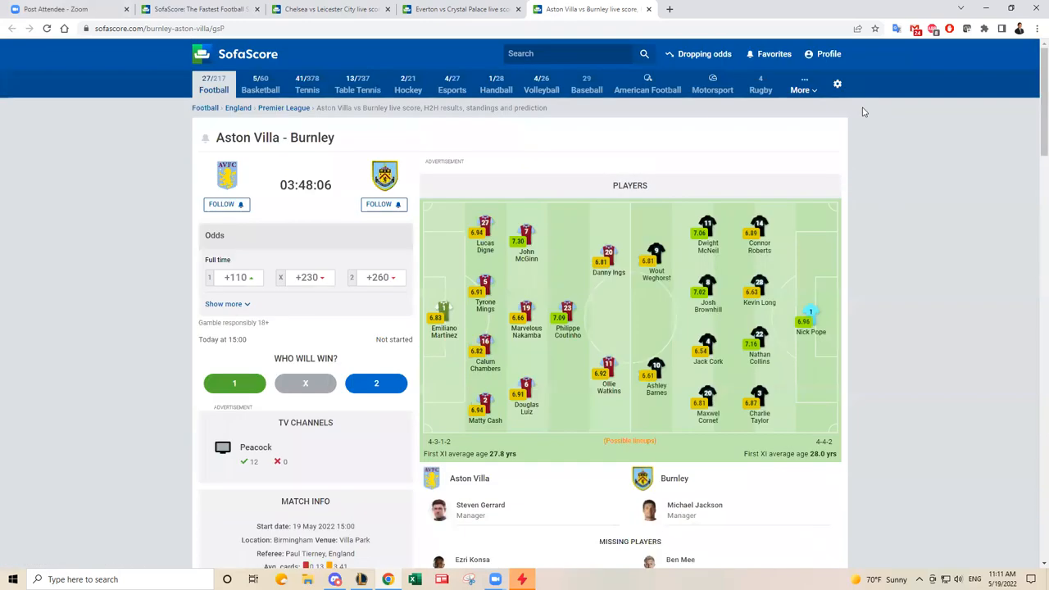
{"action": "scroll", "scroll_direction": "down", "scroll_amount": 3}
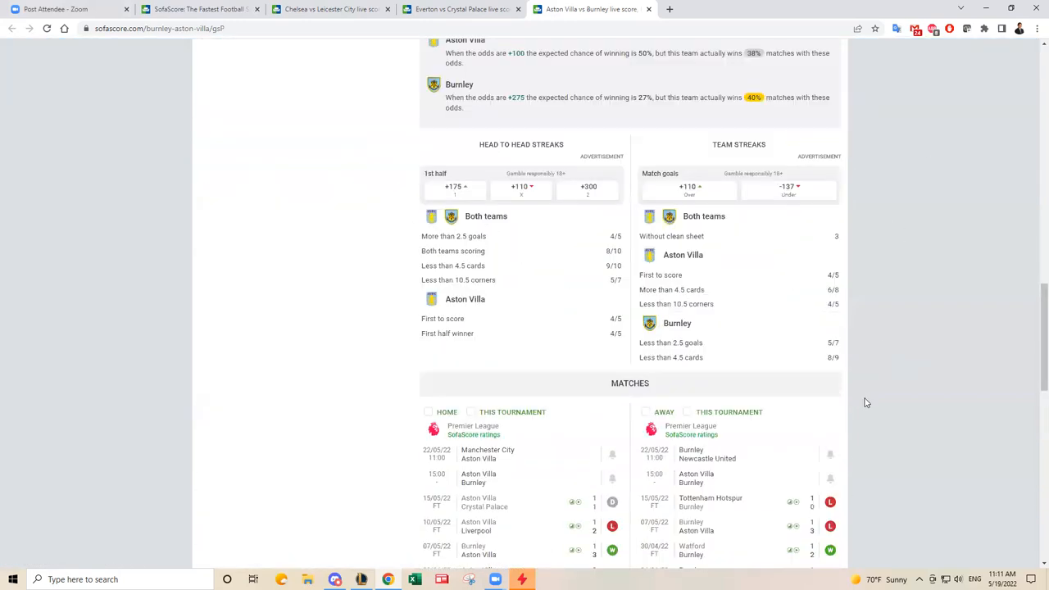
{"action": "scroll", "scroll_direction": "down", "scroll_amount": 3}
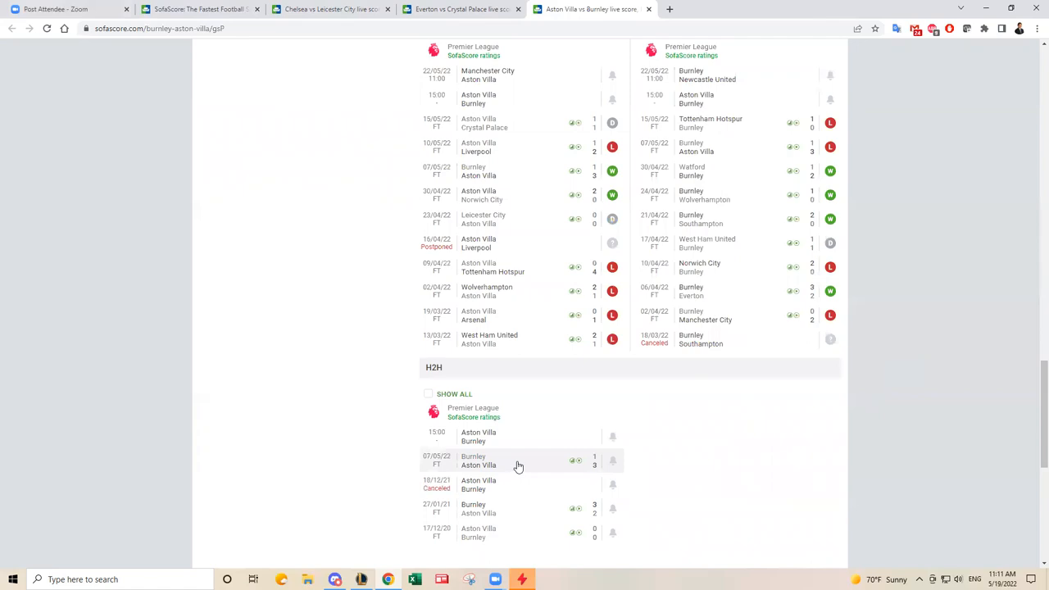
{"action": "mouse_move", "coordinate": [516, 466]}
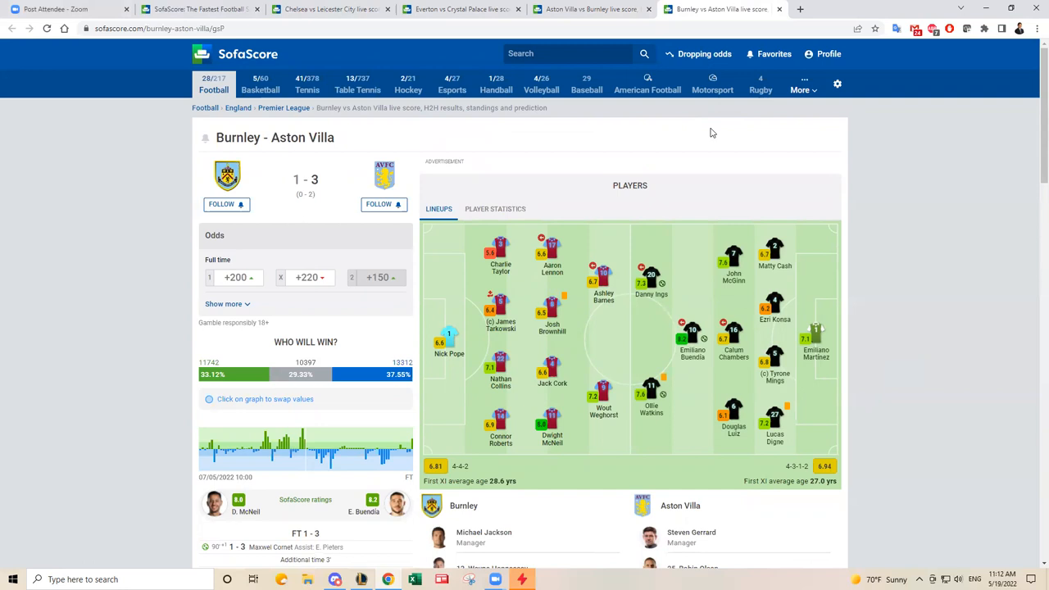
Scroll the earlier 1–3 Burnley vs Aston Villa match to its statistics and missing players, then back up
{"action": "scroll", "scroll_direction": "down", "scroll_amount": 3}
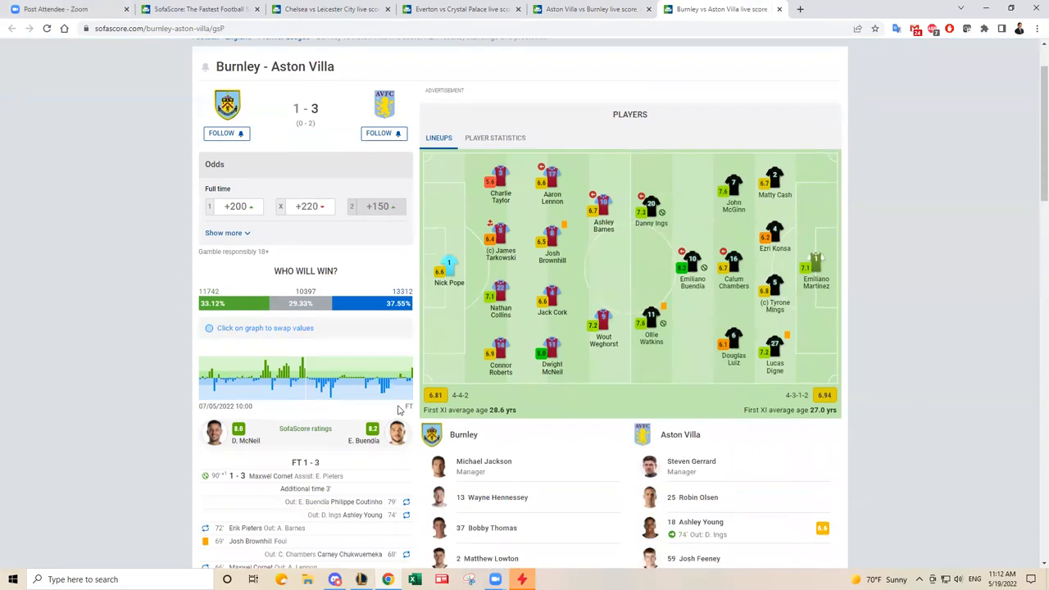
{"action": "scroll", "scroll_direction": "down", "scroll_amount": 3}
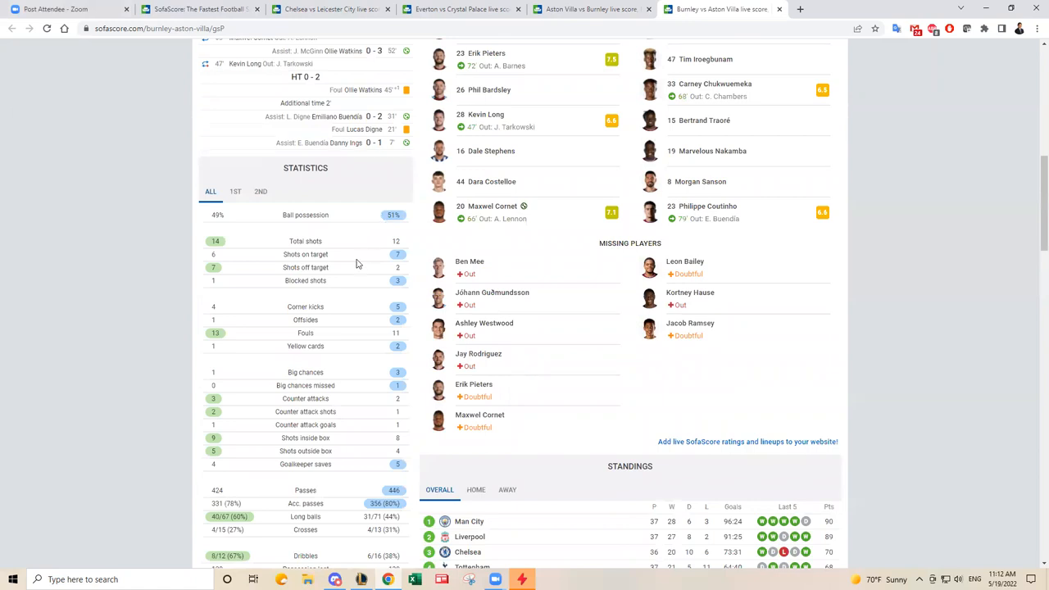
{"action": "scroll", "scroll_direction": "up", "scroll_amount": 3}
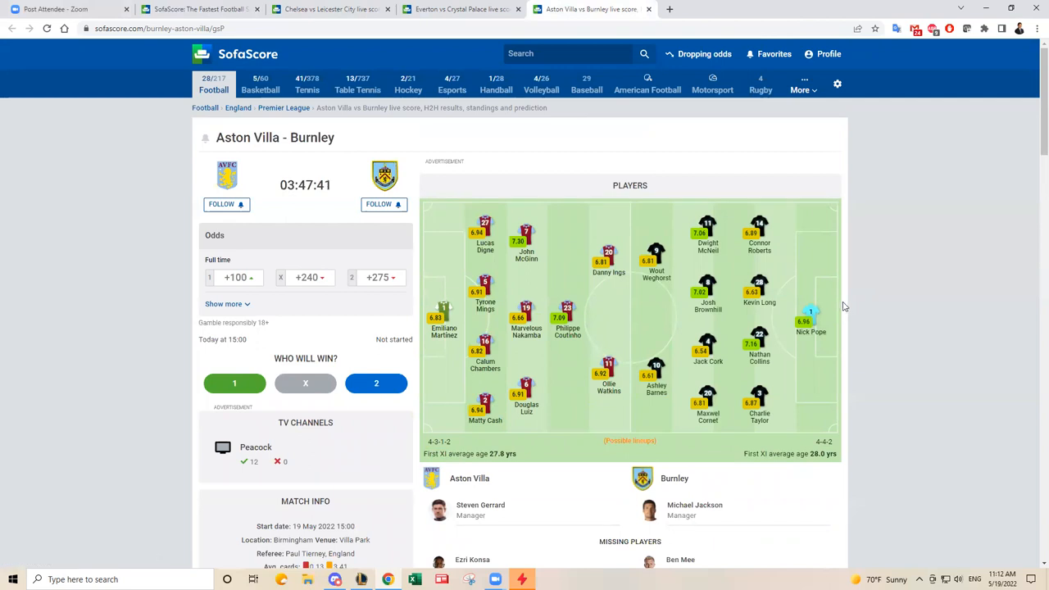
Scroll the Aston Villa–Burnley page to the predicted lineups, Villa 4-3-1-2 against Burnley 4-4-2
{"action": "scroll", "scroll_direction": "down", "scroll_amount": 3}
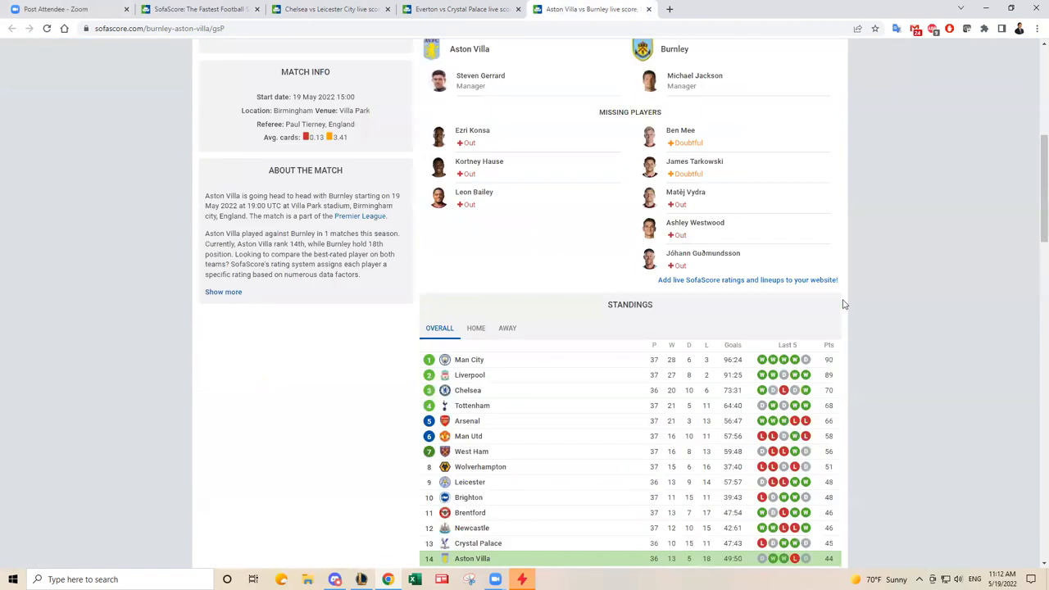
{"action": "scroll", "scroll_direction": "up", "scroll_amount": 3}
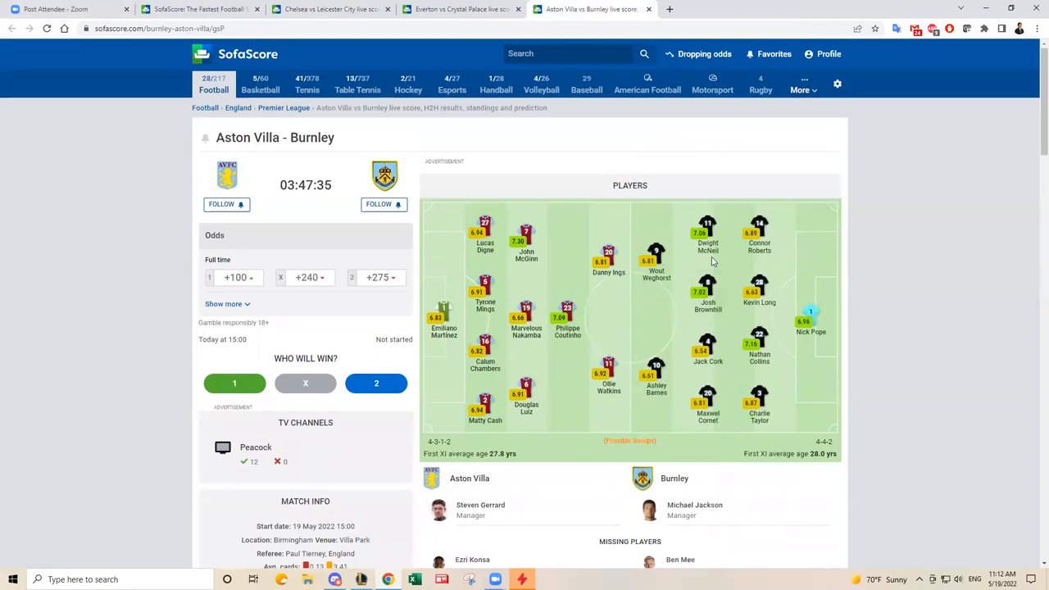
{"action": "mouse_move", "coordinate": [708, 292]}
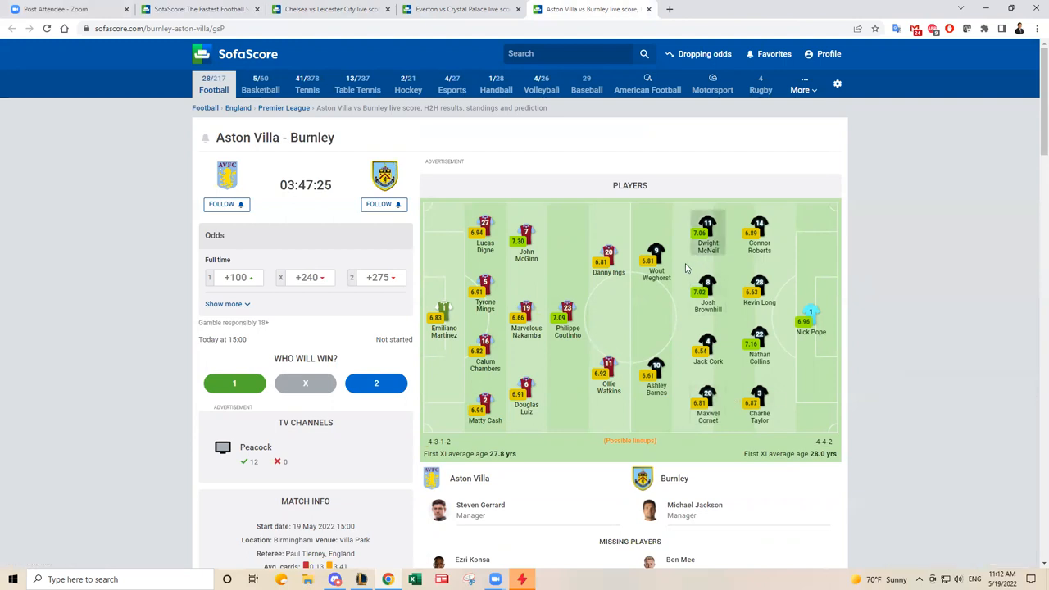
{"action": "mouse_move", "coordinate": [636, 292]}
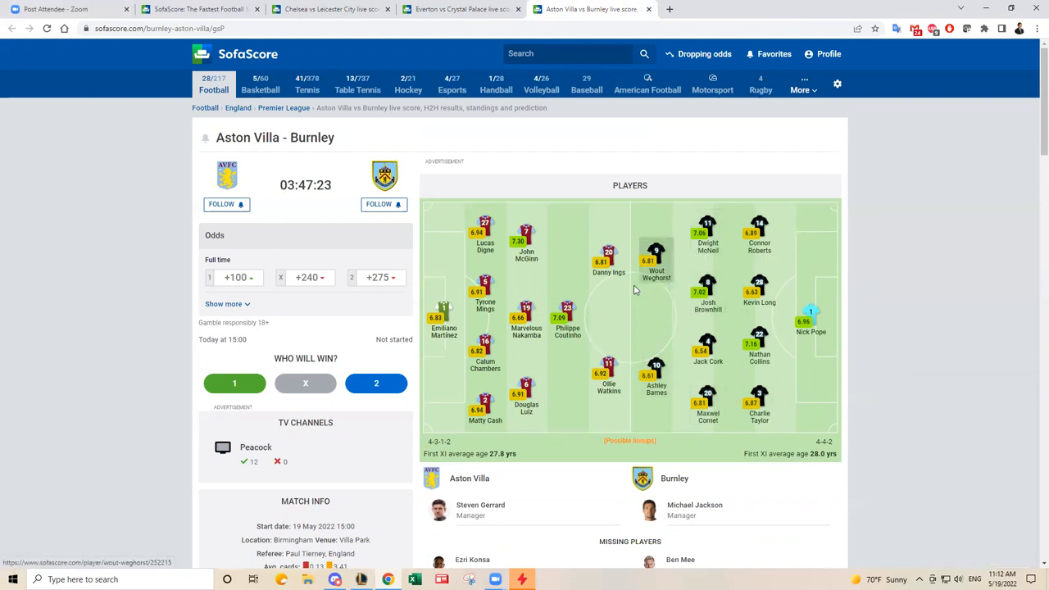
{"action": "mouse_move", "coordinate": [603, 306]}
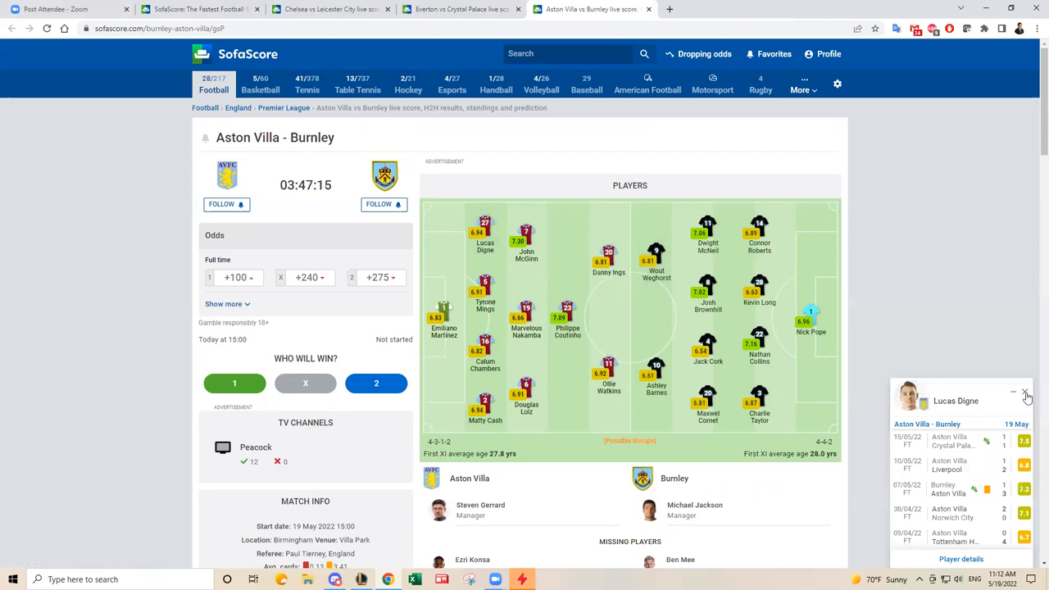
{"action": "mouse_move", "coordinate": [483, 246]}
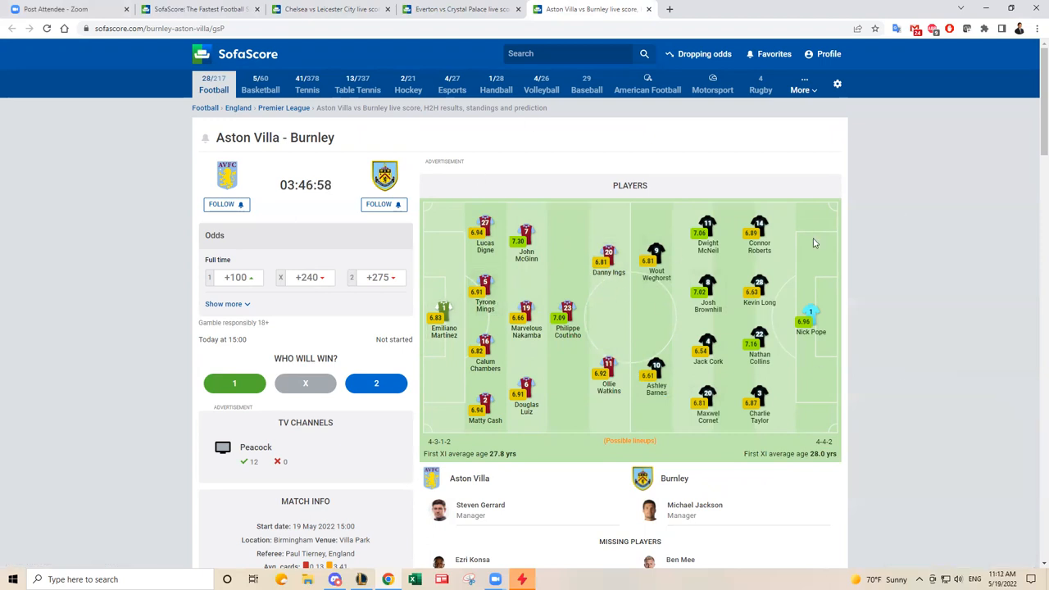
{"action": "mouse_move", "coordinate": [695, 318]}
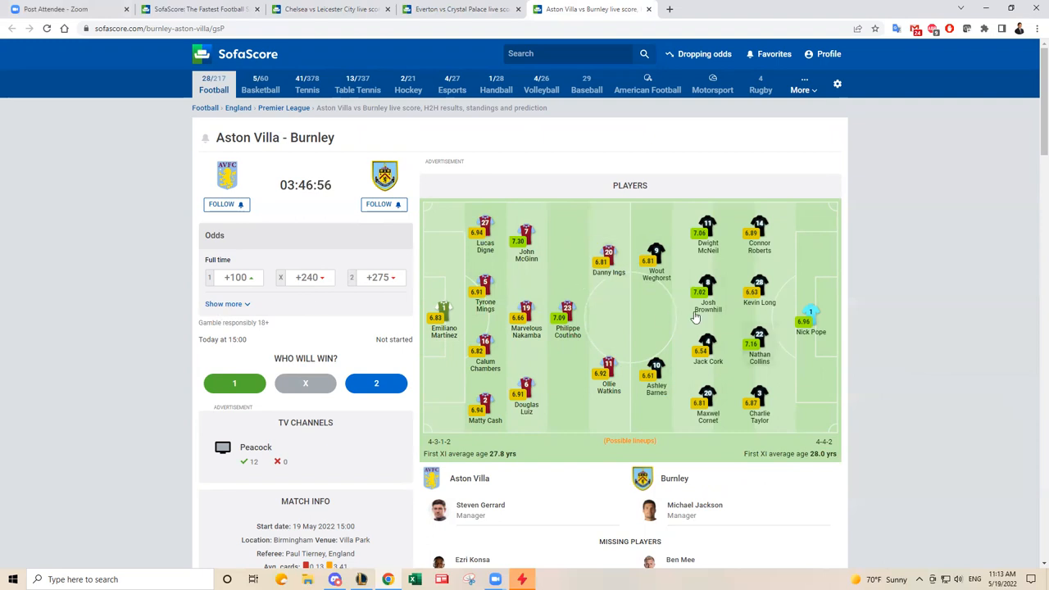
{"action": "mouse_move", "coordinate": [633, 316]}
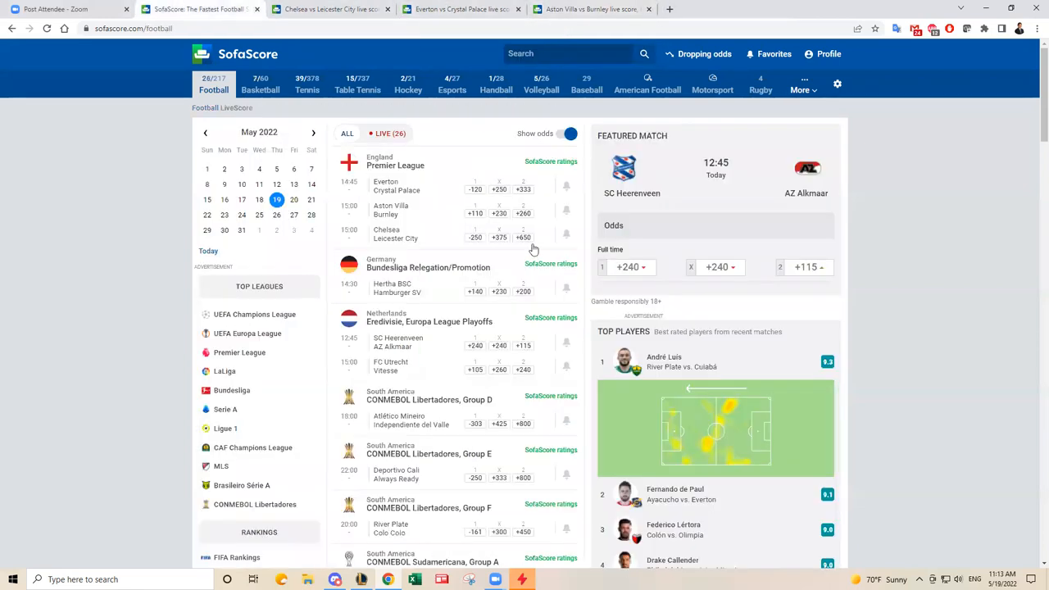
{"action": "left_click", "coordinate": [397, 233]}
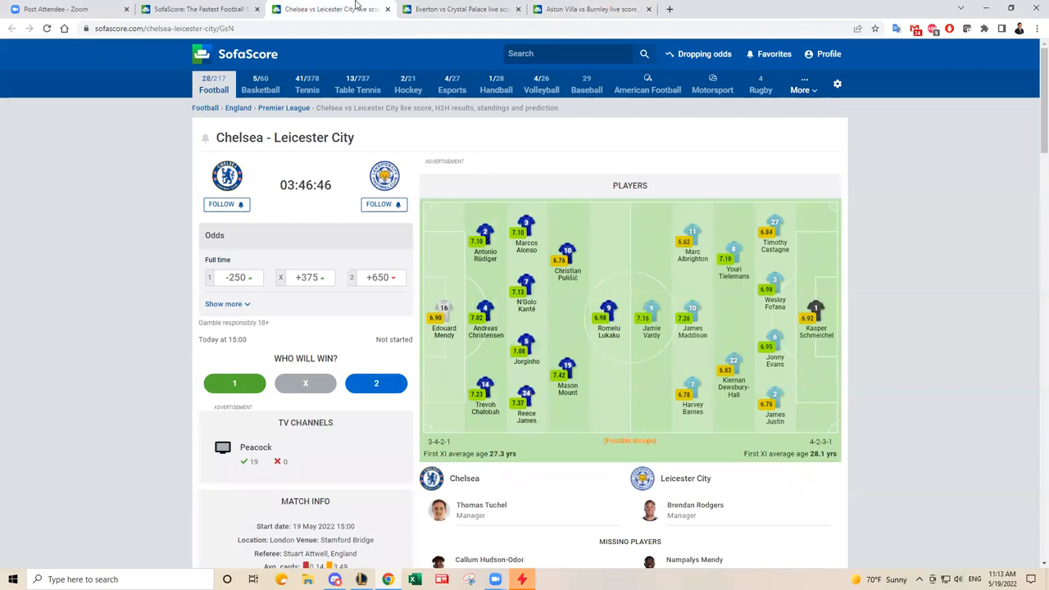
{"action": "mouse_move", "coordinate": [320, 131]}
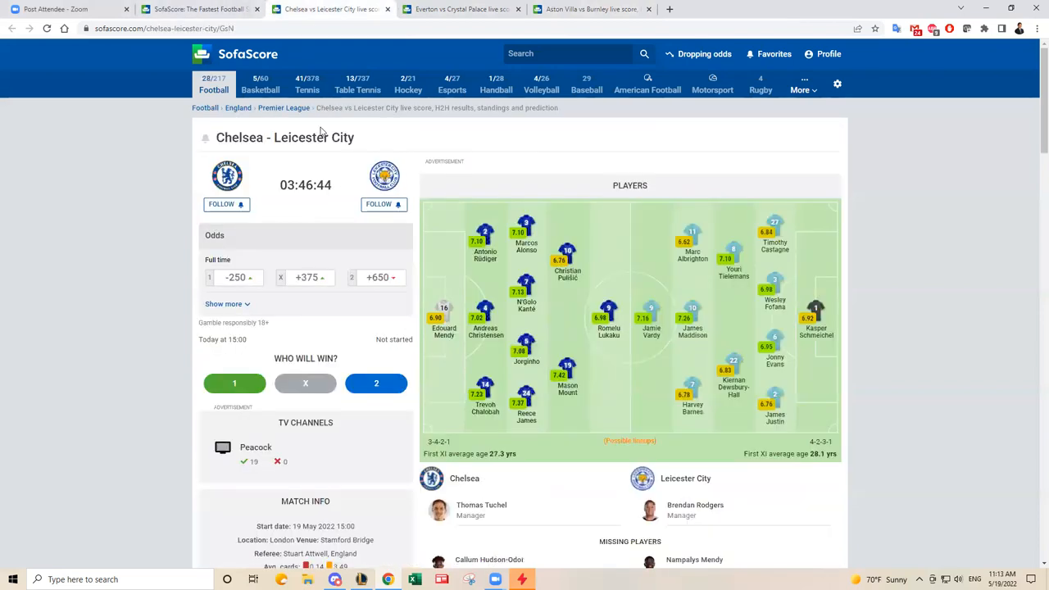
{"action": "mouse_move", "coordinate": [358, 146]}
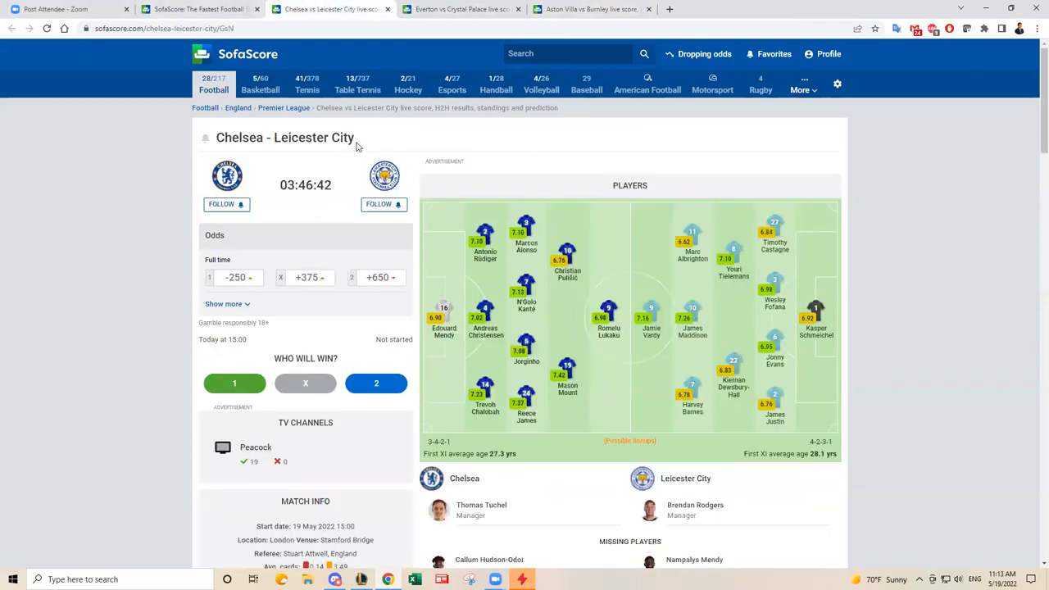
{"action": "mouse_move", "coordinate": [567, 374]}
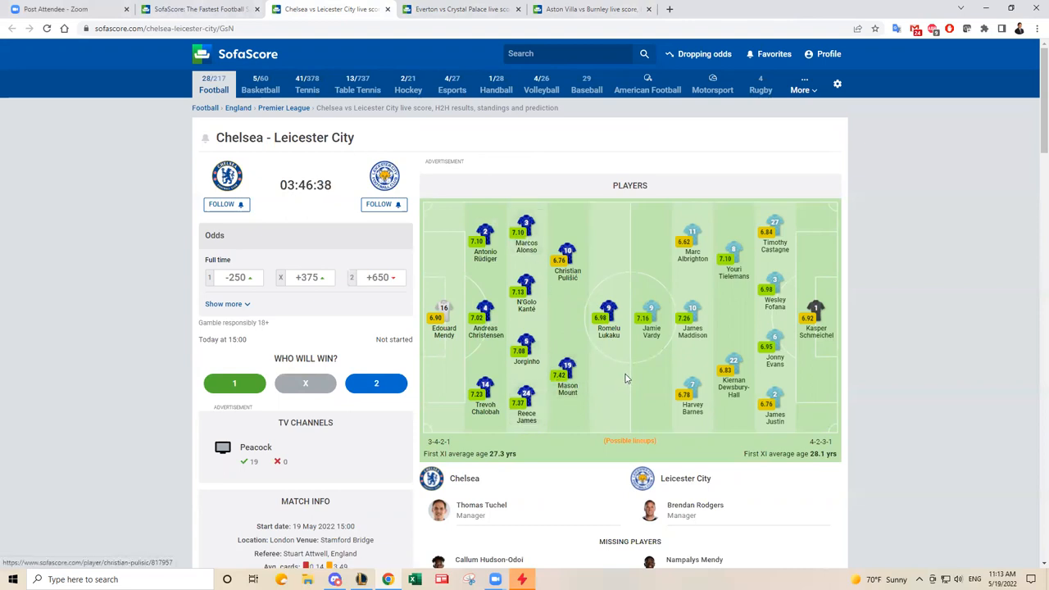
{"action": "left_click", "coordinate": [459, 10]}
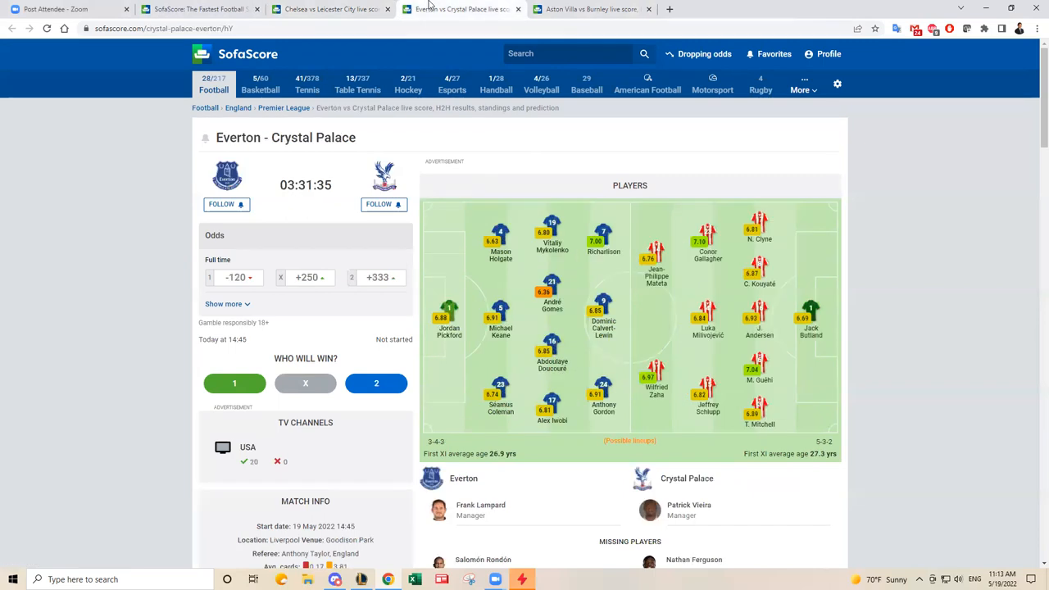
{"action": "mouse_move", "coordinate": [604, 394]}
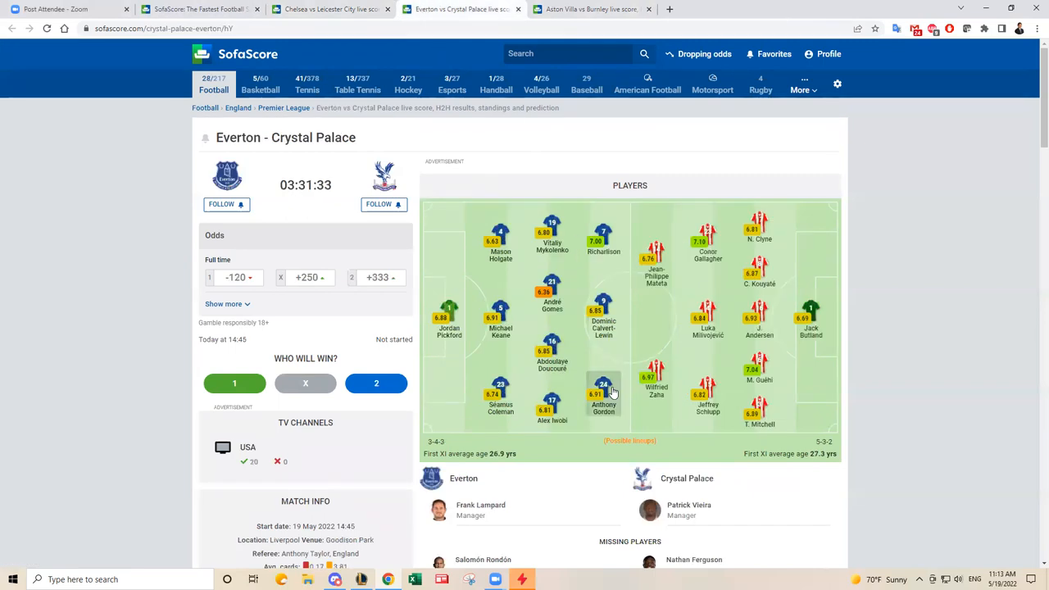
{"action": "mouse_move", "coordinate": [577, 239]}
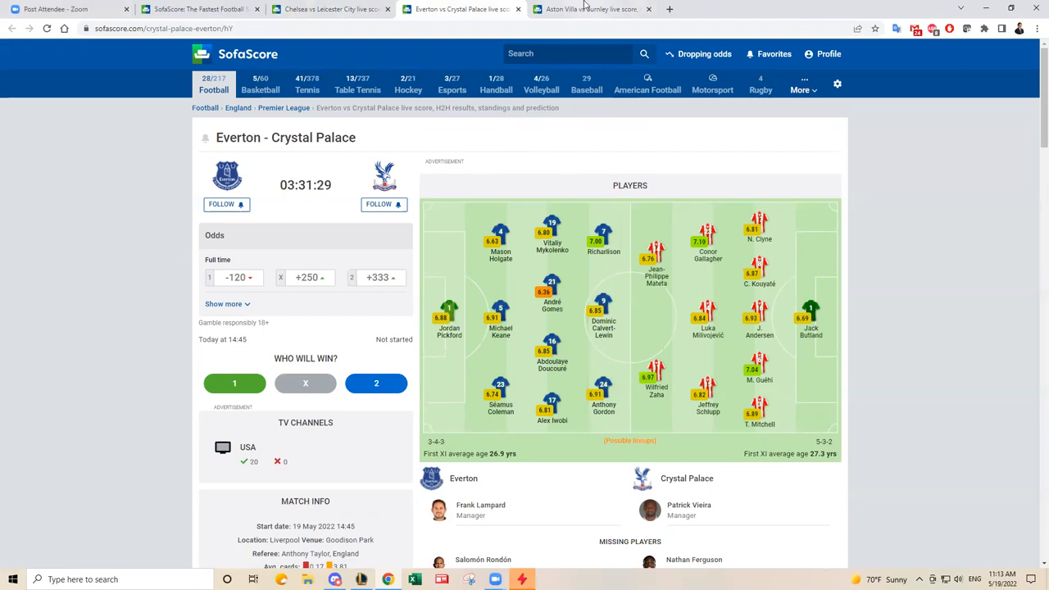
{"action": "left_click", "coordinate": [590, 10]}
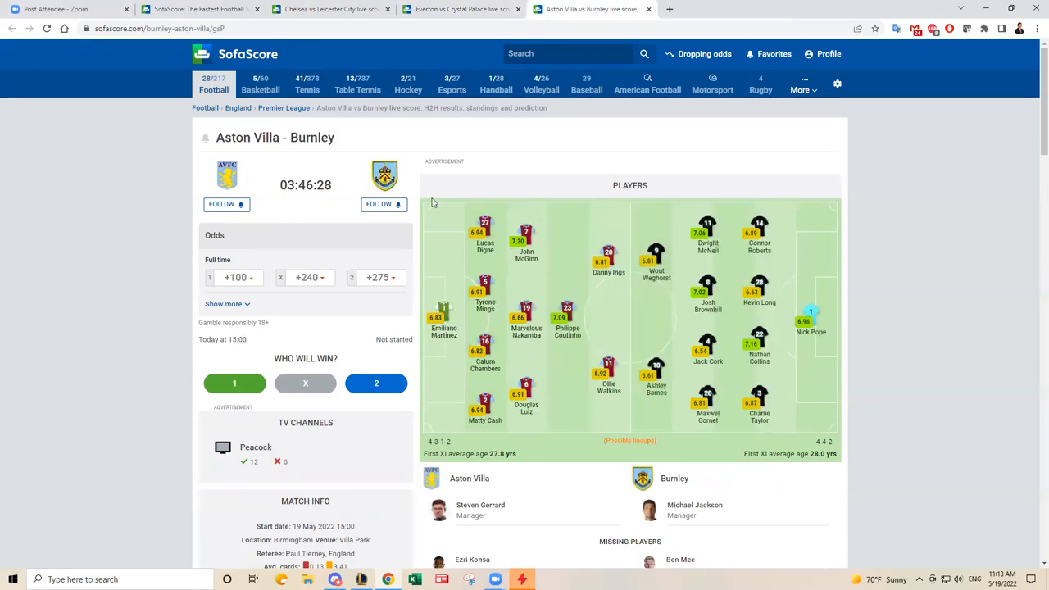
{"action": "mouse_move", "coordinate": [498, 243]}
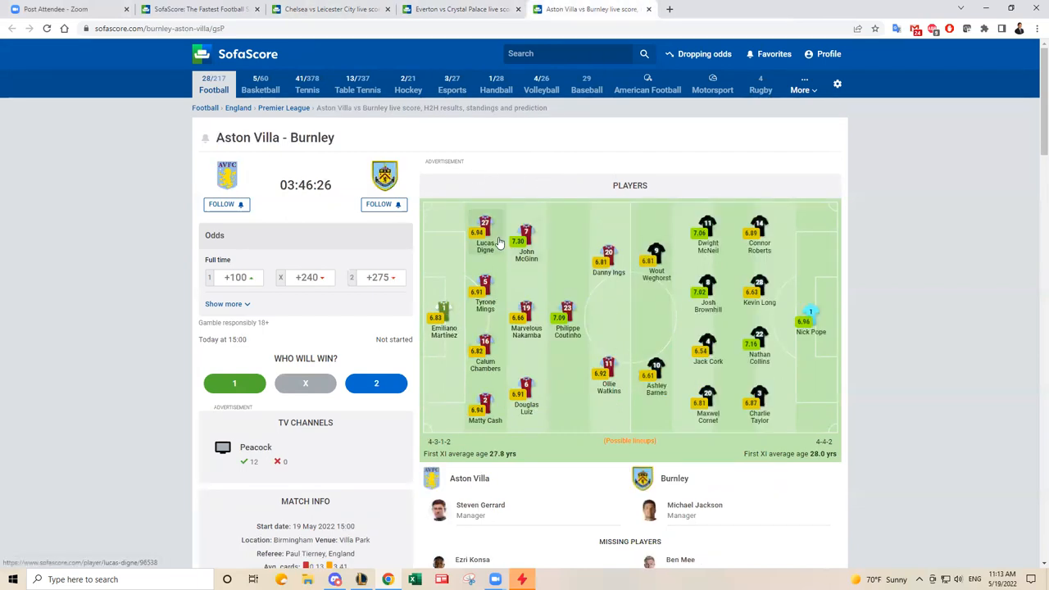
{"action": "mouse_move", "coordinate": [664, 308]}
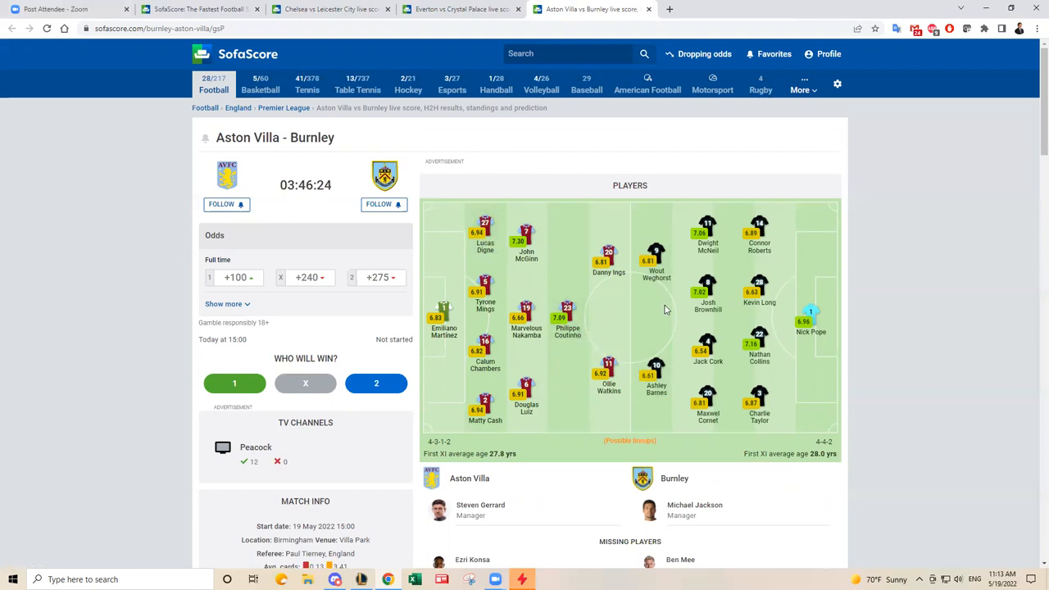
{"action": "mouse_move", "coordinate": [758, 402]}
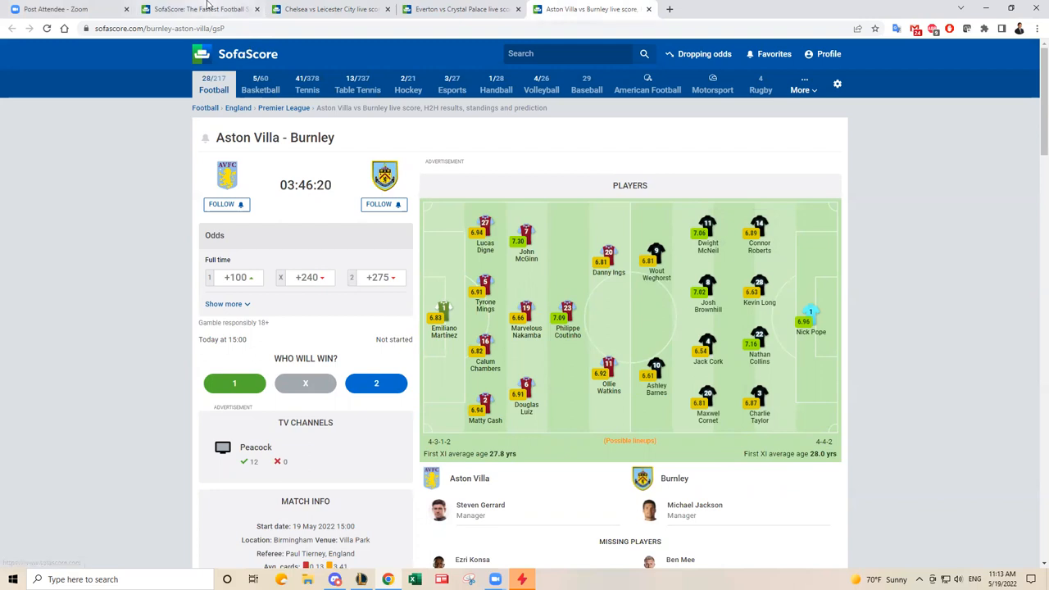
{"action": "left_click", "coordinate": [214, 89]}
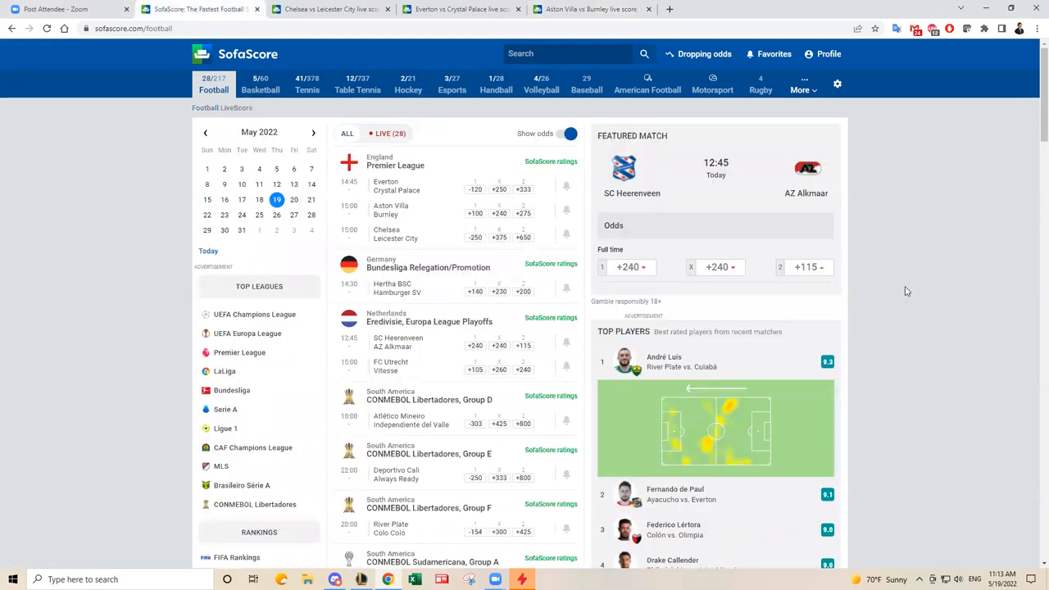
{"action": "mouse_move", "coordinate": [895, 265]}
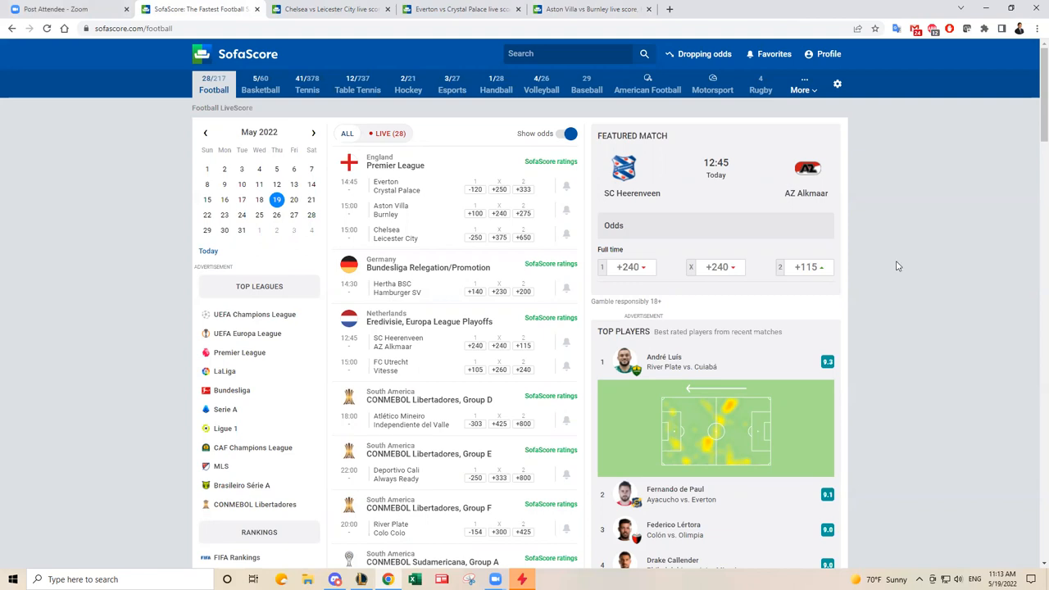
{"action": "mouse_move", "coordinate": [879, 282]}
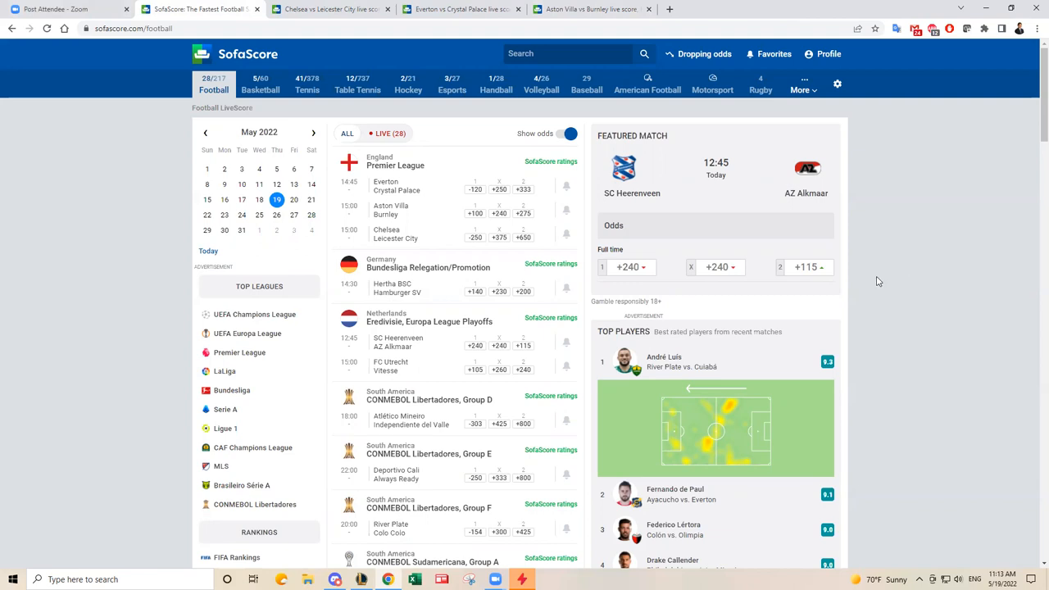
{"action": "mouse_move", "coordinate": [441, 551]}
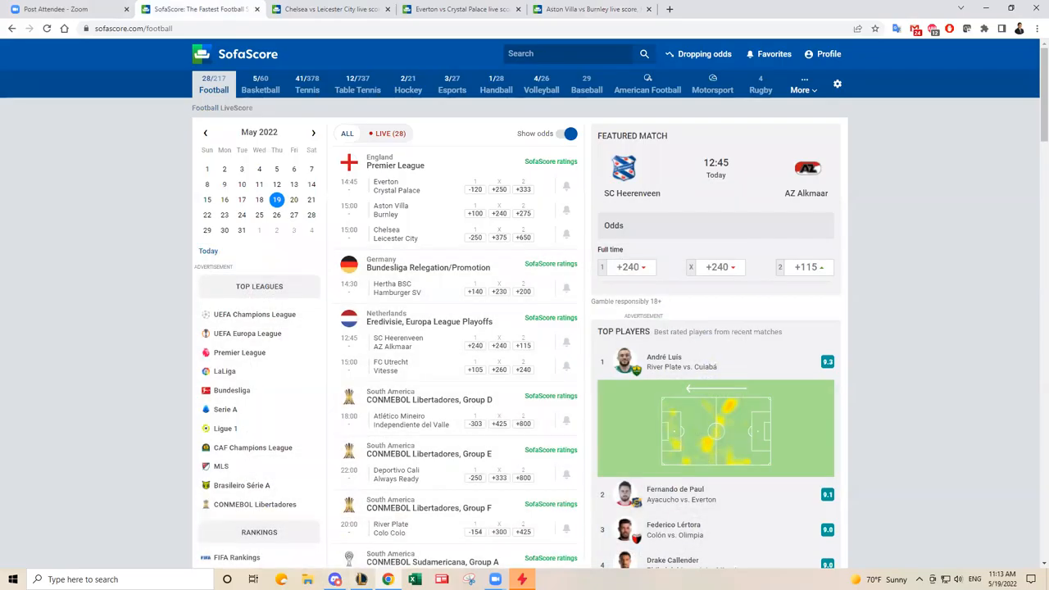
{"action": "mouse_move", "coordinate": [603, 469]}
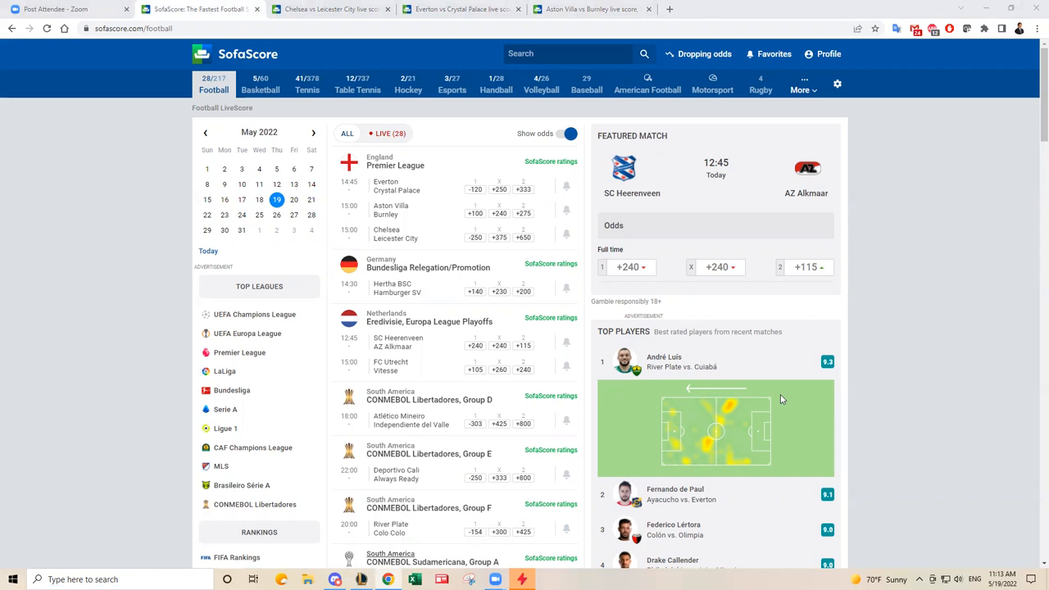
{"action": "mouse_move", "coordinate": [768, 407]}
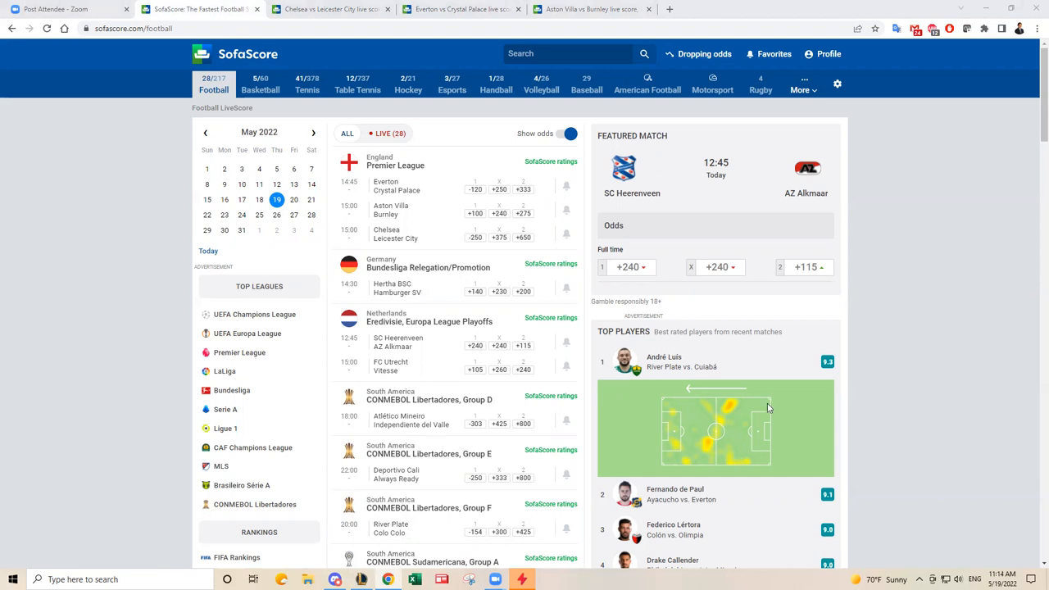